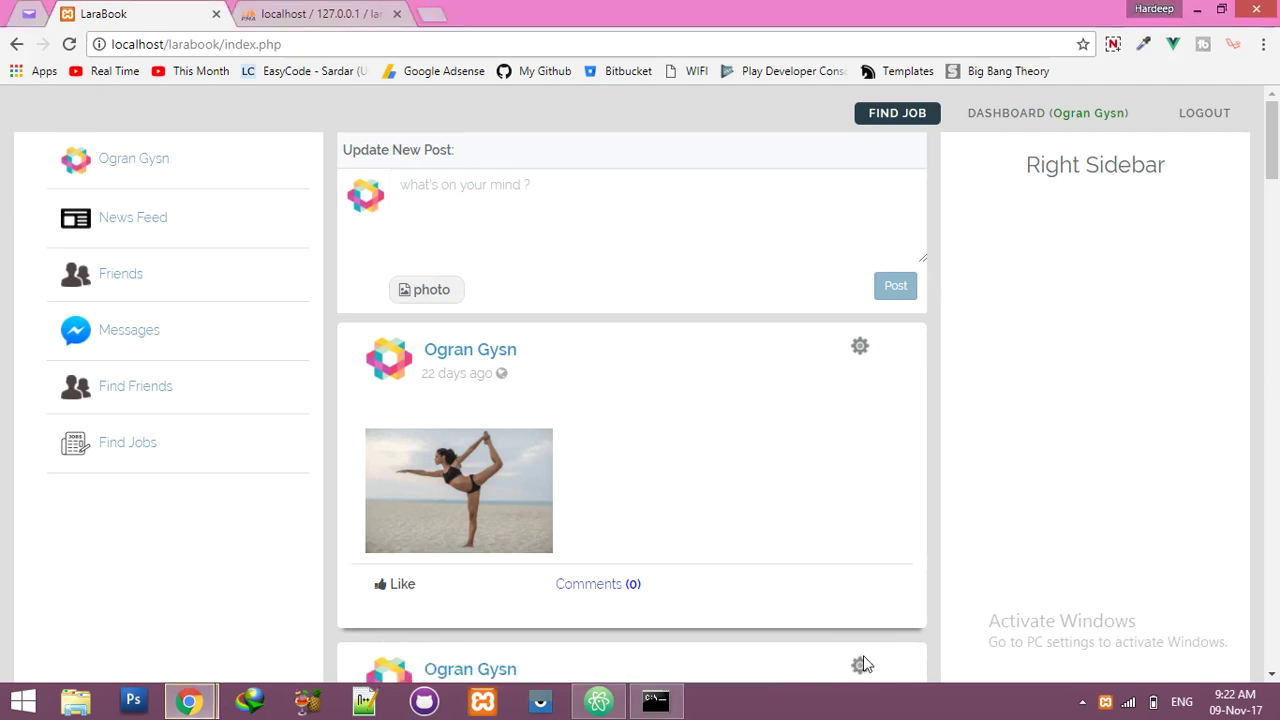
pyautogui.moveTo(860, 658)
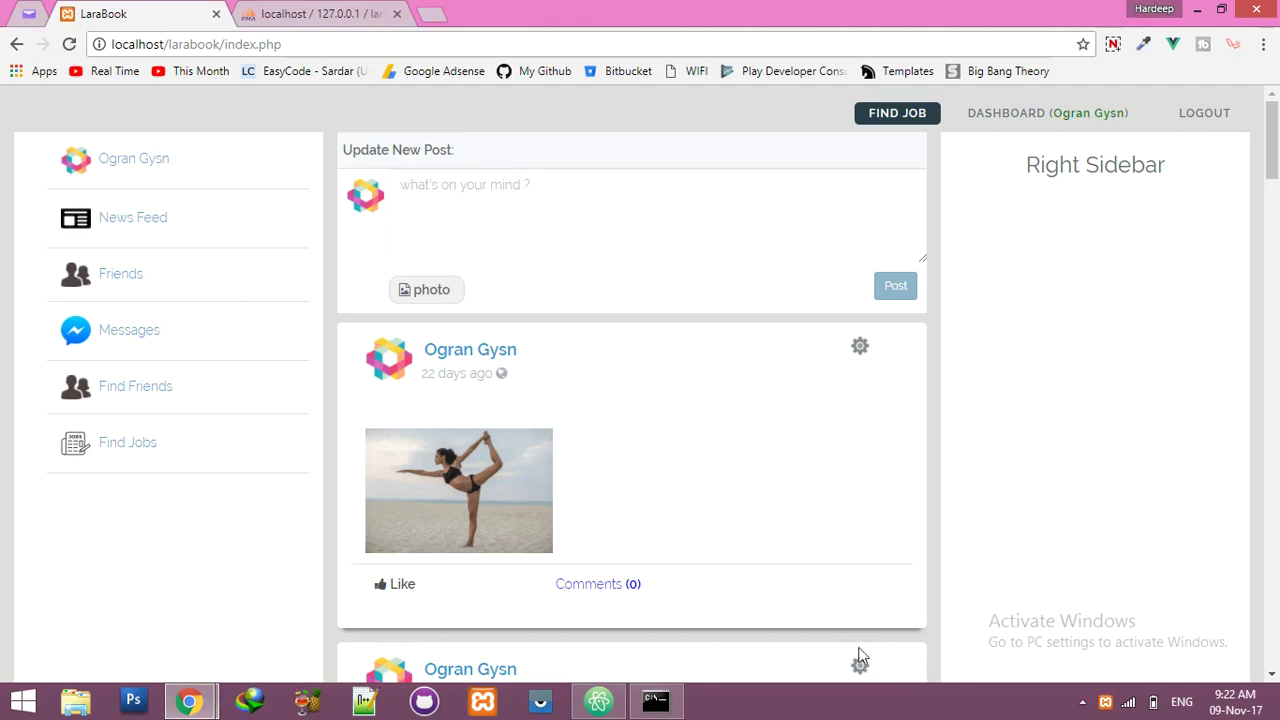
pyautogui.moveTo(128, 330)
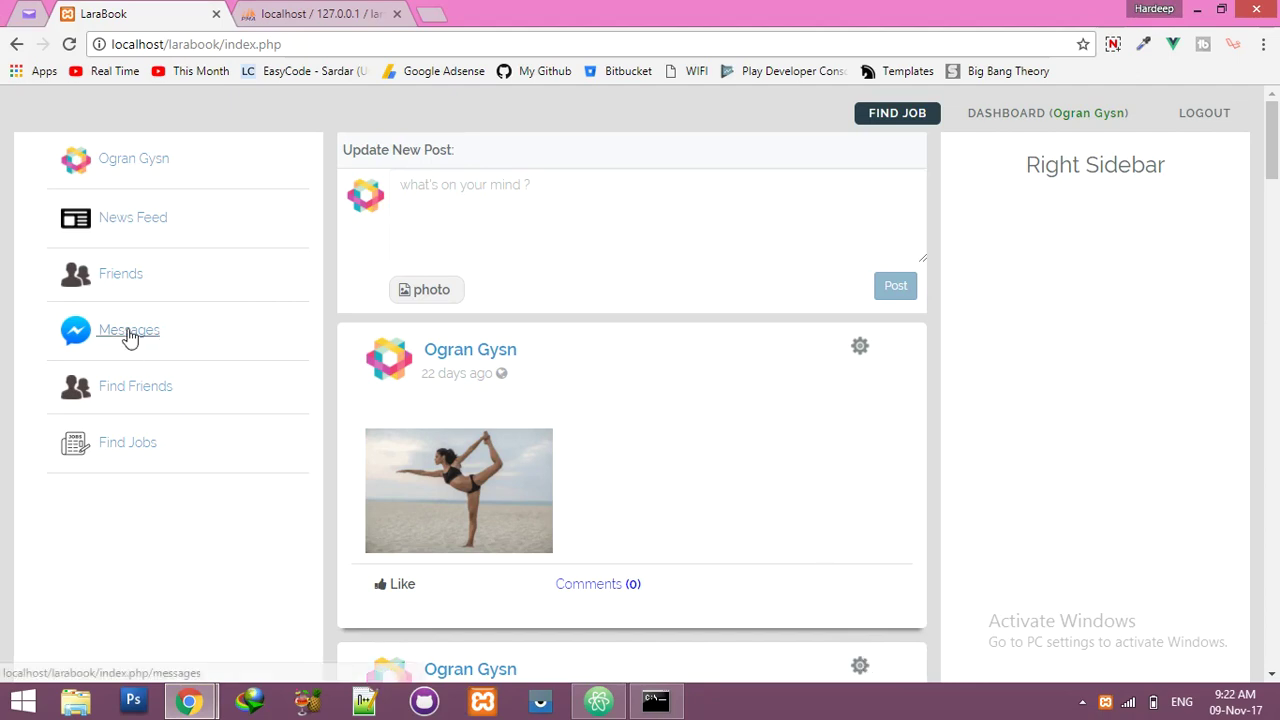
# Step: Open LaraBook's Messages page and show the browser developer console
pyautogui.click(129, 330)
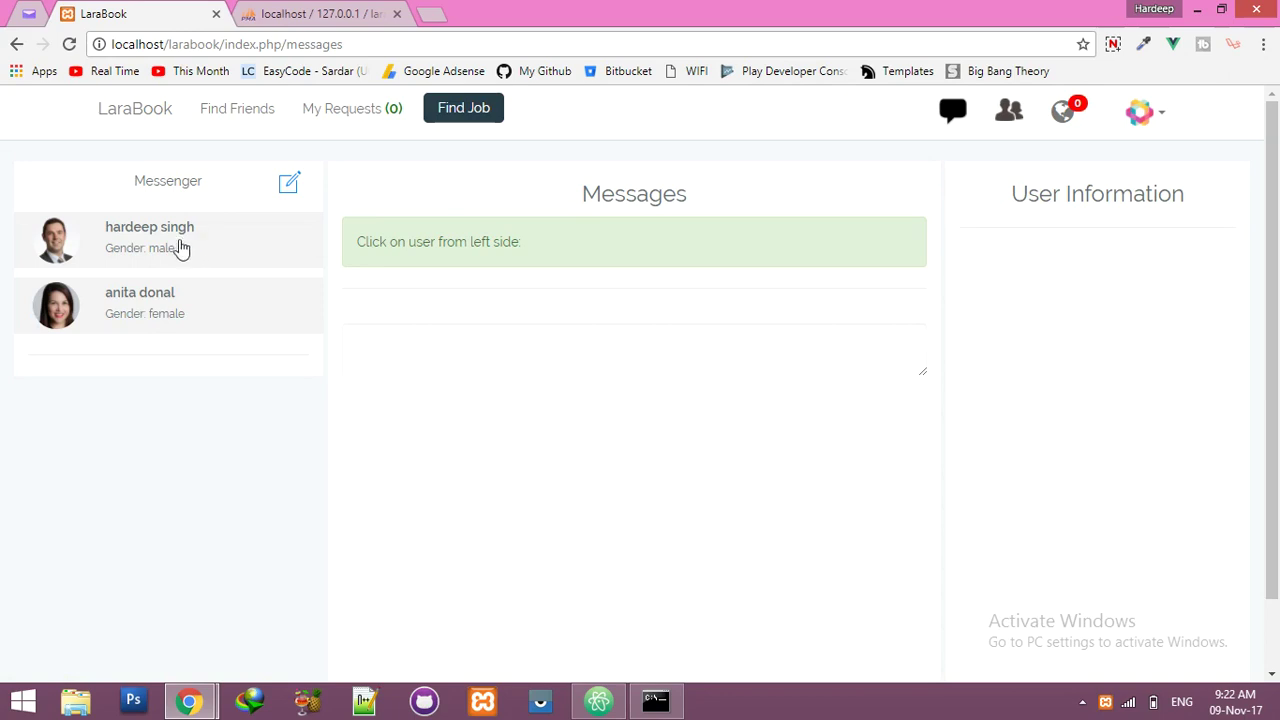
pyautogui.moveTo(325, 530)
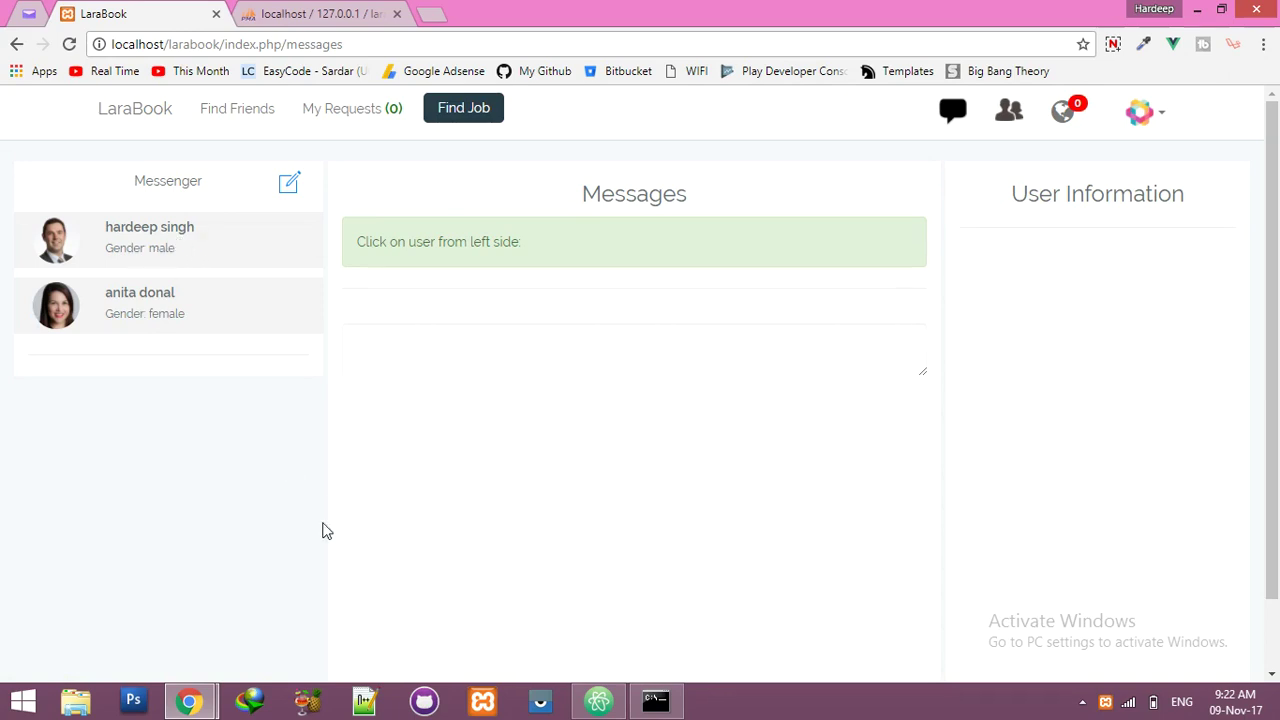
pyautogui.press('F12')
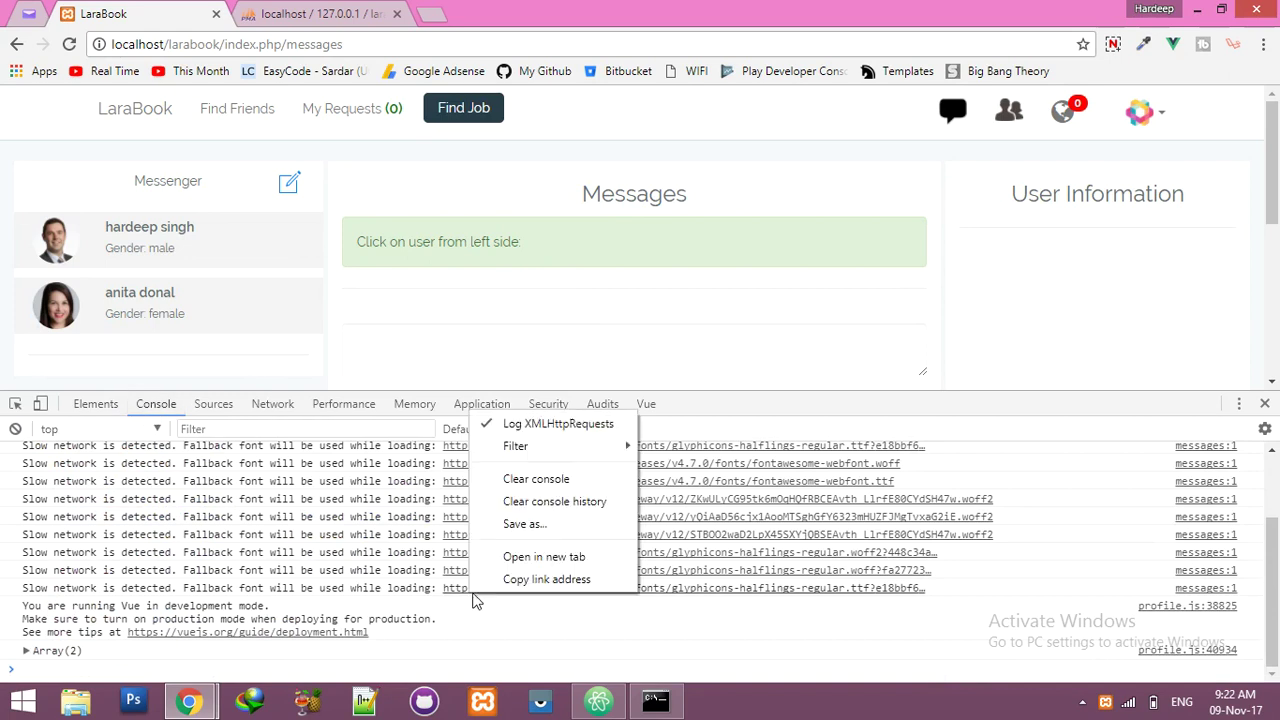
# Step: Clear the console log and open the first contact's conversation
pyautogui.click(536, 478)
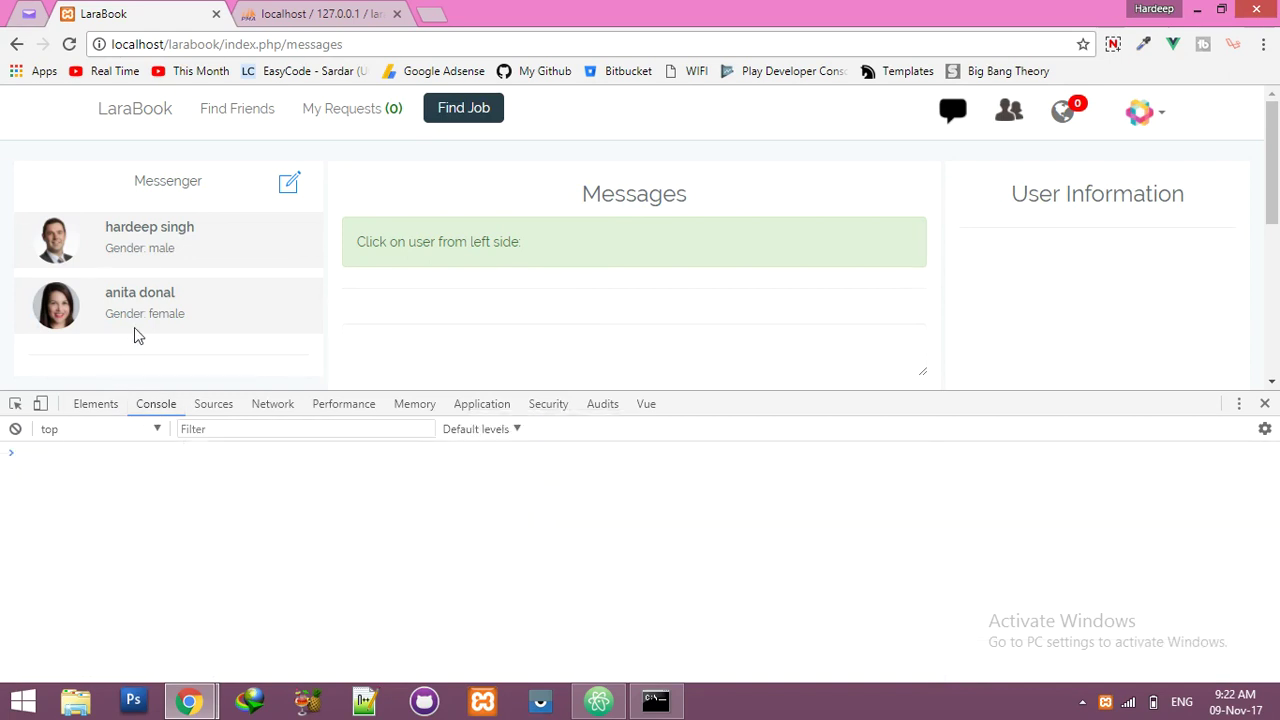
pyautogui.click(149, 237)
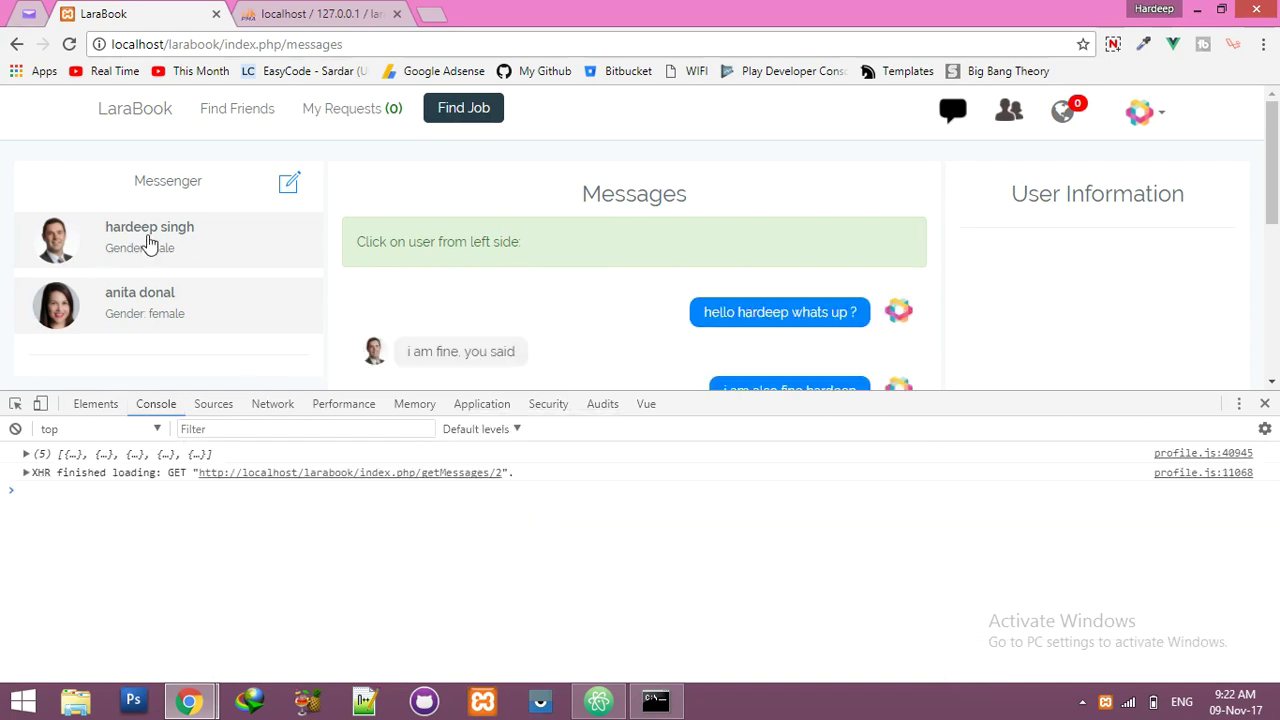
pyautogui.moveTo(490, 487)
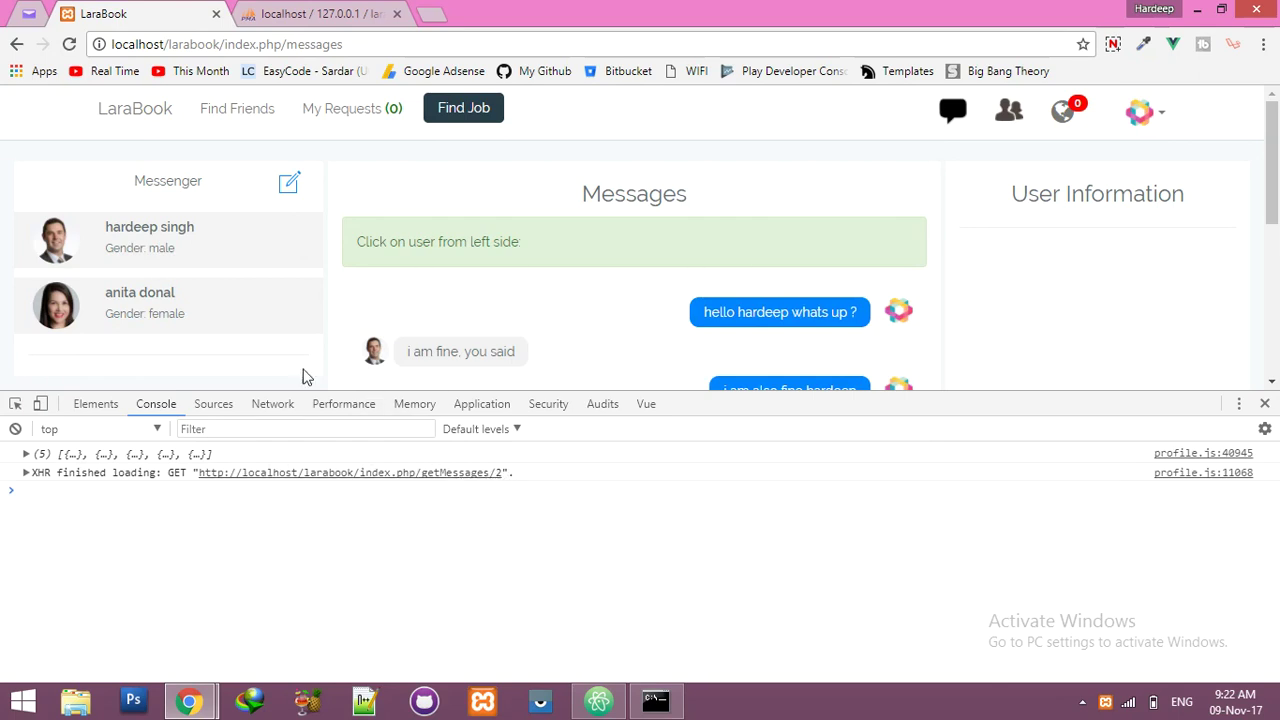
pyautogui.moveTo(205, 314)
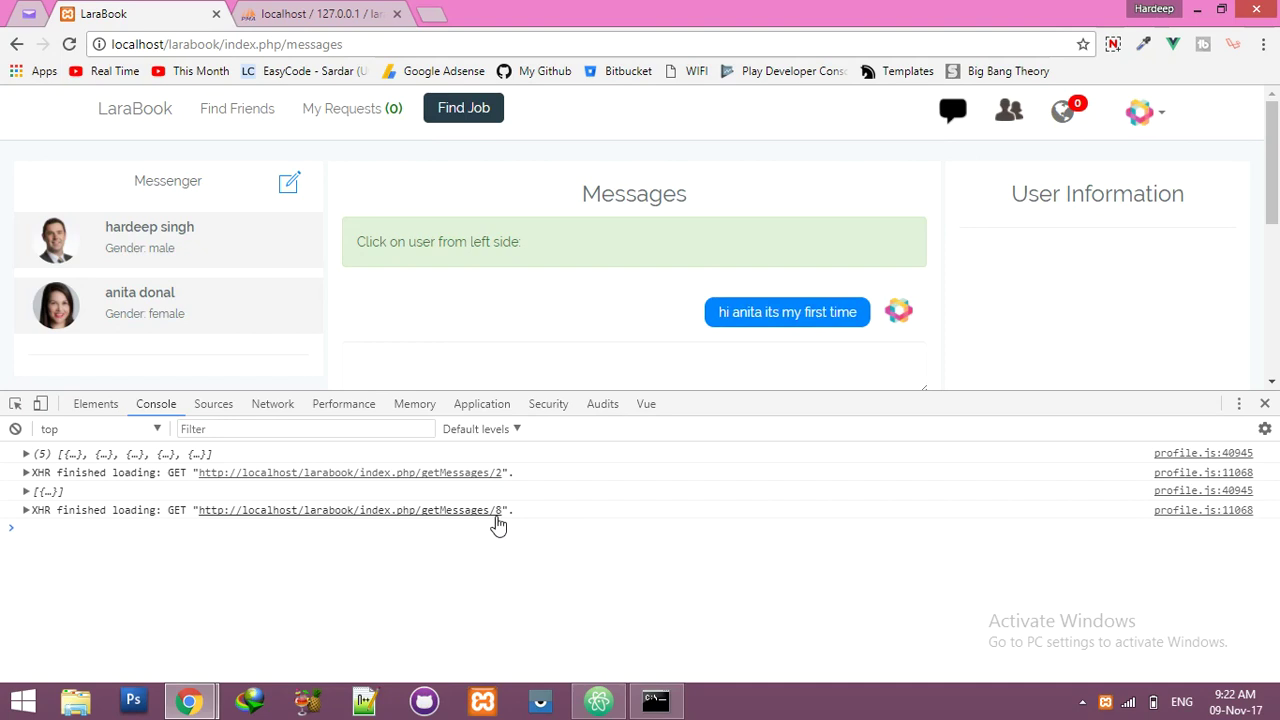
pyautogui.moveTo(490, 525)
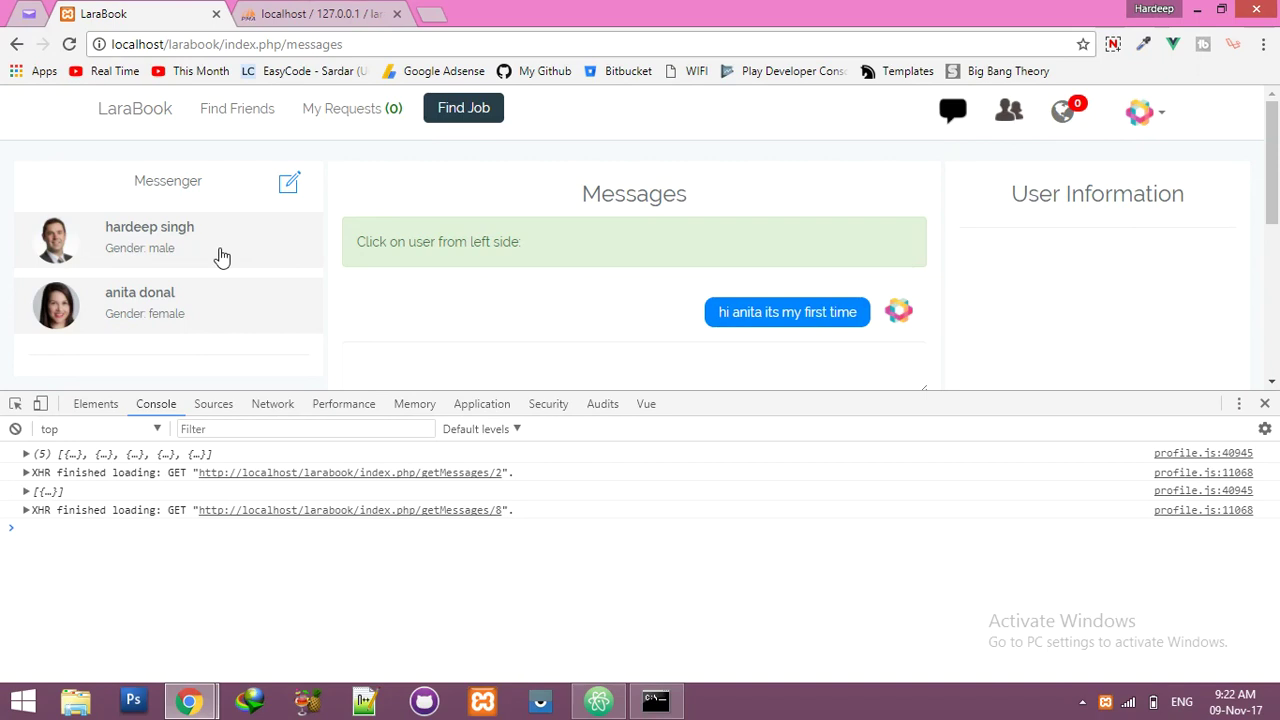
pyautogui.moveTo(259, 262)
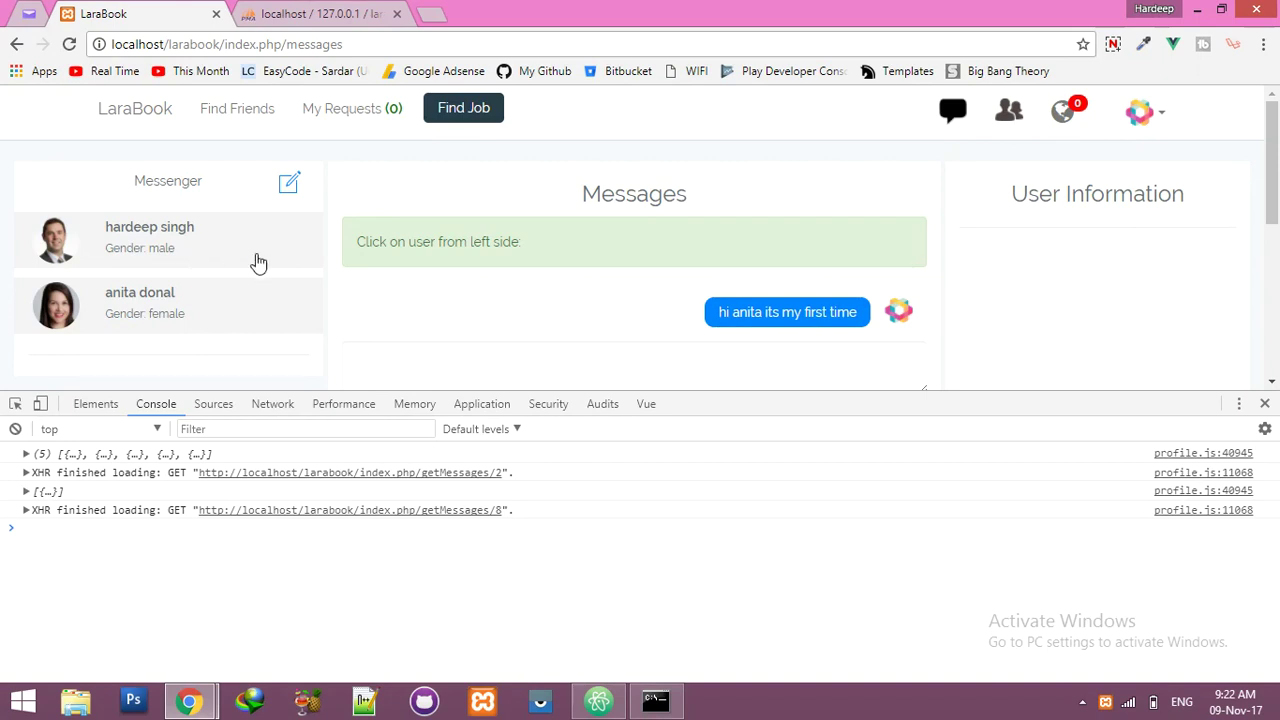
pyautogui.moveTo(210, 311)
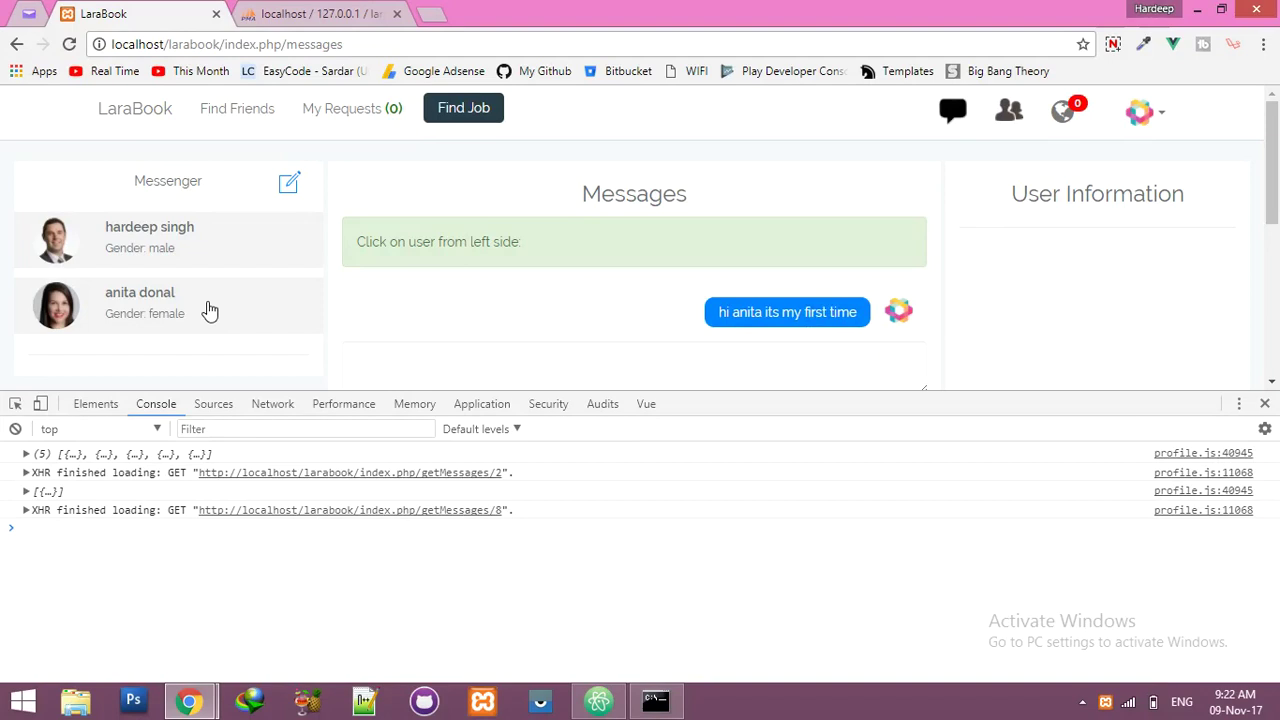
pyautogui.moveTo(310, 10)
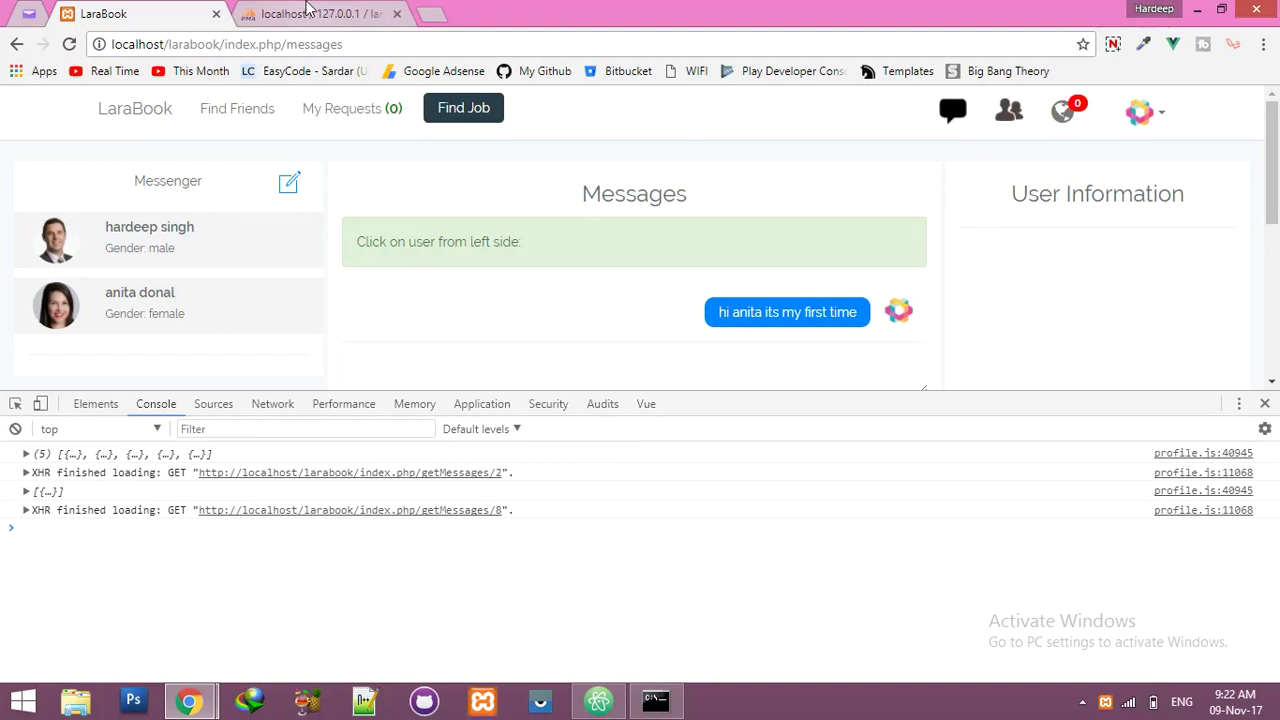
# Step: Open the conversation table's Structure in phpMyAdmin and add one column after user_two
pyautogui.click(320, 14)
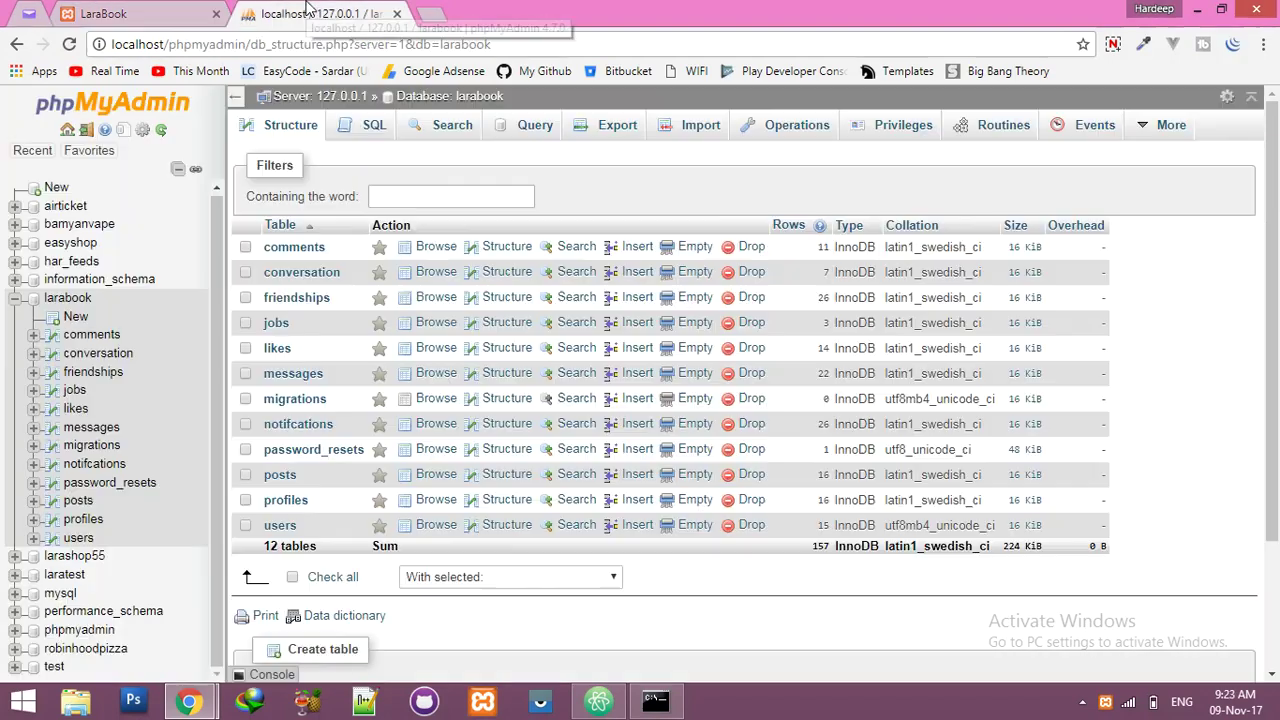
pyautogui.moveTo(293, 373)
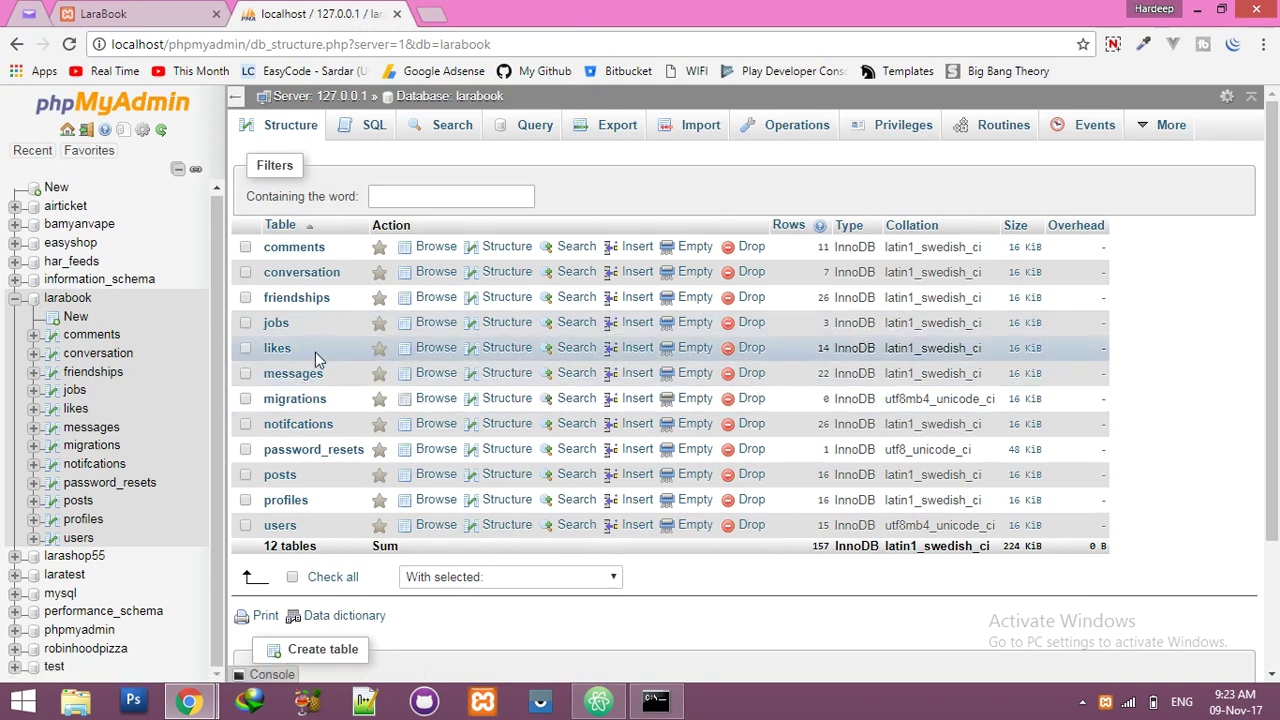
pyautogui.moveTo(312, 423)
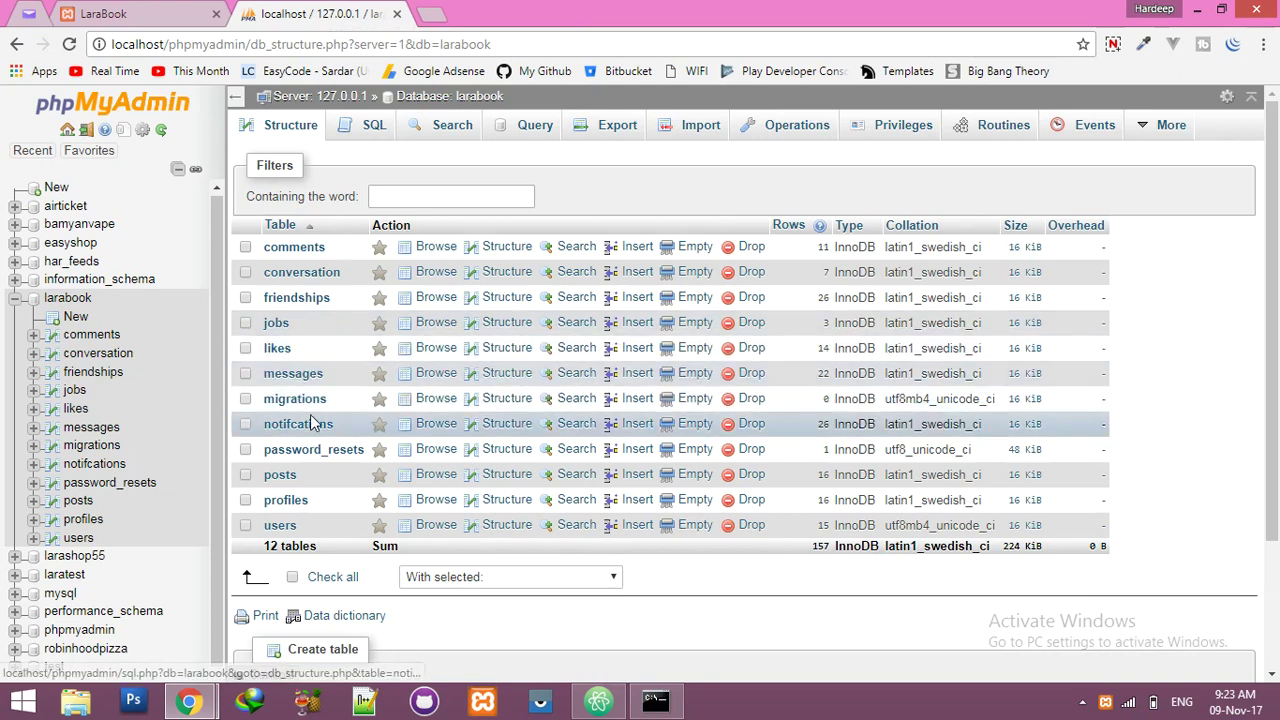
pyautogui.click(301, 272)
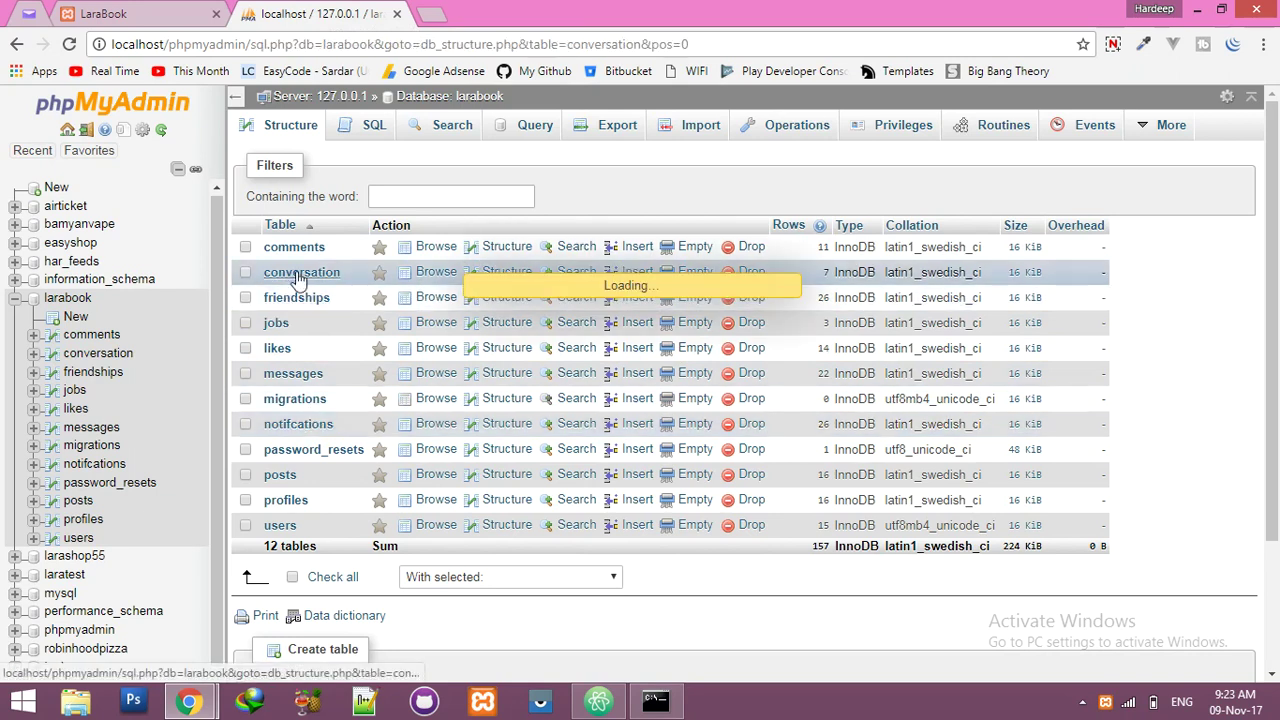
pyautogui.click(436, 272)
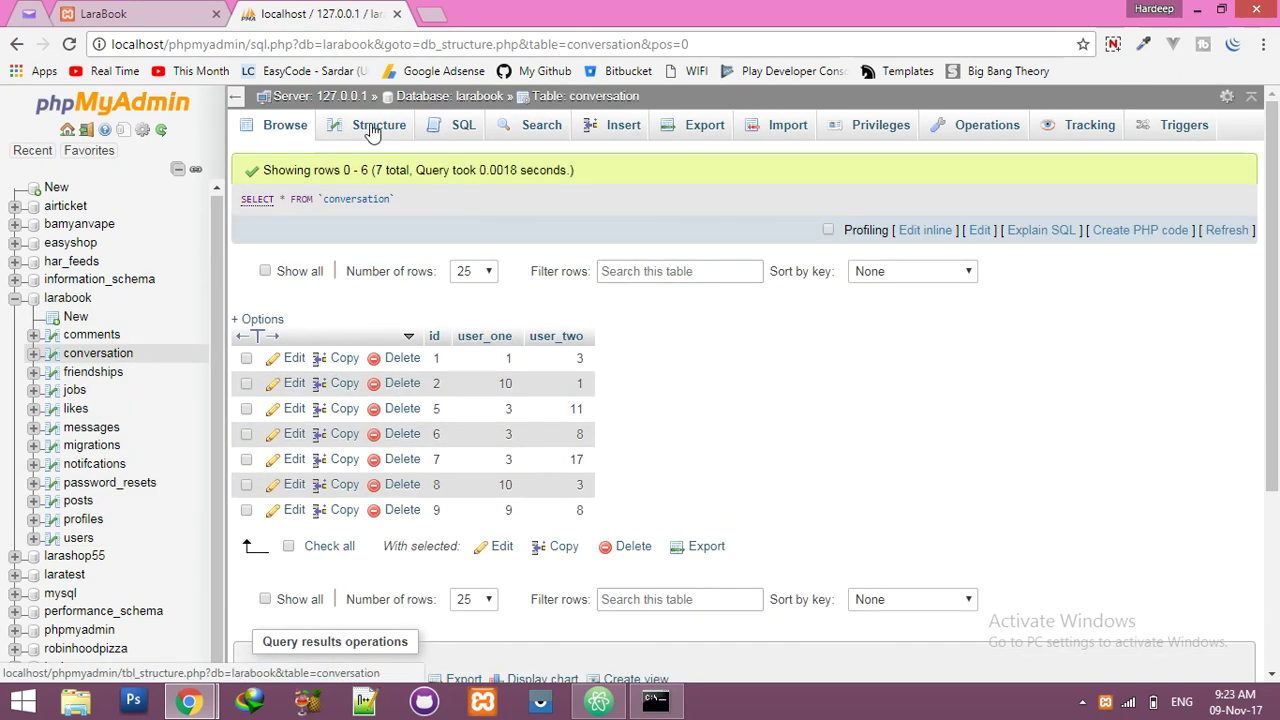
pyautogui.click(377, 124)
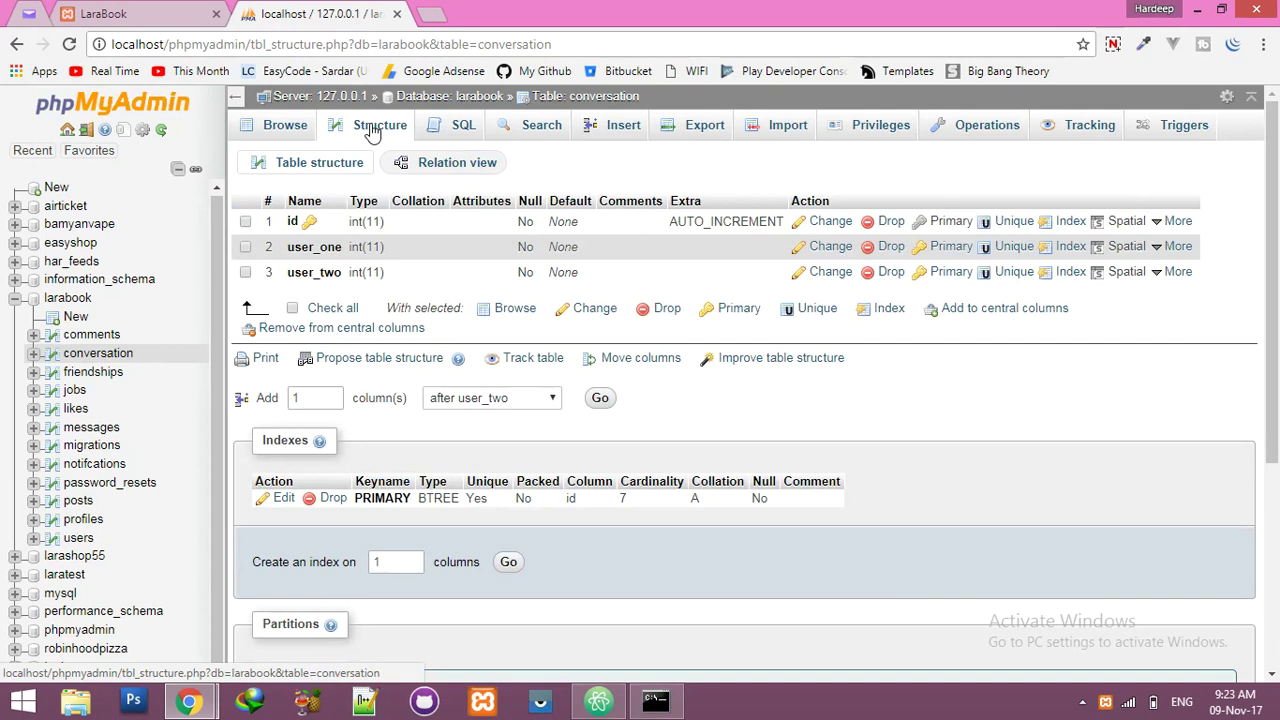
pyautogui.moveTo(477, 444)
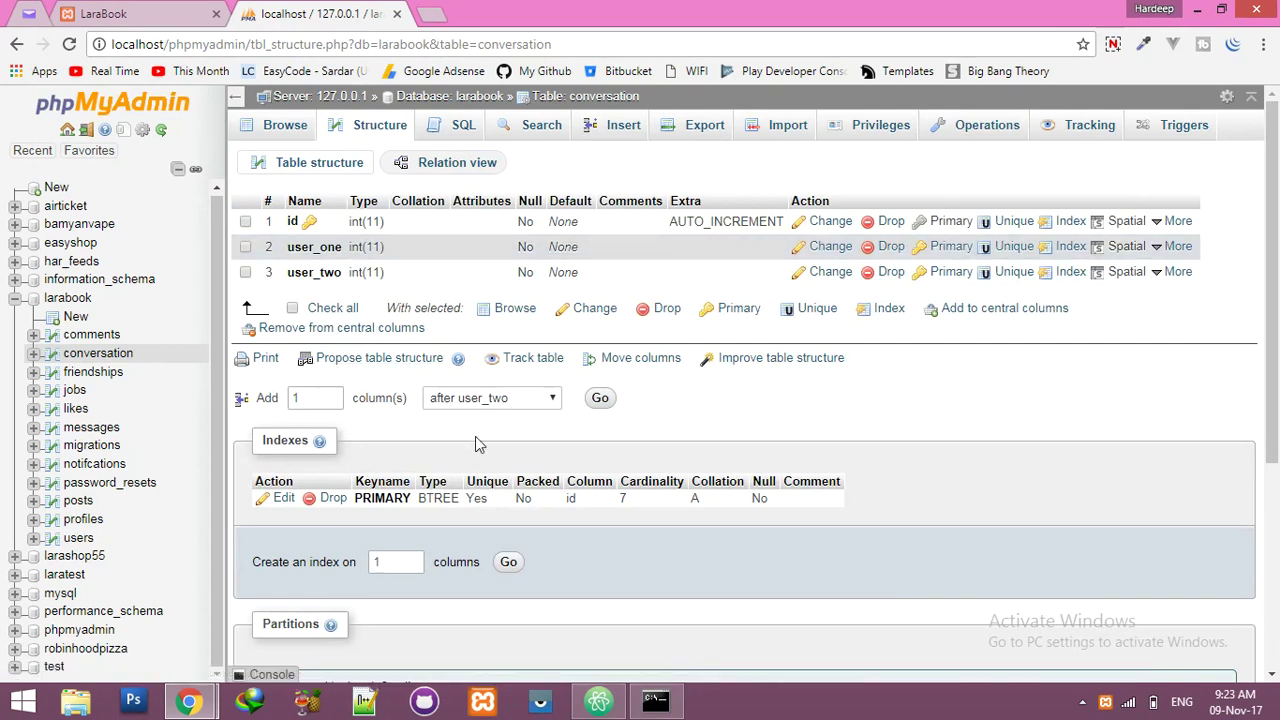
pyautogui.click(490, 397)
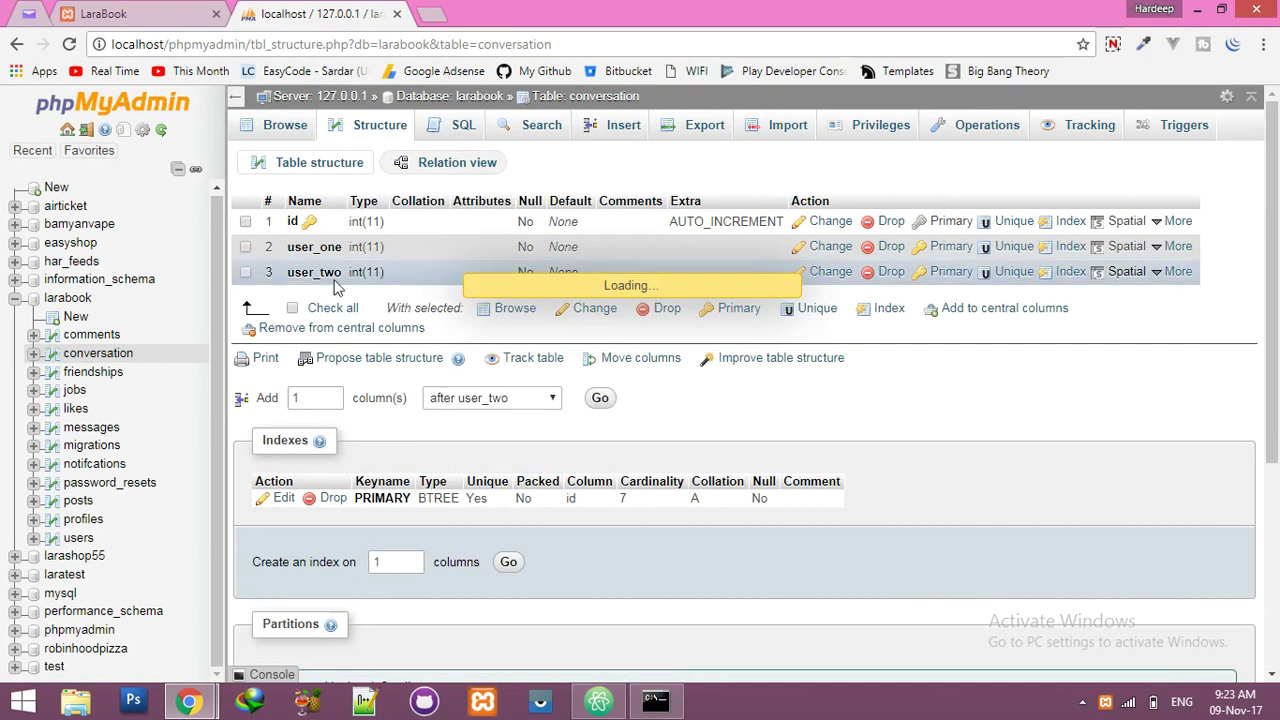
pyautogui.click(600, 398)
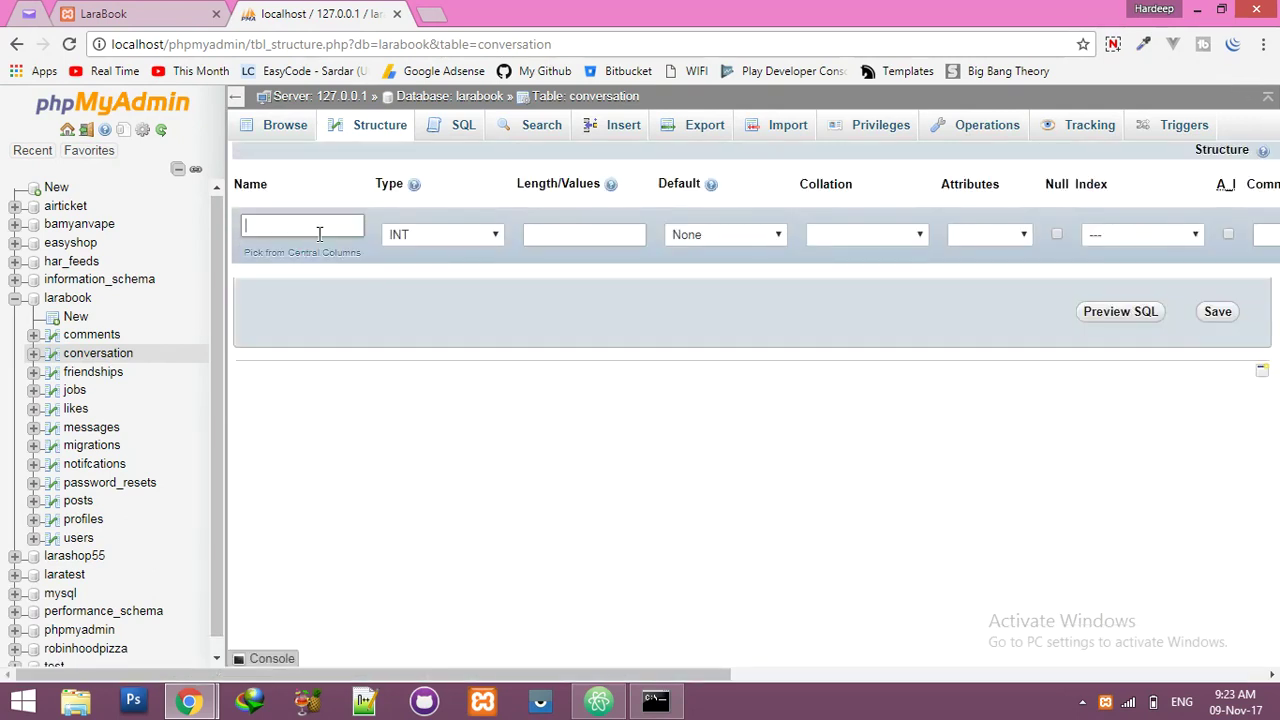
pyautogui.write('status')
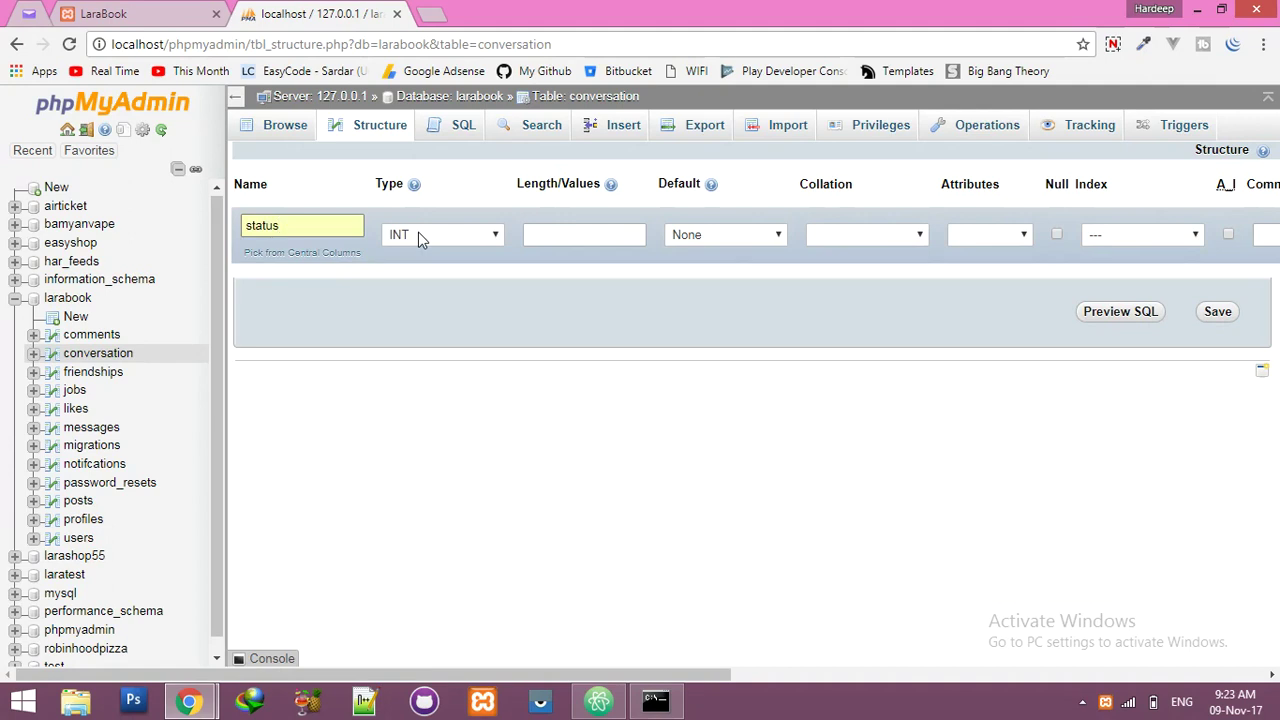
pyautogui.click(443, 234)
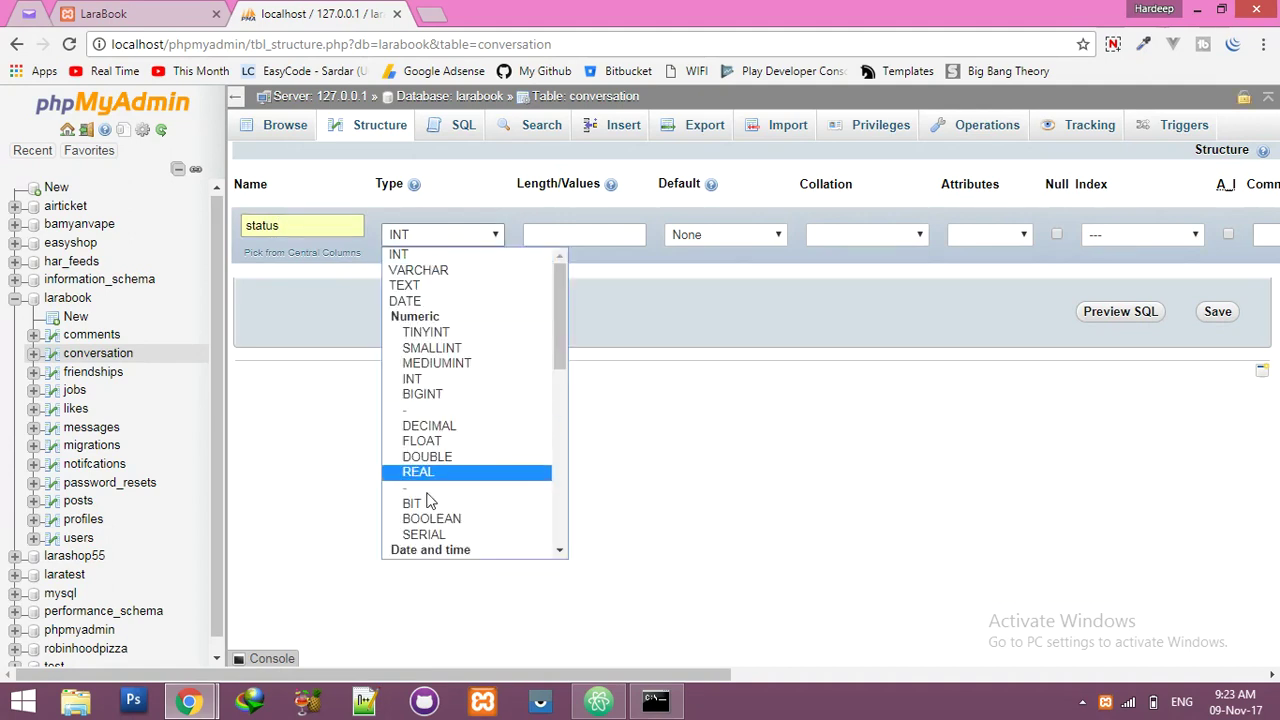
pyautogui.click(431, 518)
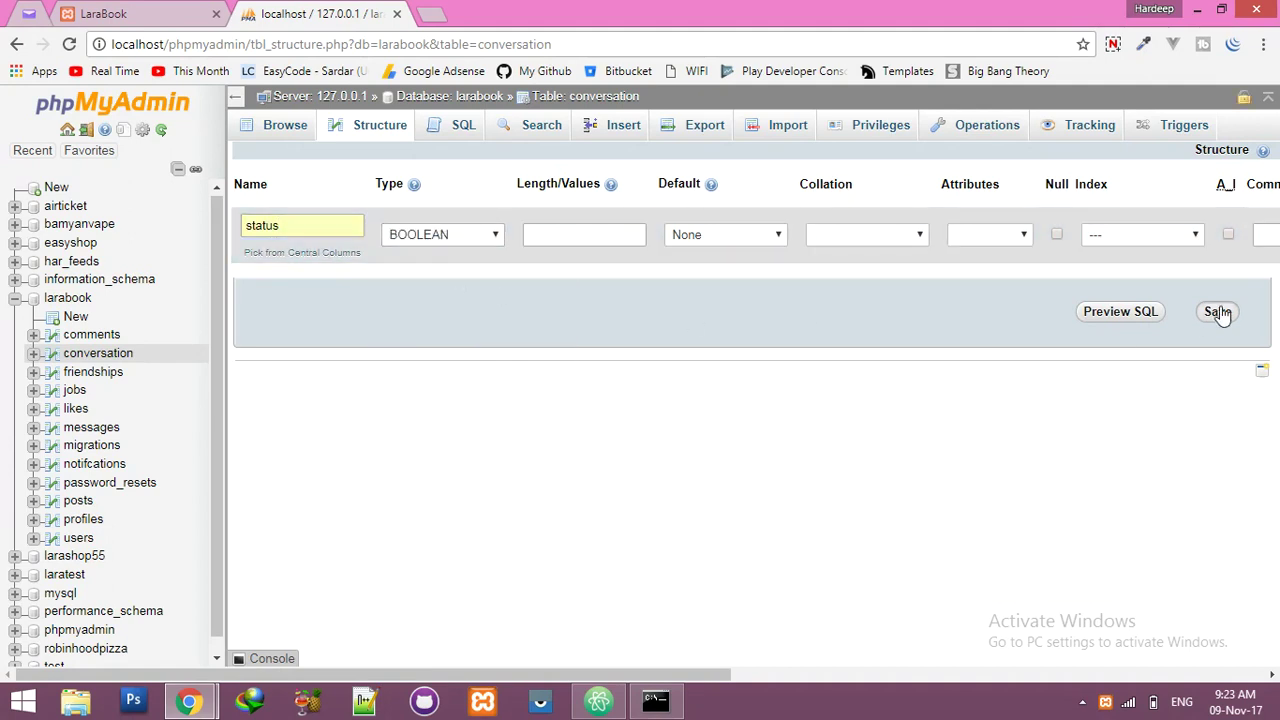
pyautogui.click(1217, 311)
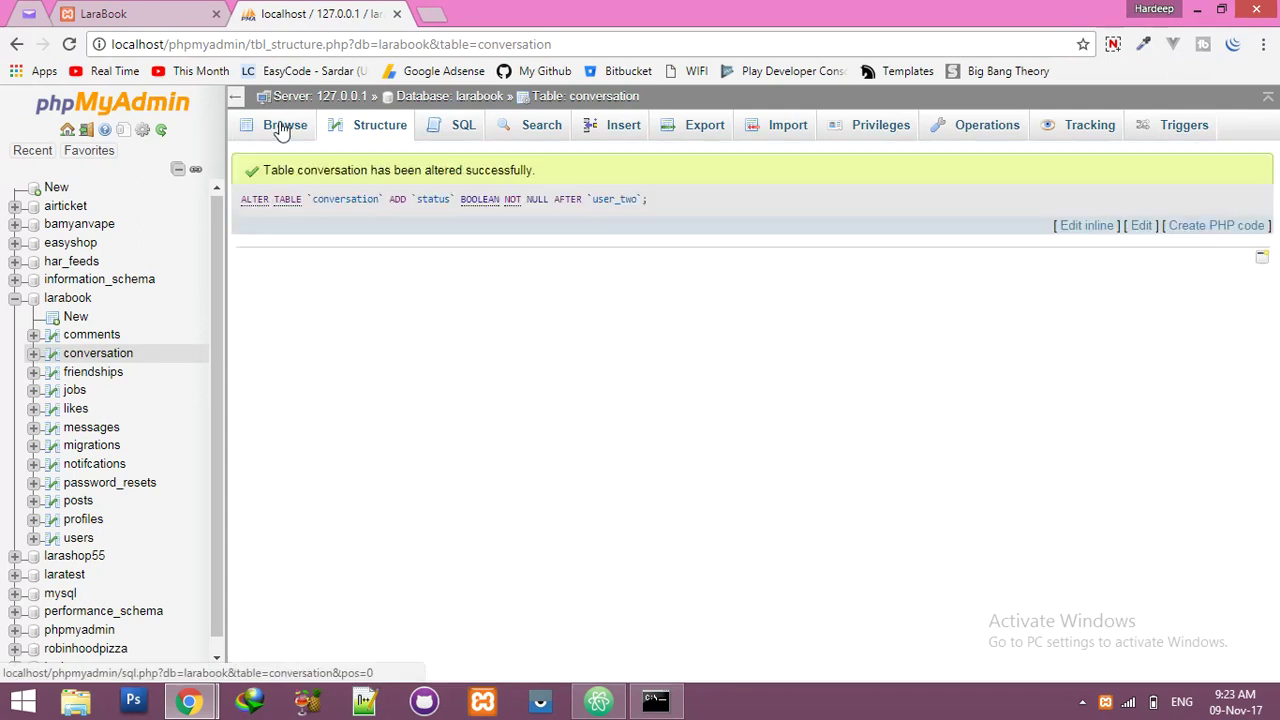
pyautogui.click(285, 124)
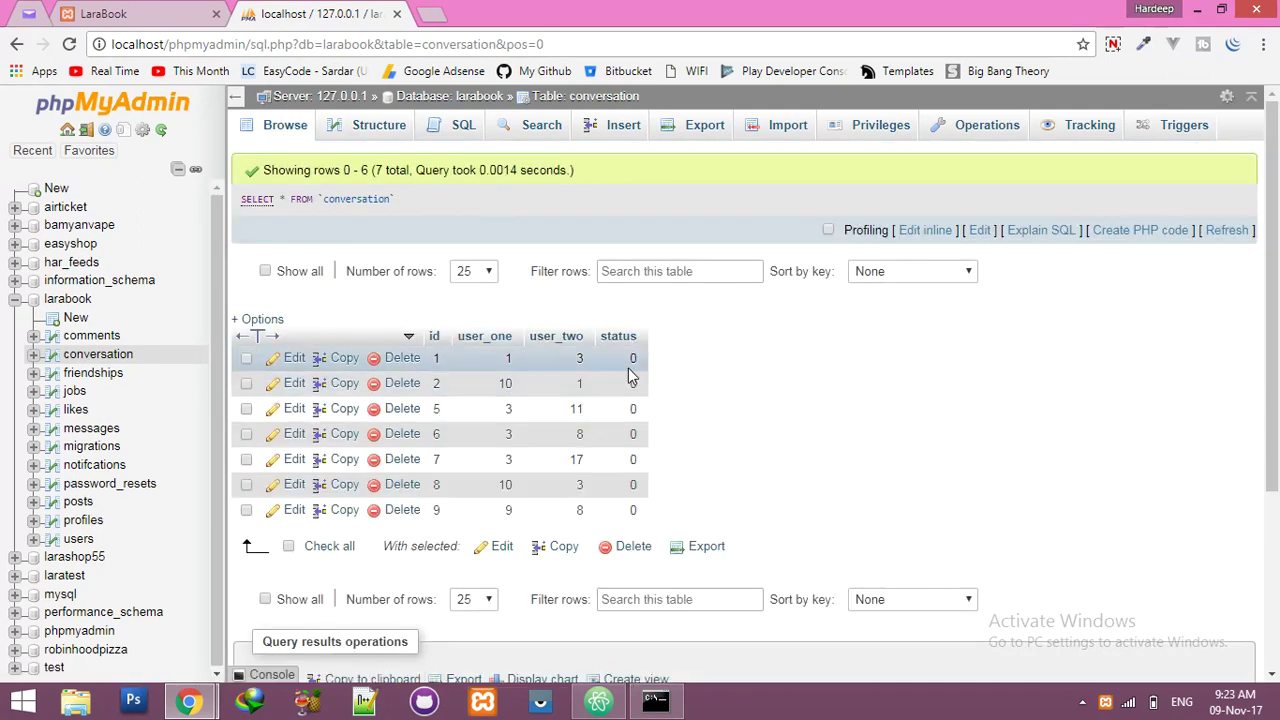
pyautogui.moveTo(625, 433)
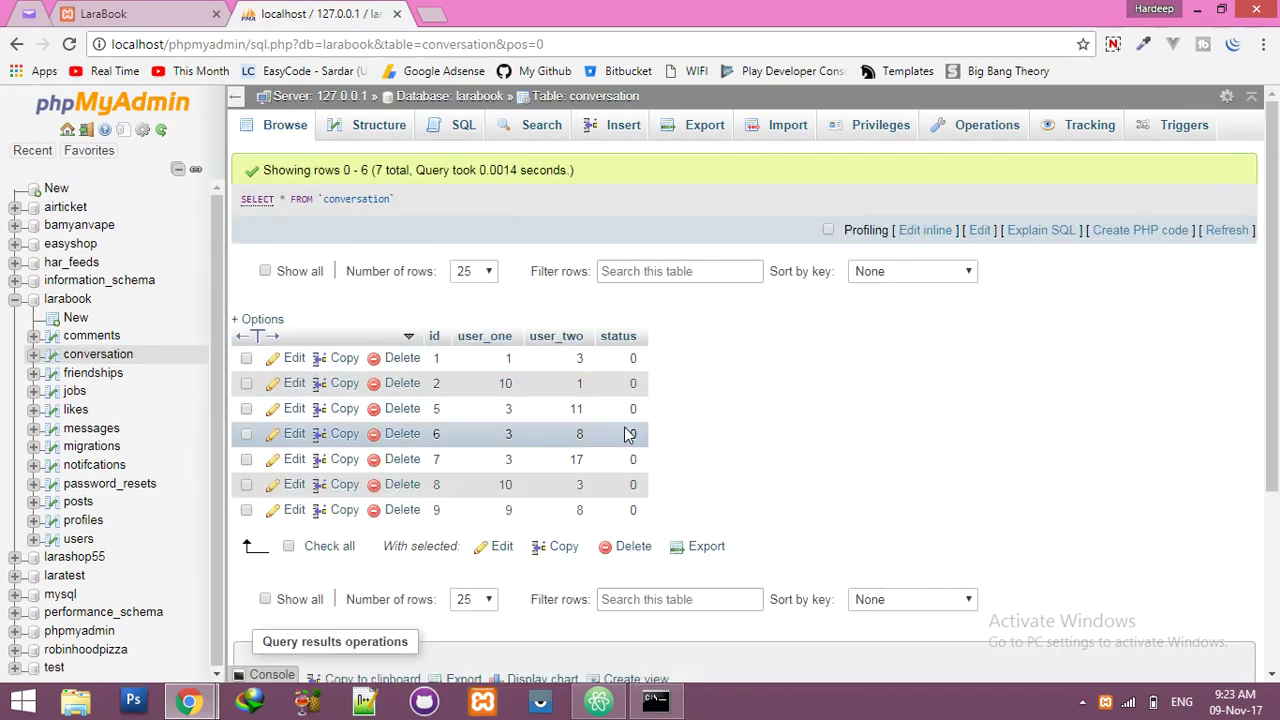
pyautogui.moveTo(645, 347)
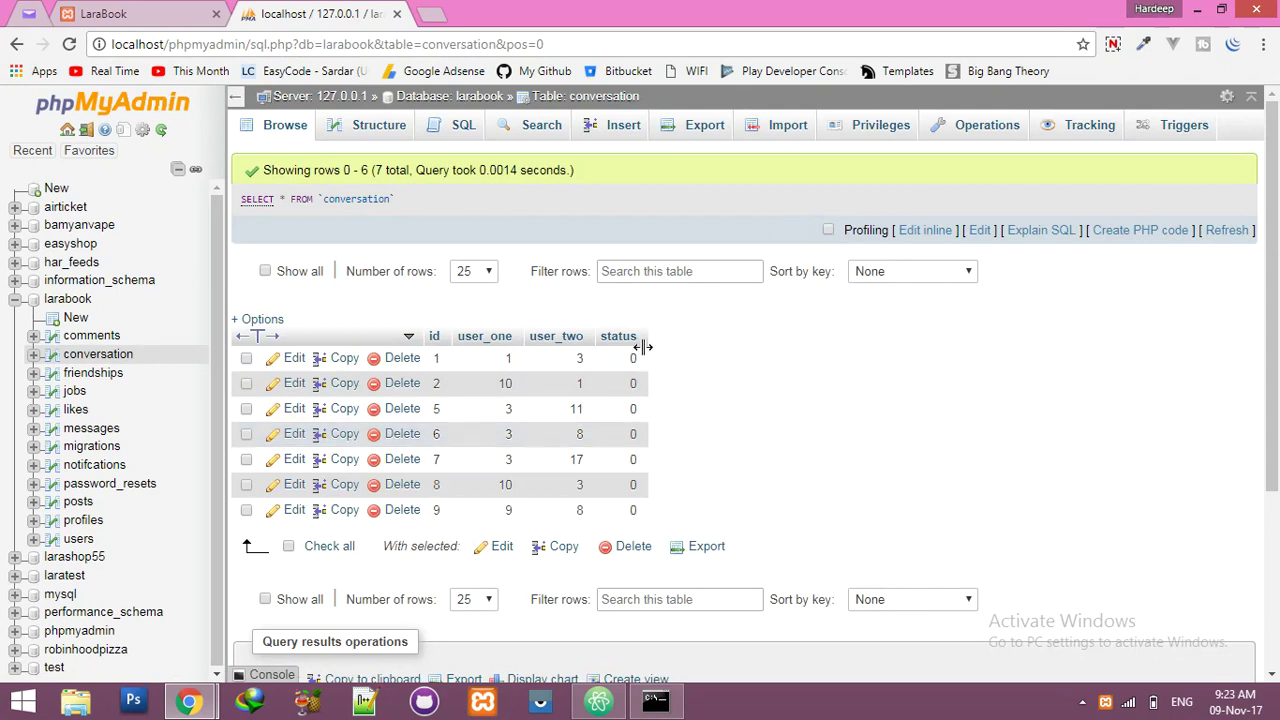
pyautogui.moveTo(645, 344)
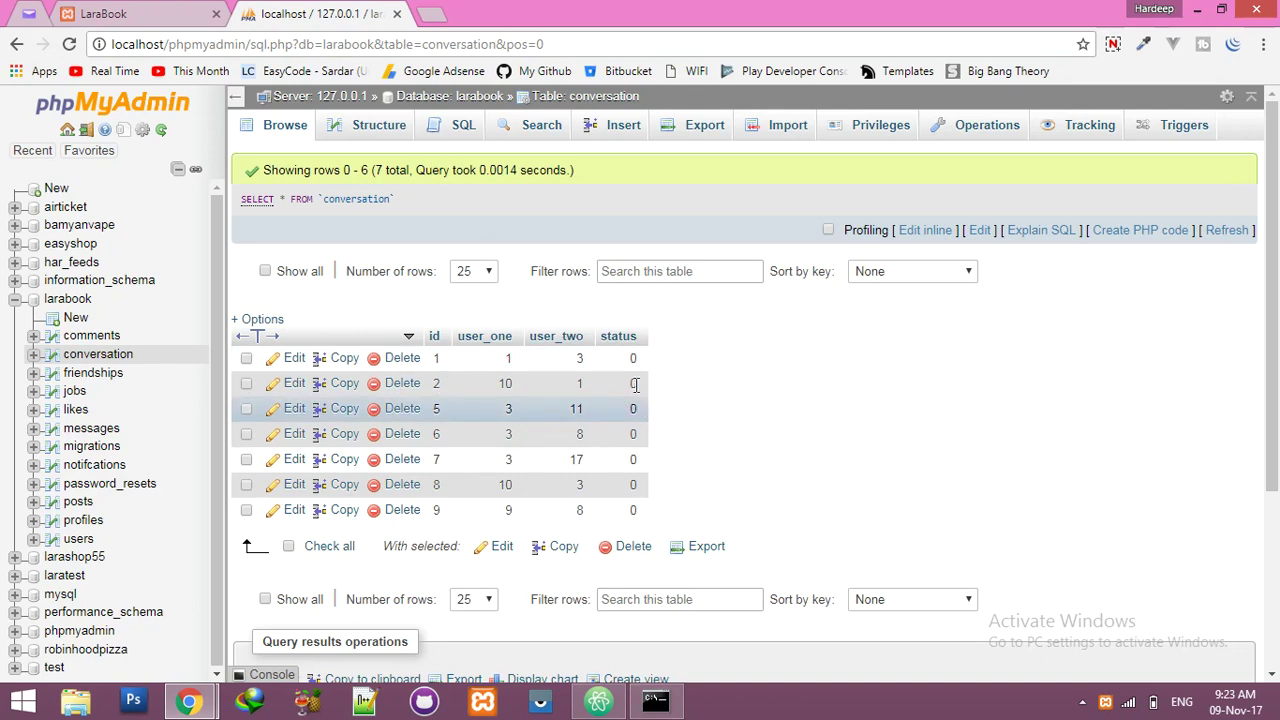
# Step: Run UPDATE `conversation` SET status='1', then clear LaraBook's console
pyautogui.click(463, 124)
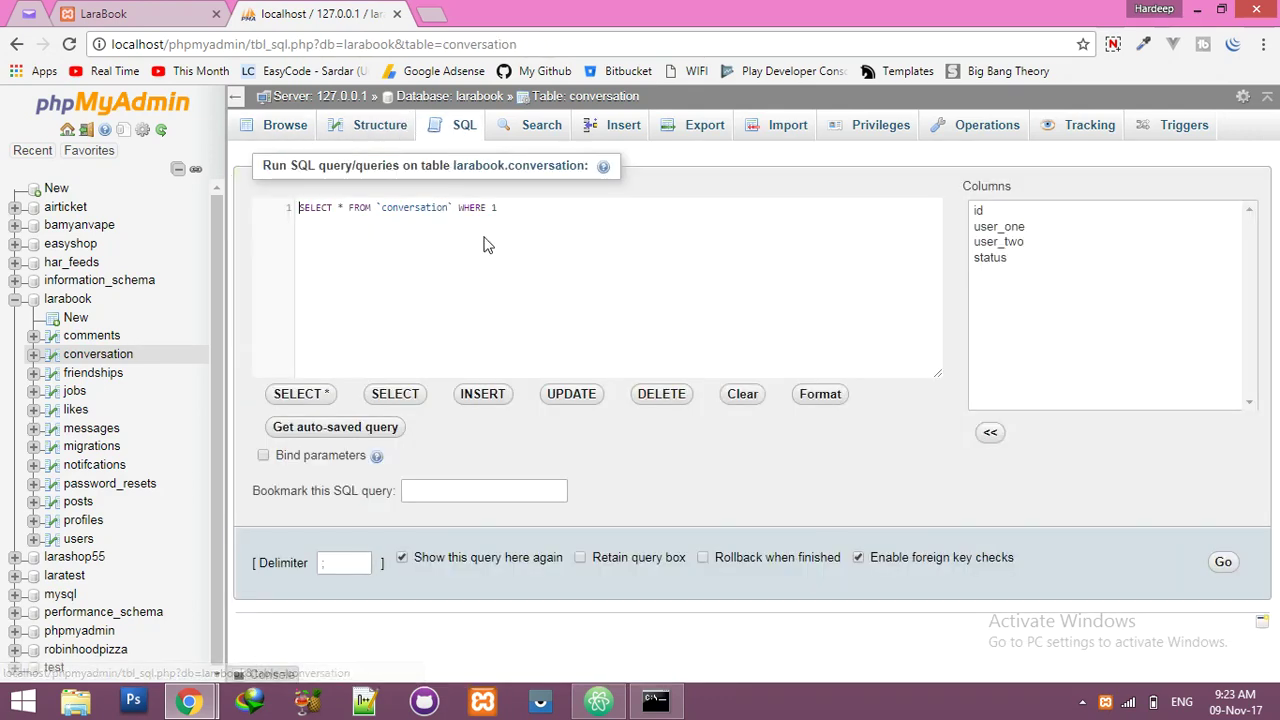
pyautogui.click(571, 393)
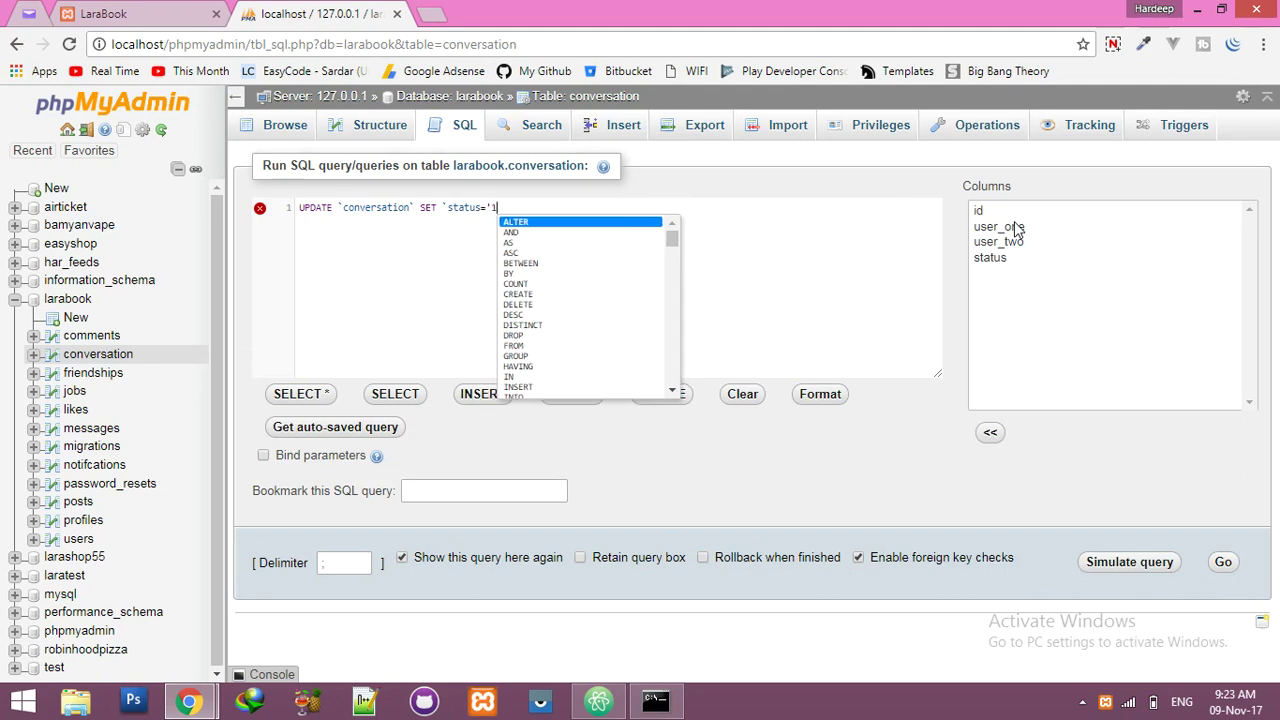
pyautogui.moveTo(885, 365)
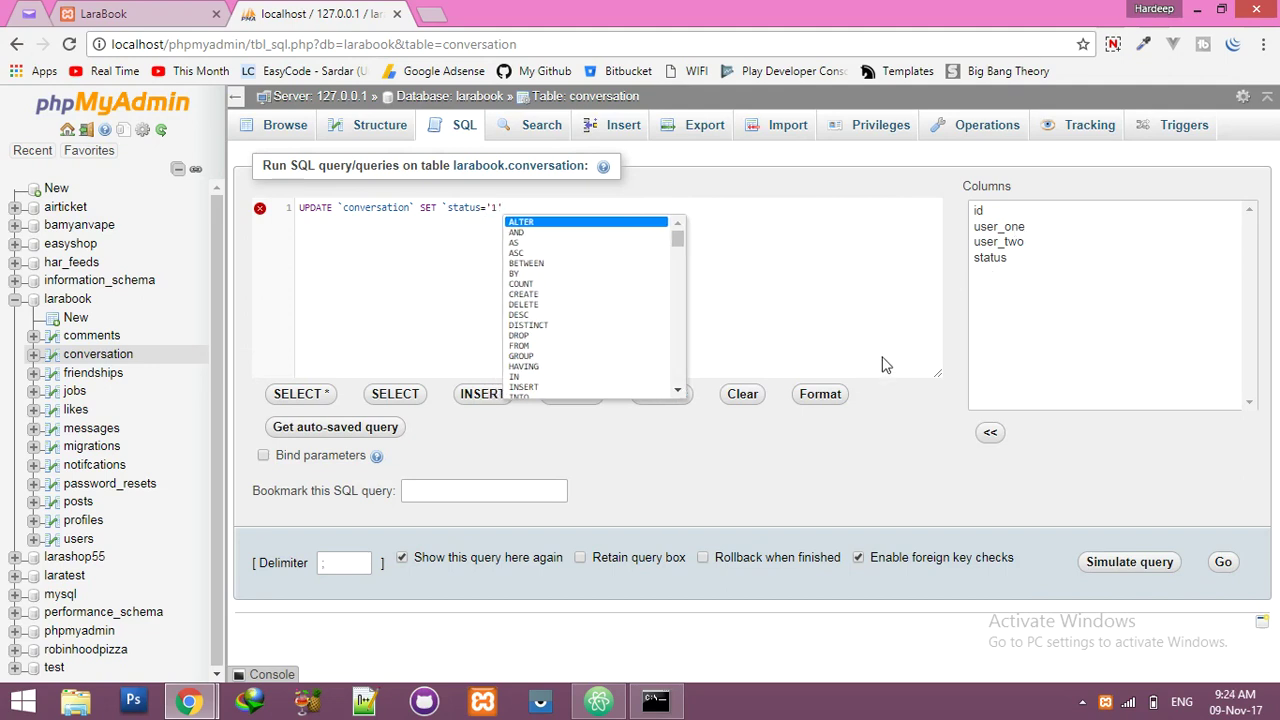
pyautogui.click(1222, 561)
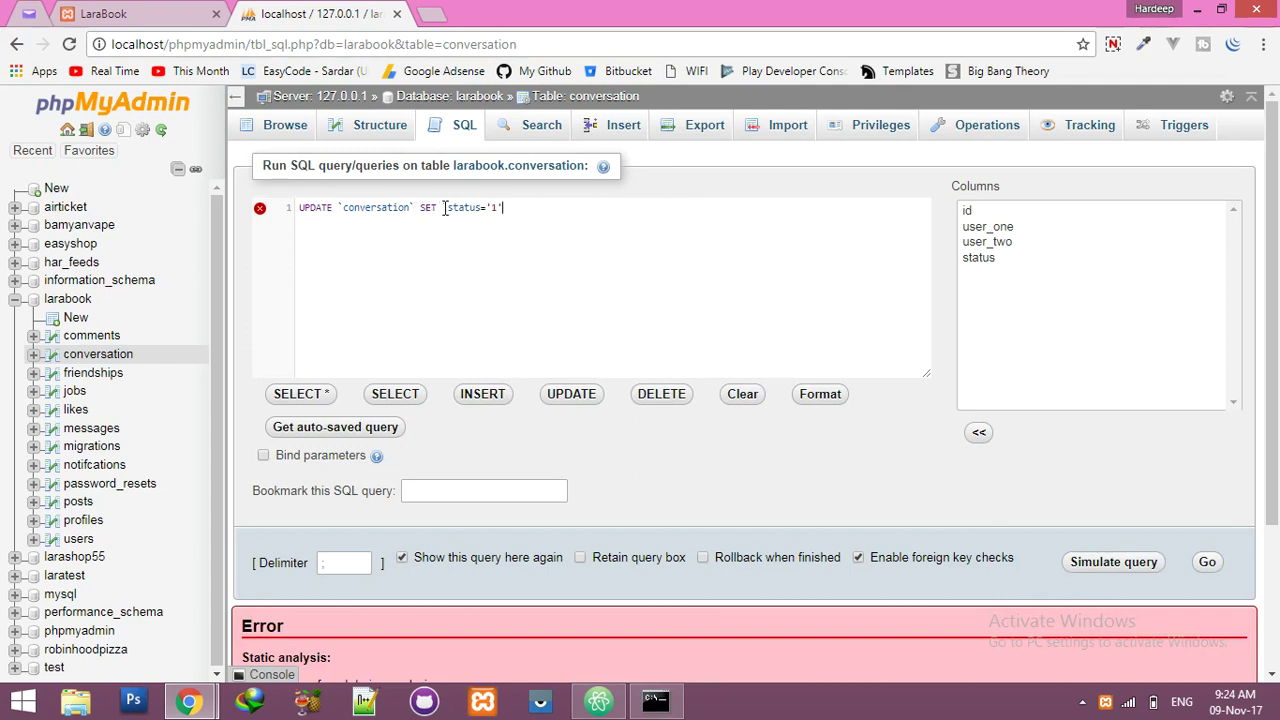
pyautogui.write('`status`')
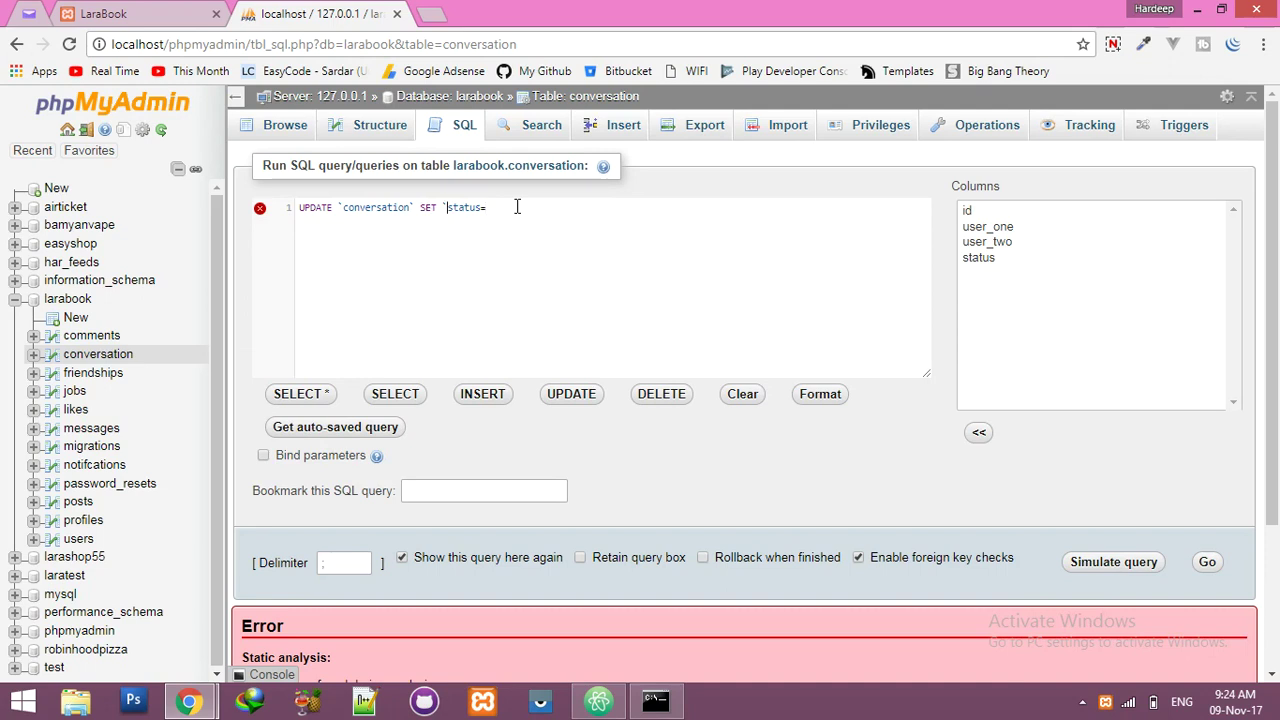
pyautogui.write('status=')
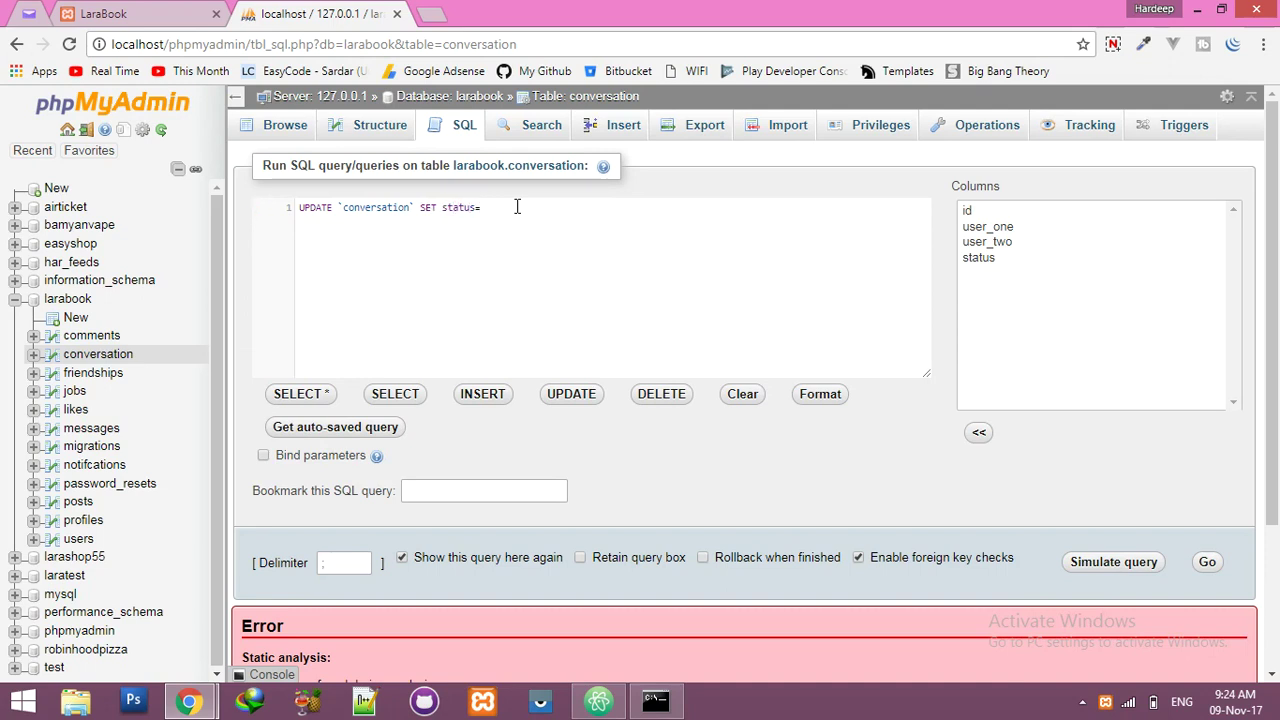
pyautogui.write("'1'")
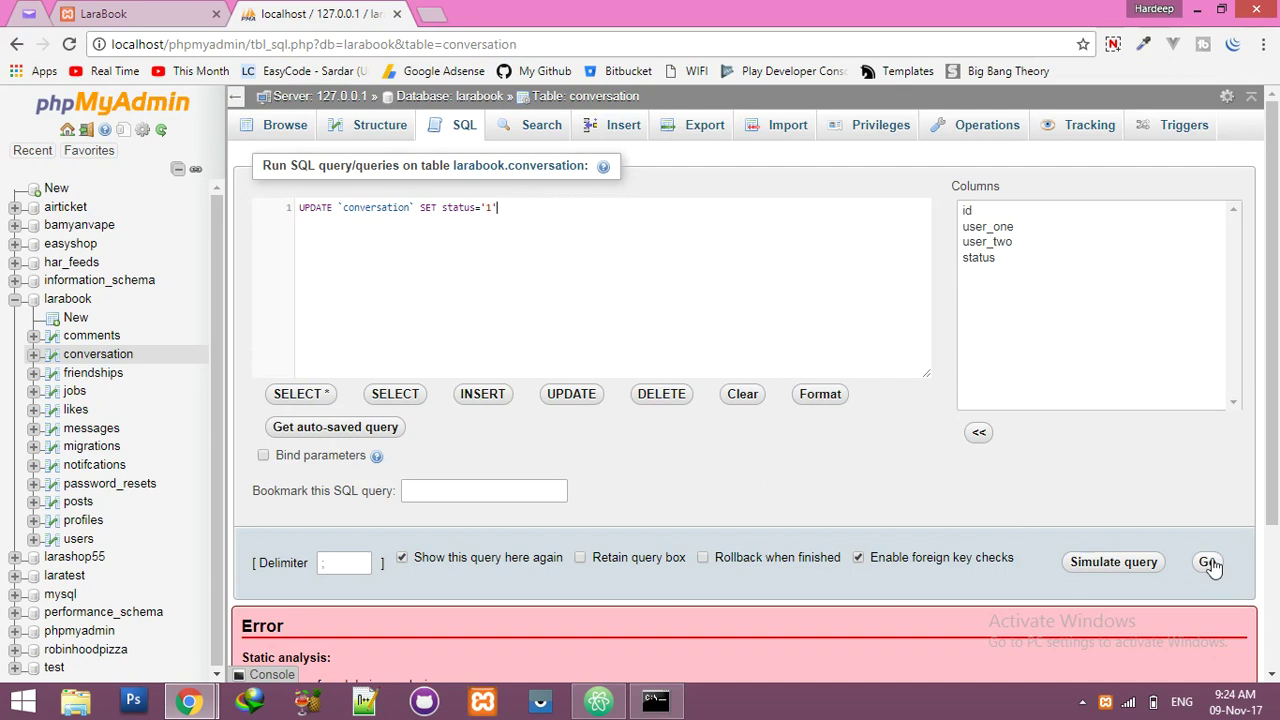
pyautogui.click(1209, 561)
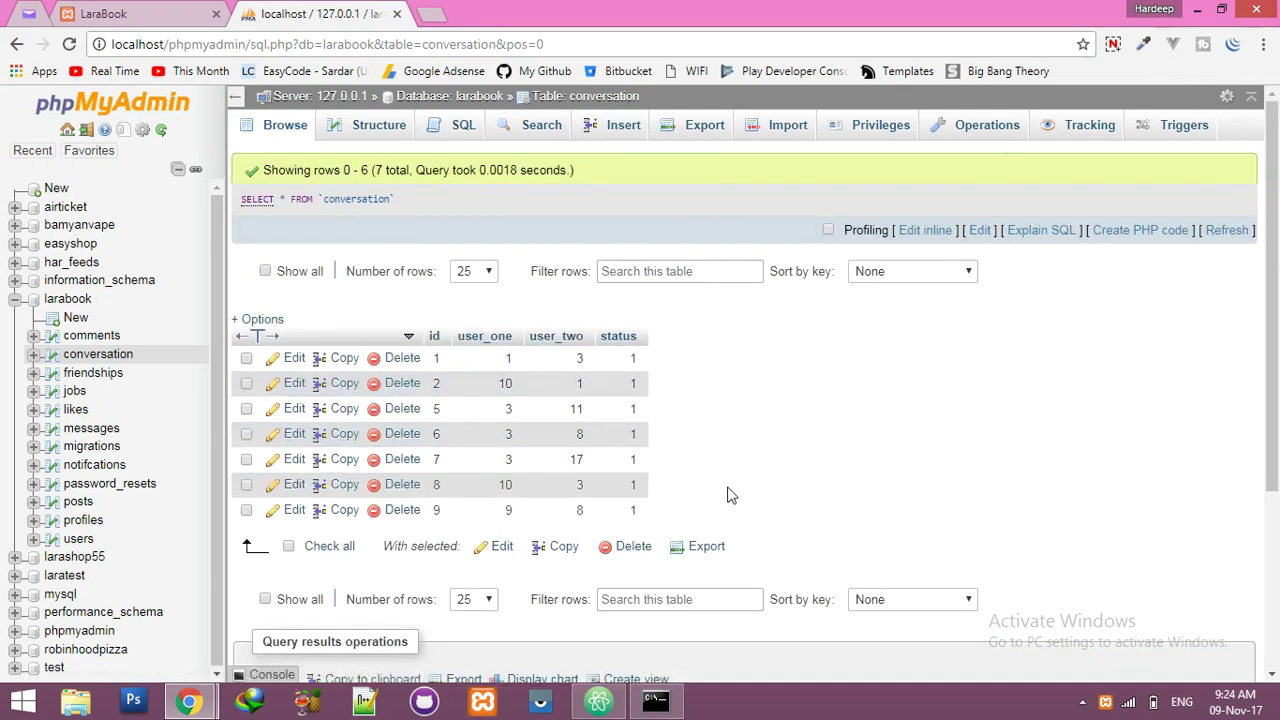
pyautogui.moveTo(735, 501)
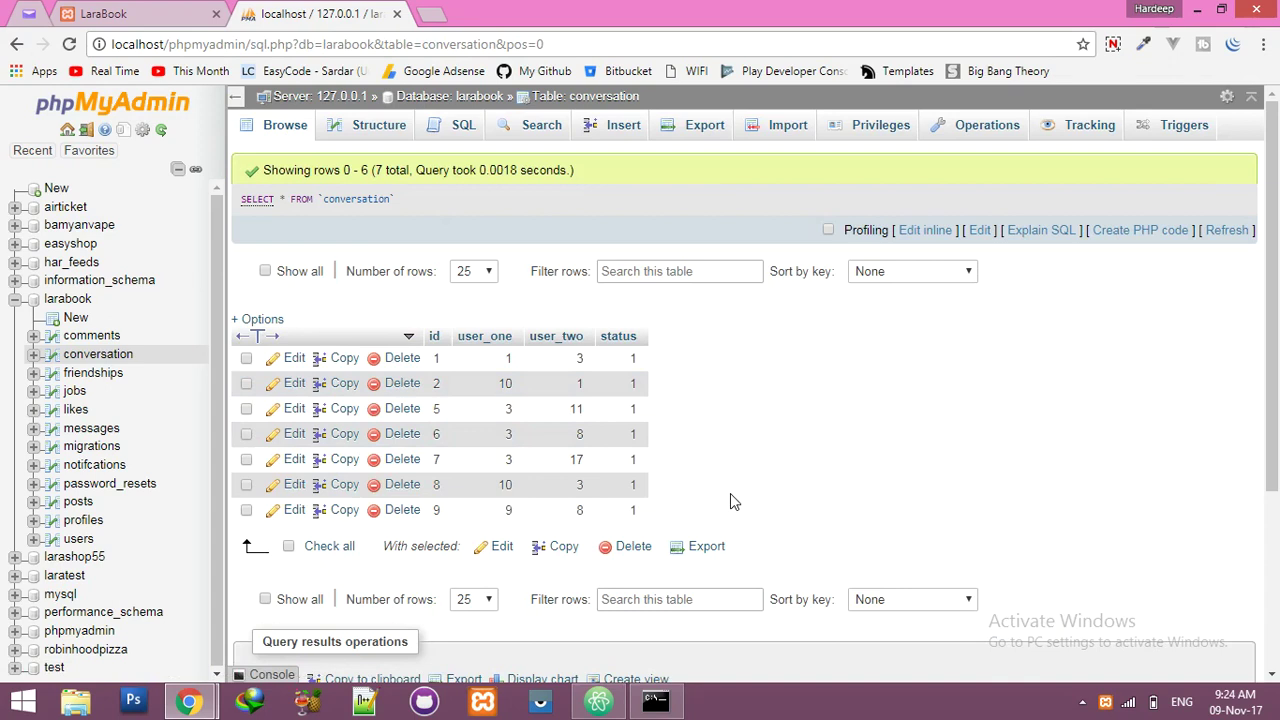
pyautogui.click(130, 13)
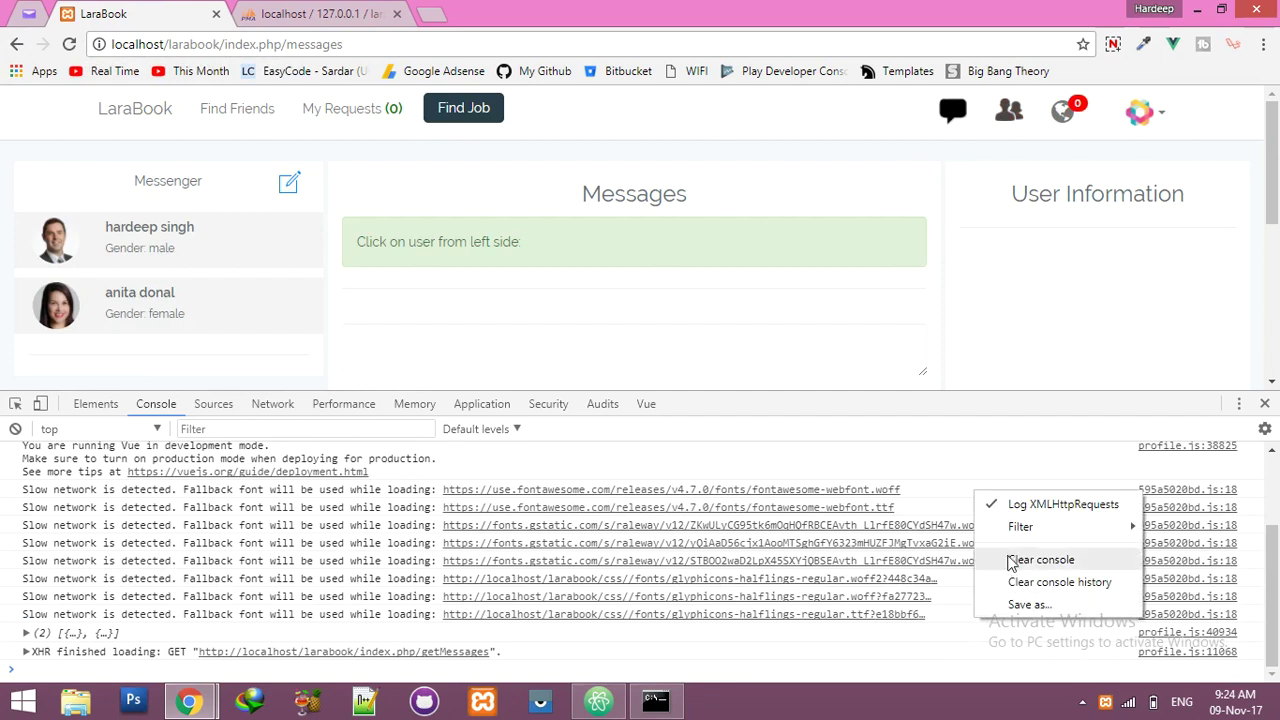
pyautogui.click(1041, 559)
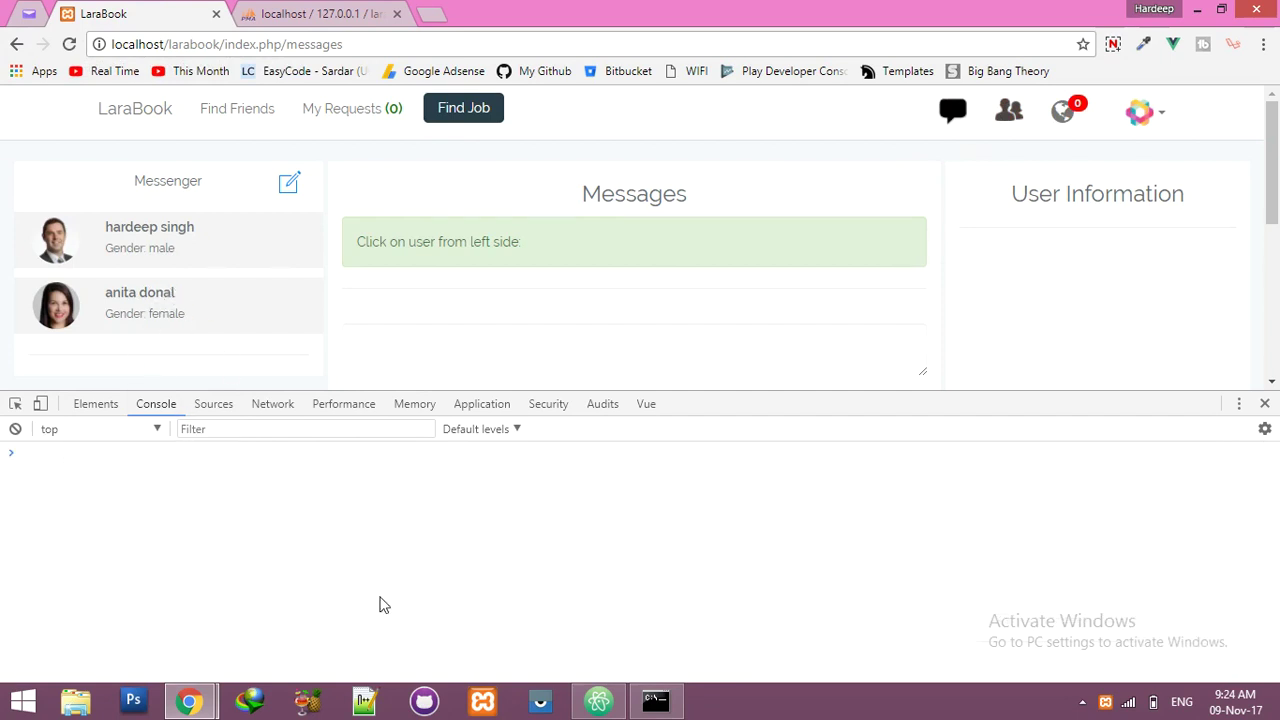
pyautogui.moveTo(243, 301)
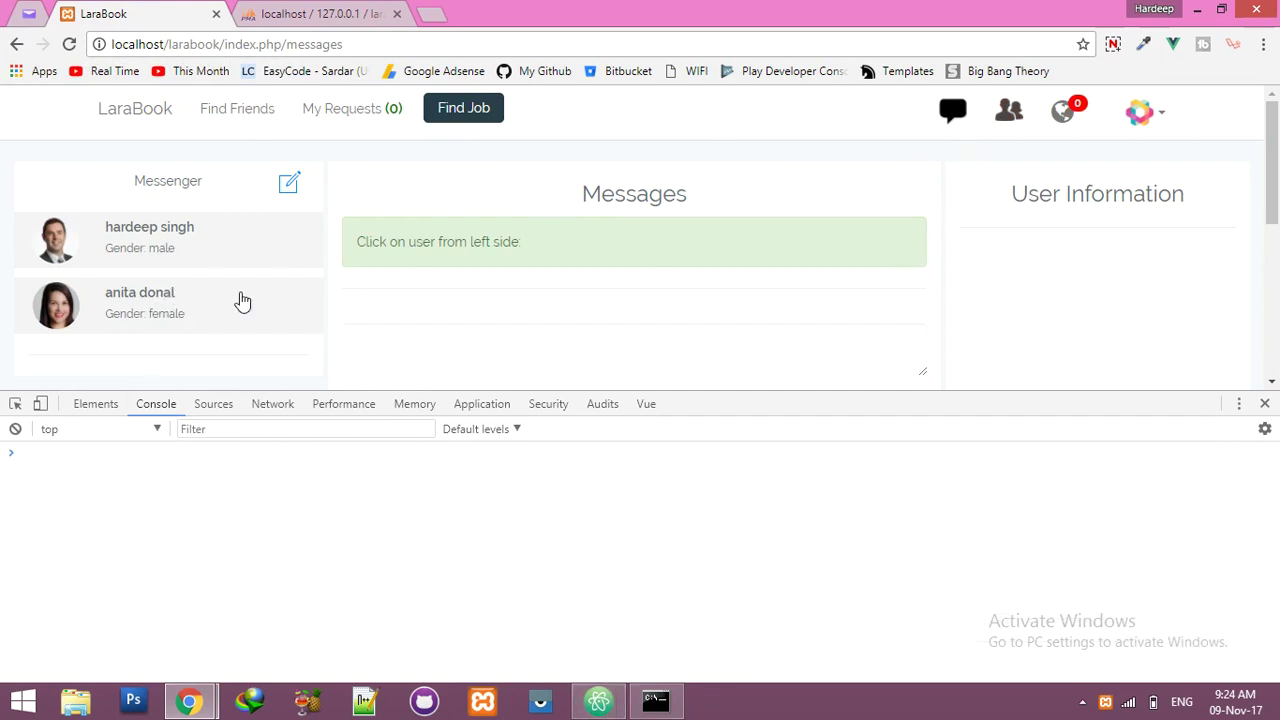
pyautogui.moveTo(565, 577)
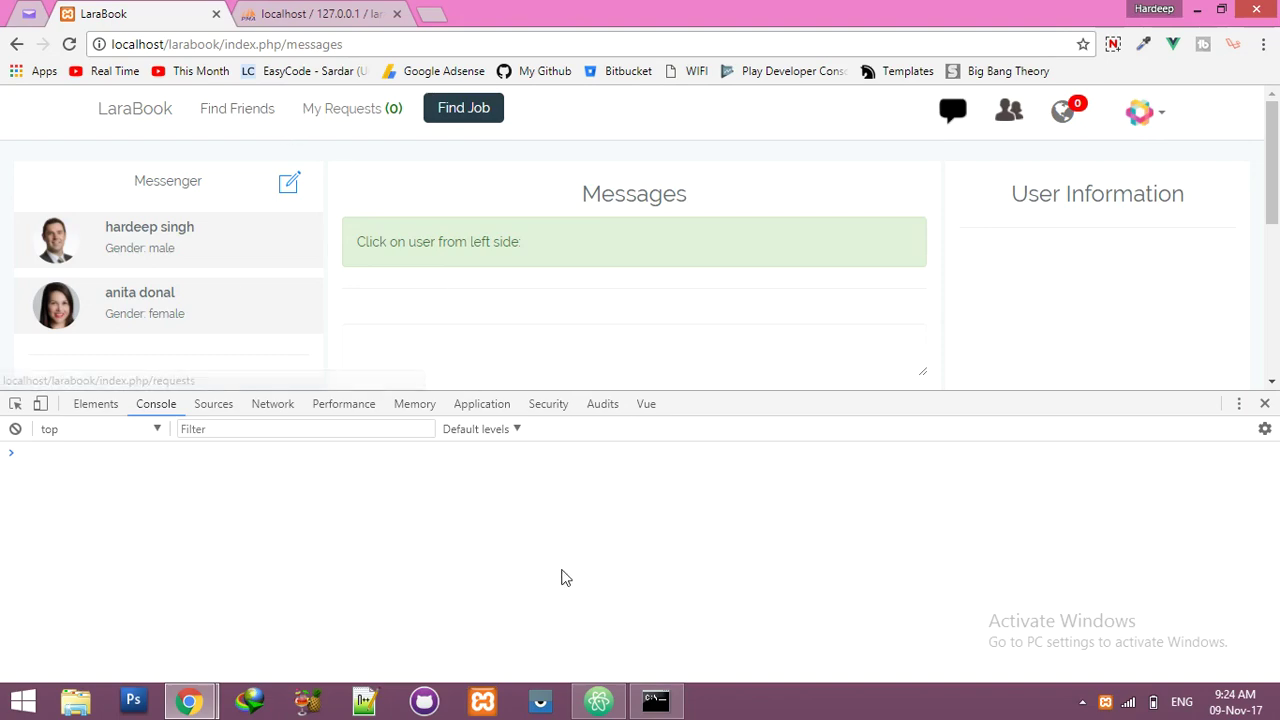
# Step: Open resources/views/messages.blade.php and locate the v-for loop over privsteMsgs
pyautogui.click(597, 700)
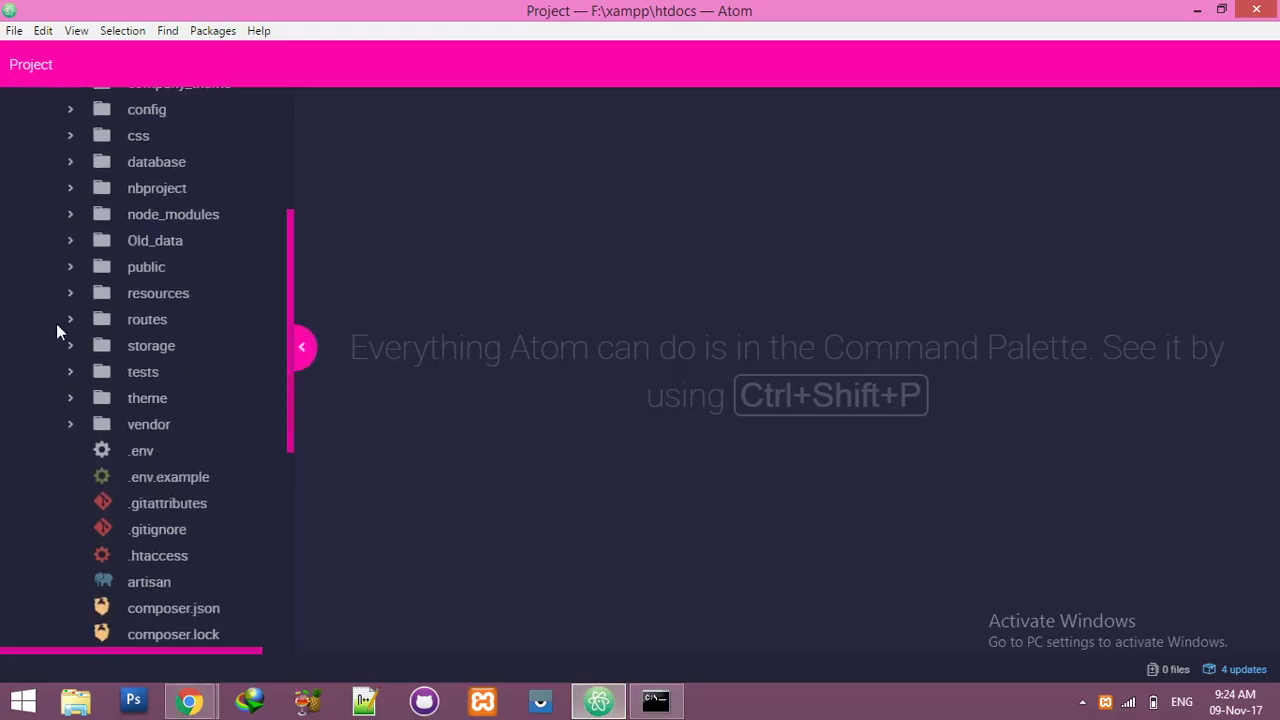
pyautogui.click(157, 293)
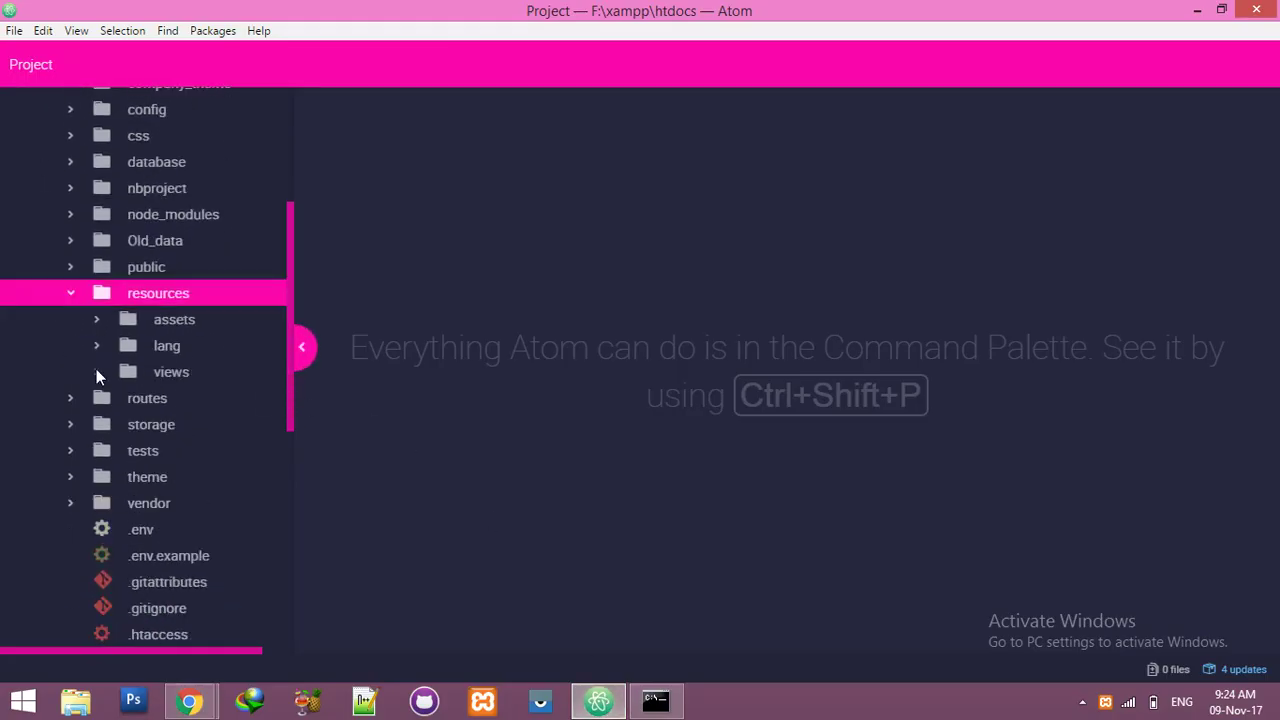
pyautogui.click(171, 371)
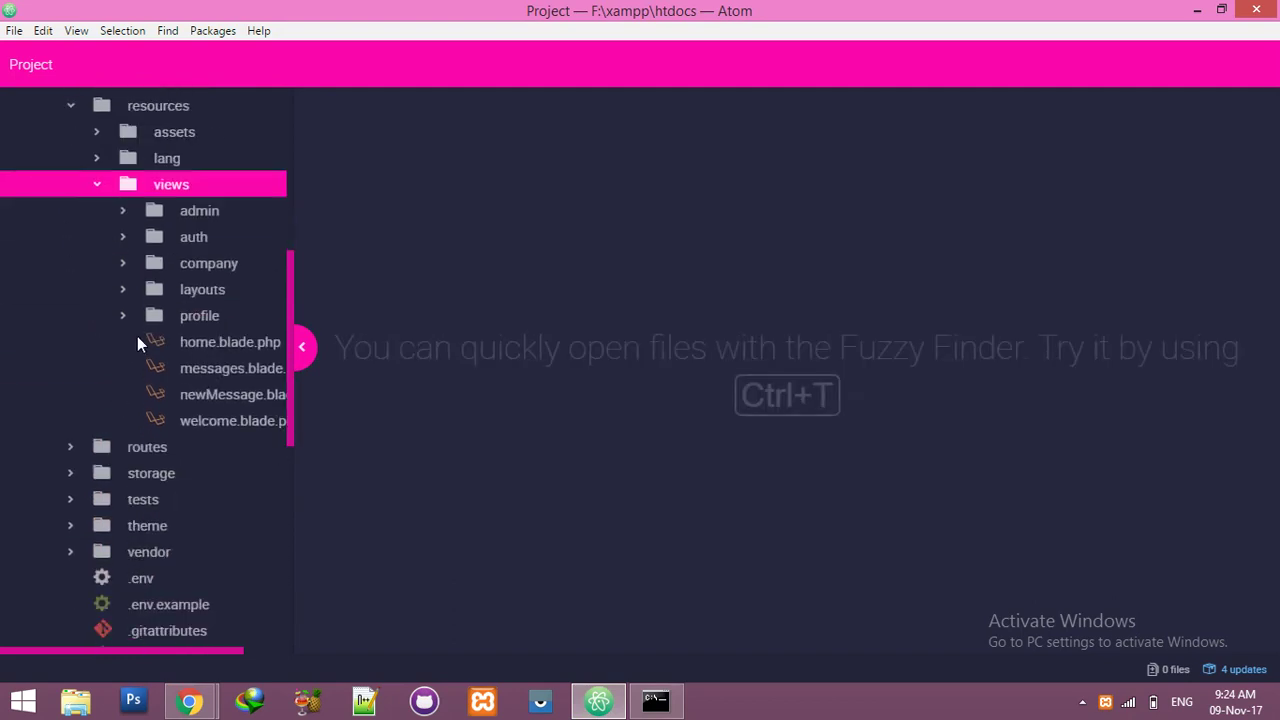
pyautogui.click(232, 368)
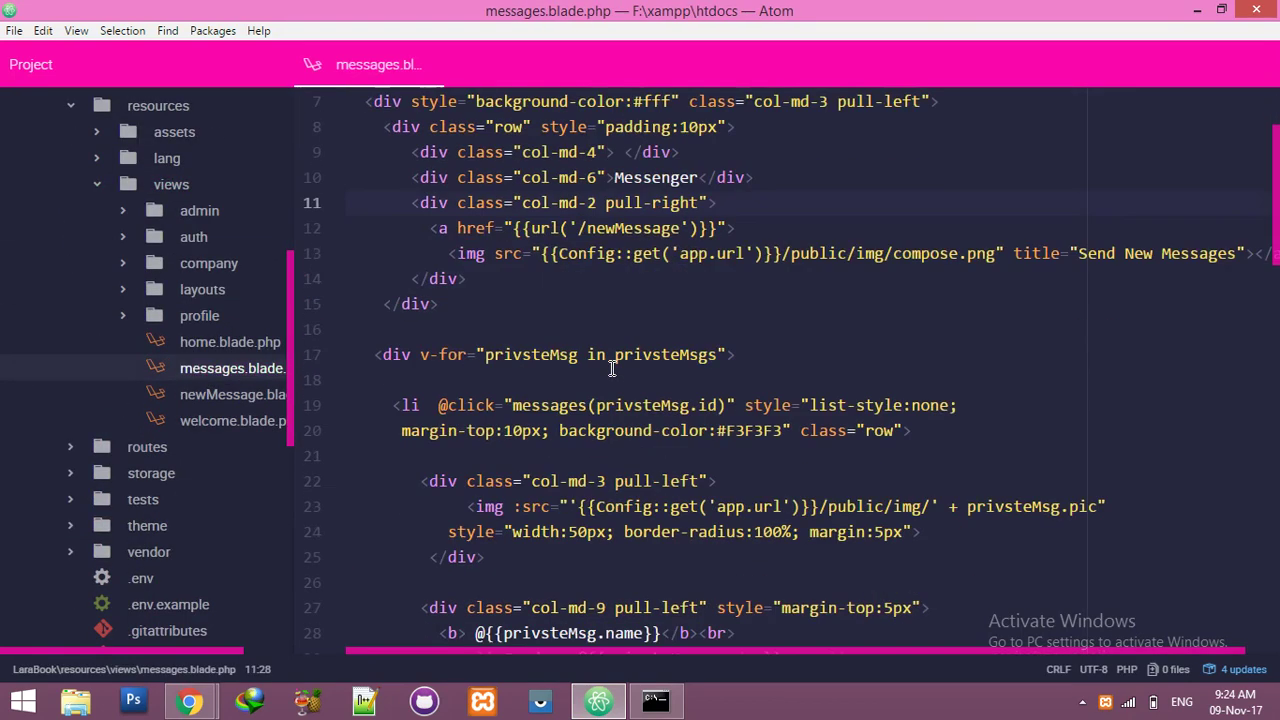
pyautogui.scroll(-3)
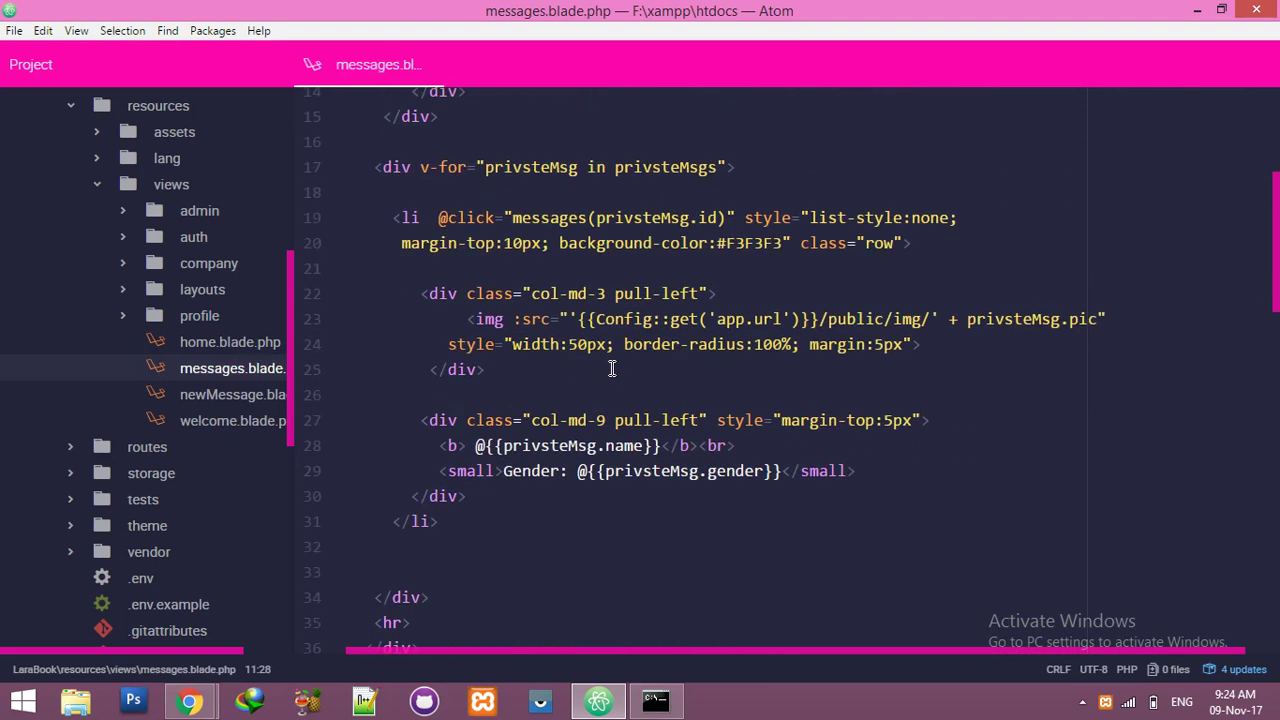
pyautogui.moveTo(716, 174)
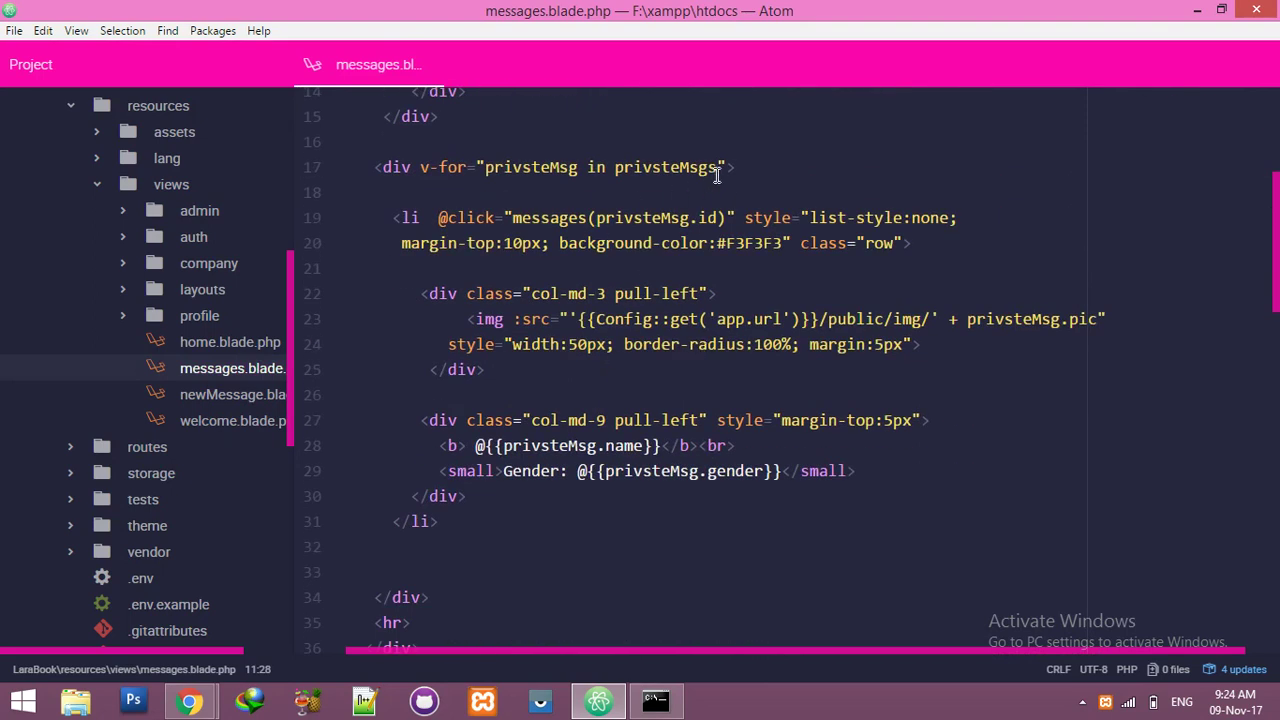
pyautogui.doubleClick(665, 167)
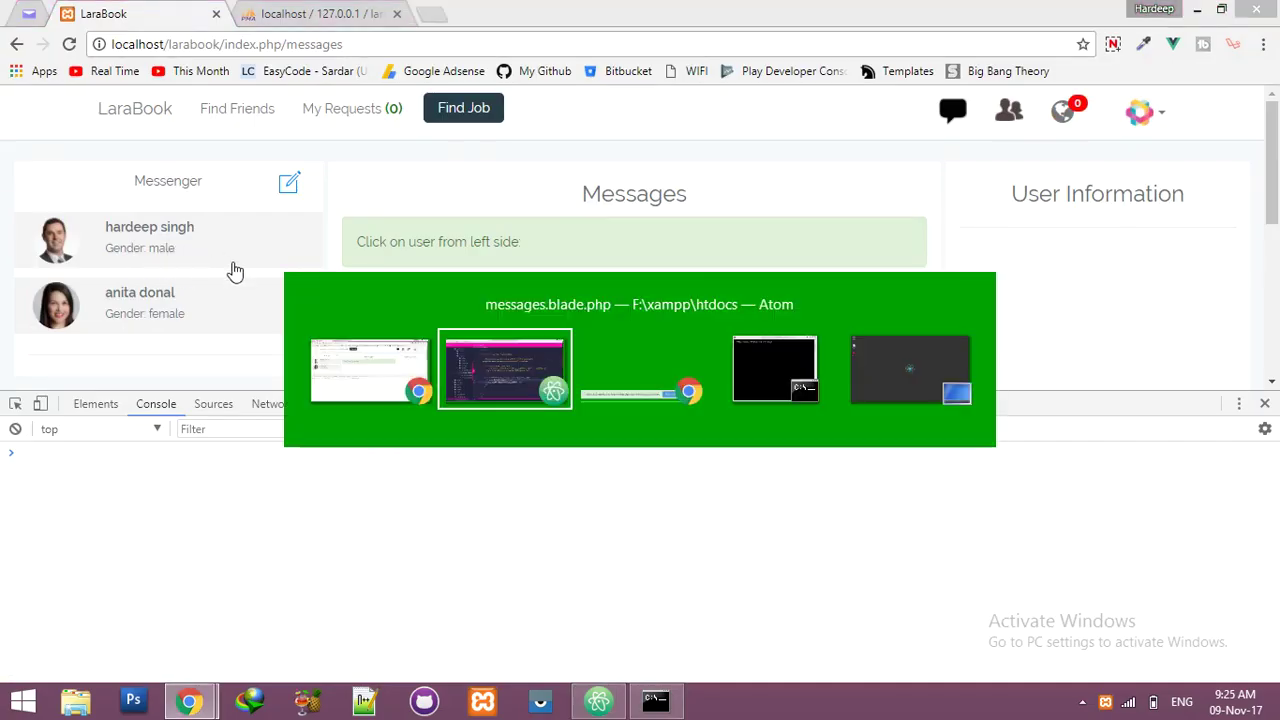
# Step: Compare the conversation table's status 1 values with the messenger's grey conversations
pyautogui.click(505, 369)
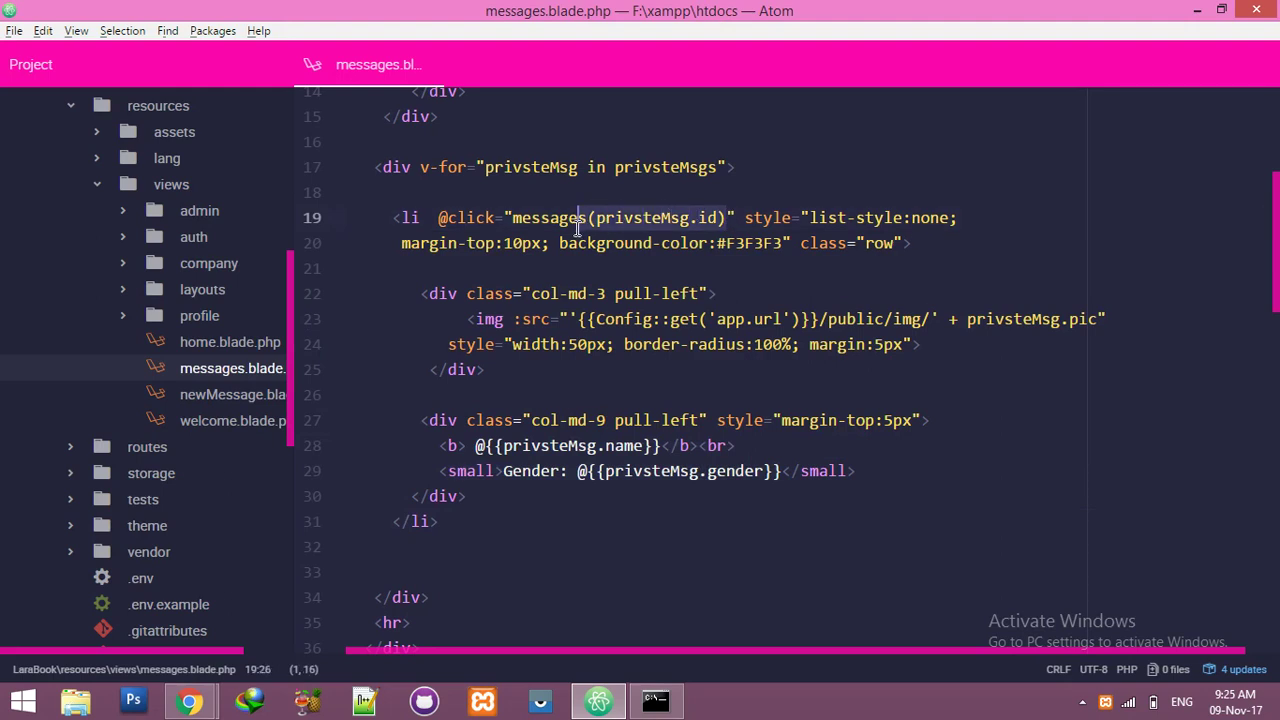
pyautogui.click(572, 394)
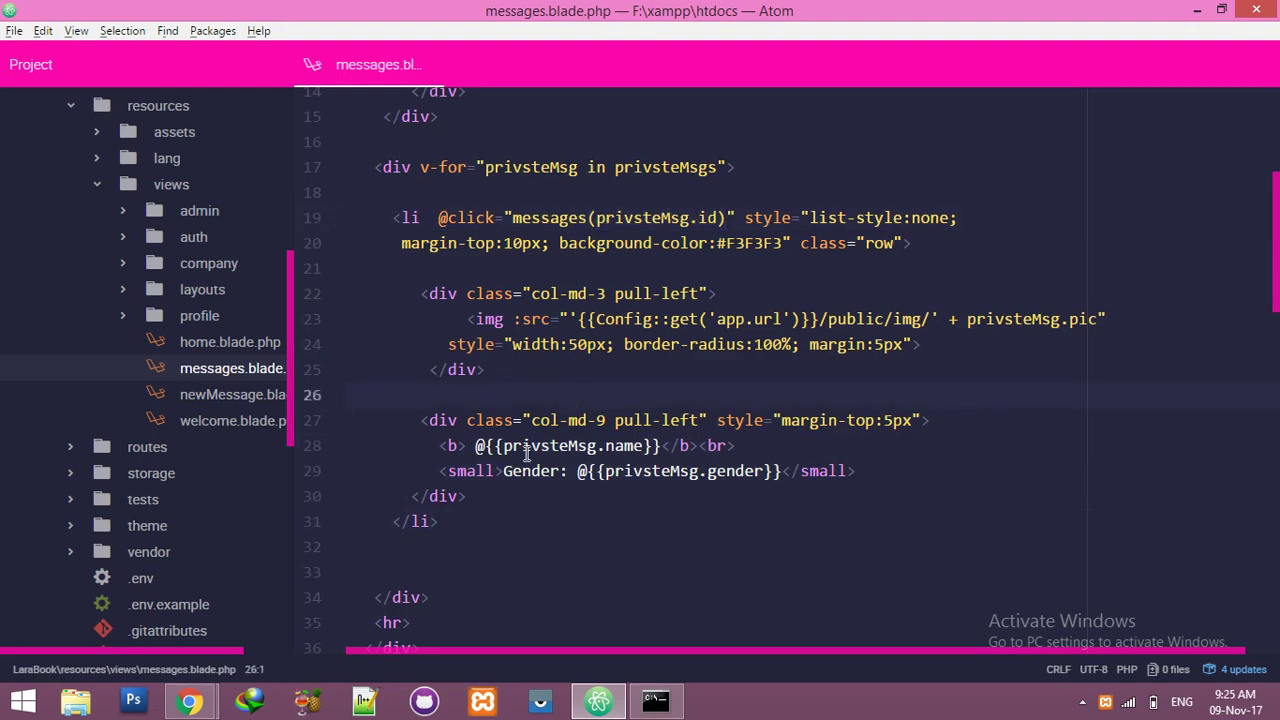
pyautogui.click(189, 700)
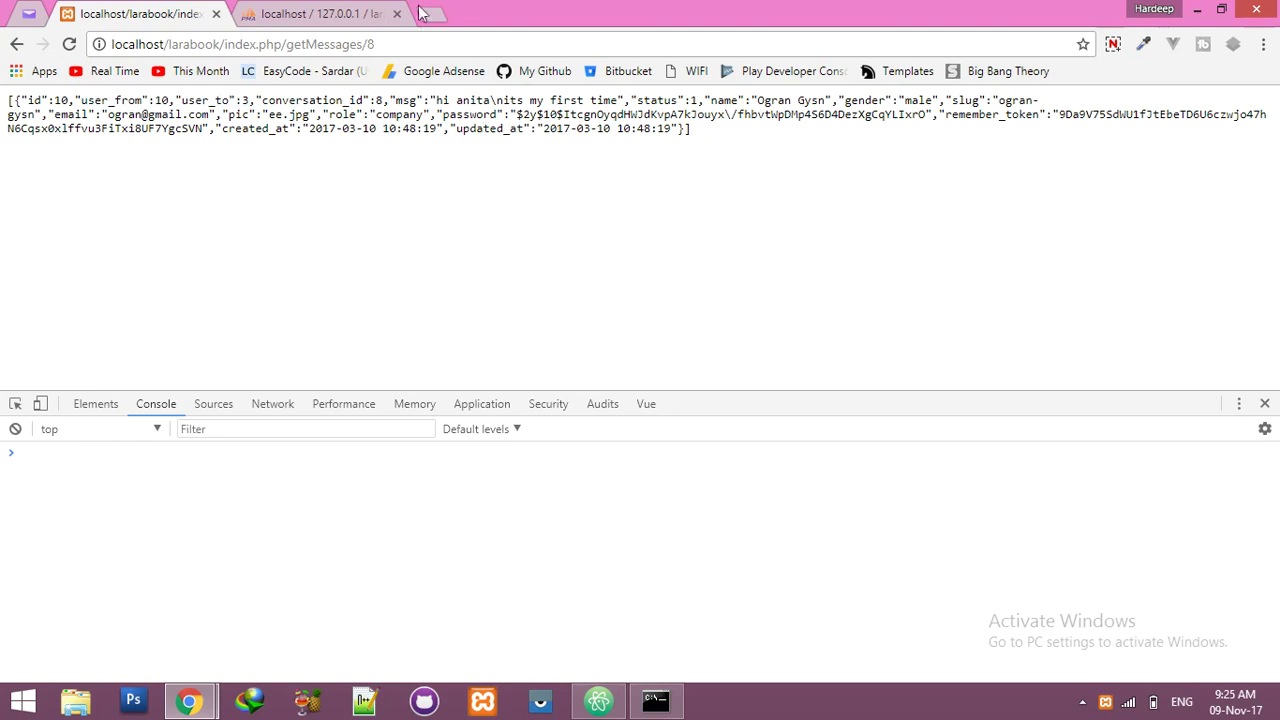
pyautogui.click(320, 13)
pyautogui.write('status')
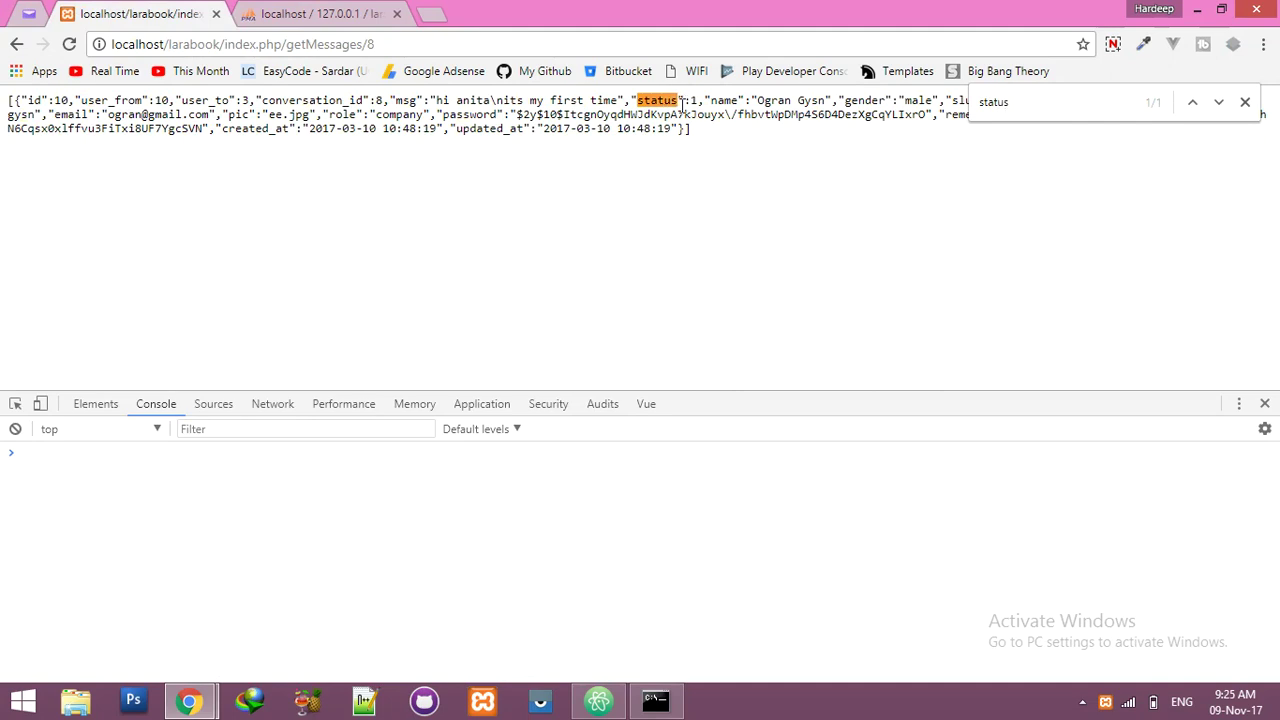
pyautogui.click(1245, 101)
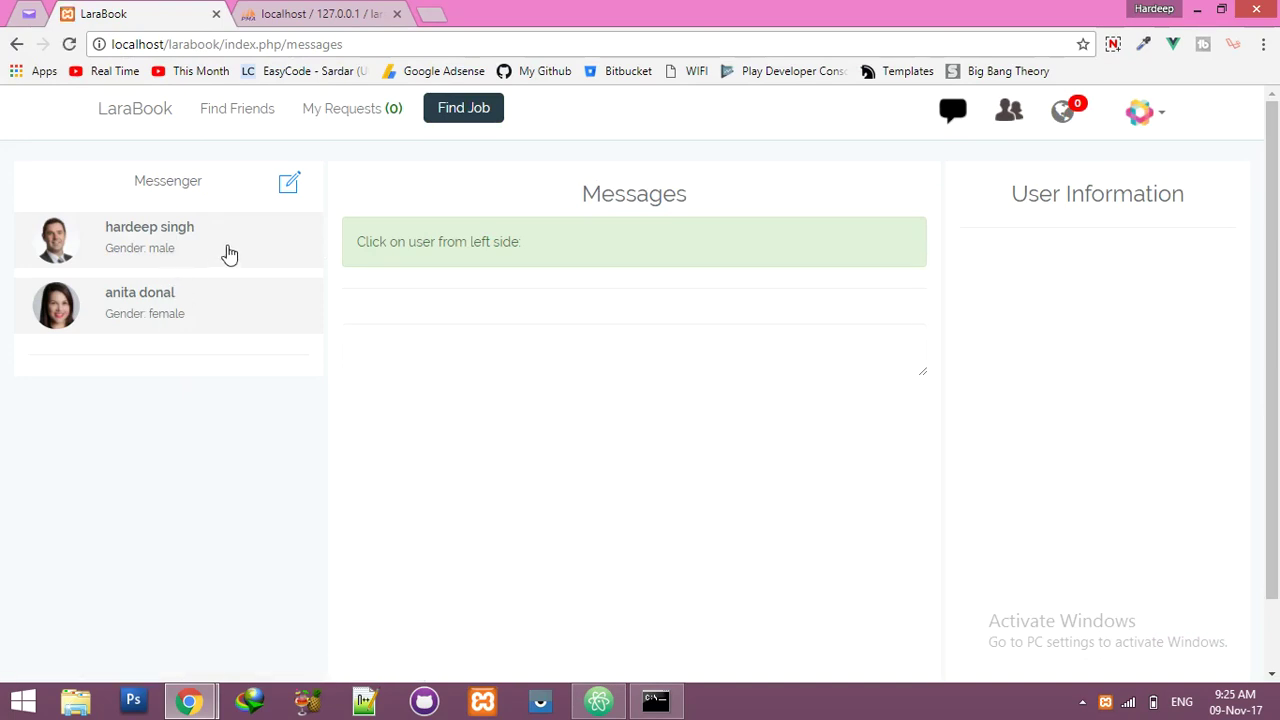
pyautogui.moveTo(188, 246)
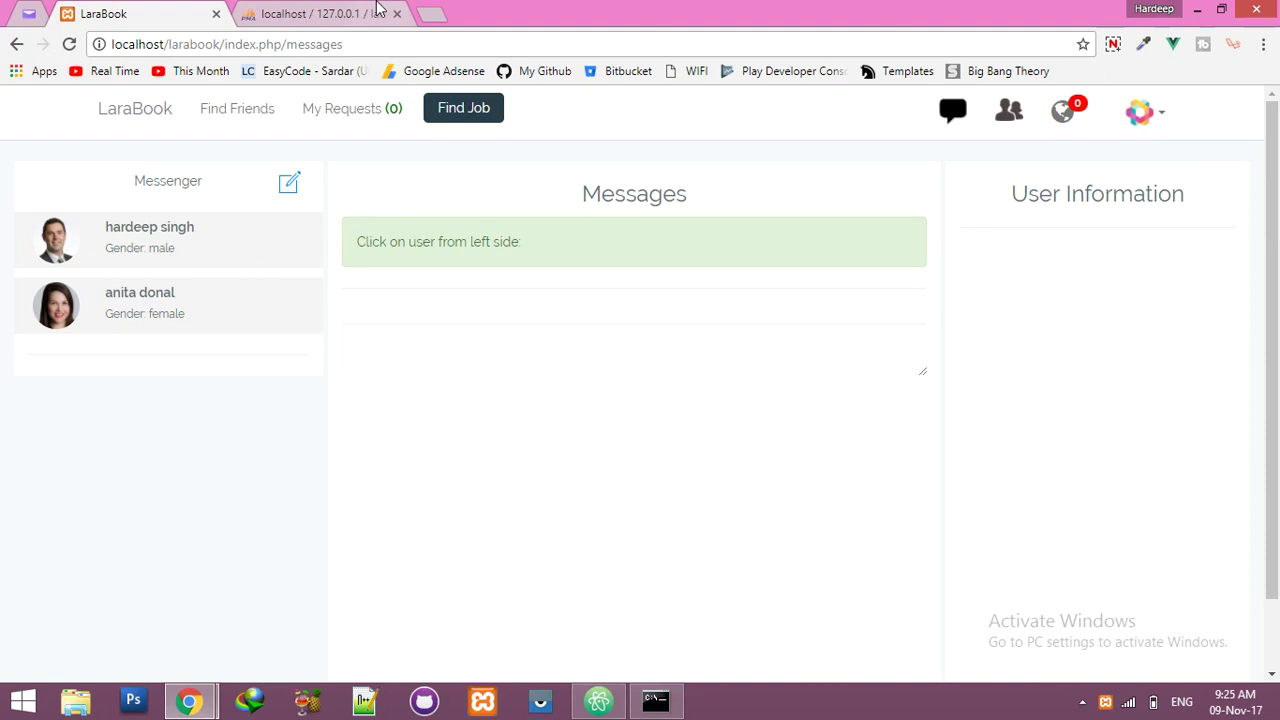
pyautogui.click(320, 13)
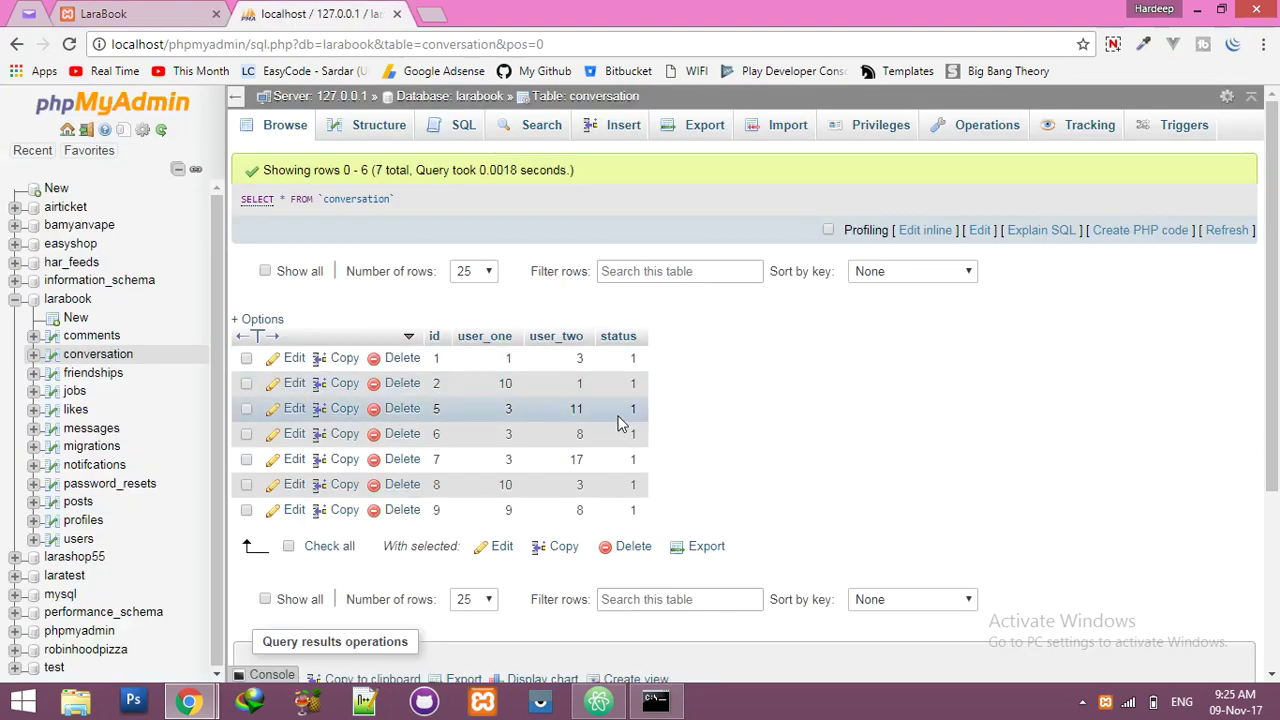
pyautogui.click(135, 13)
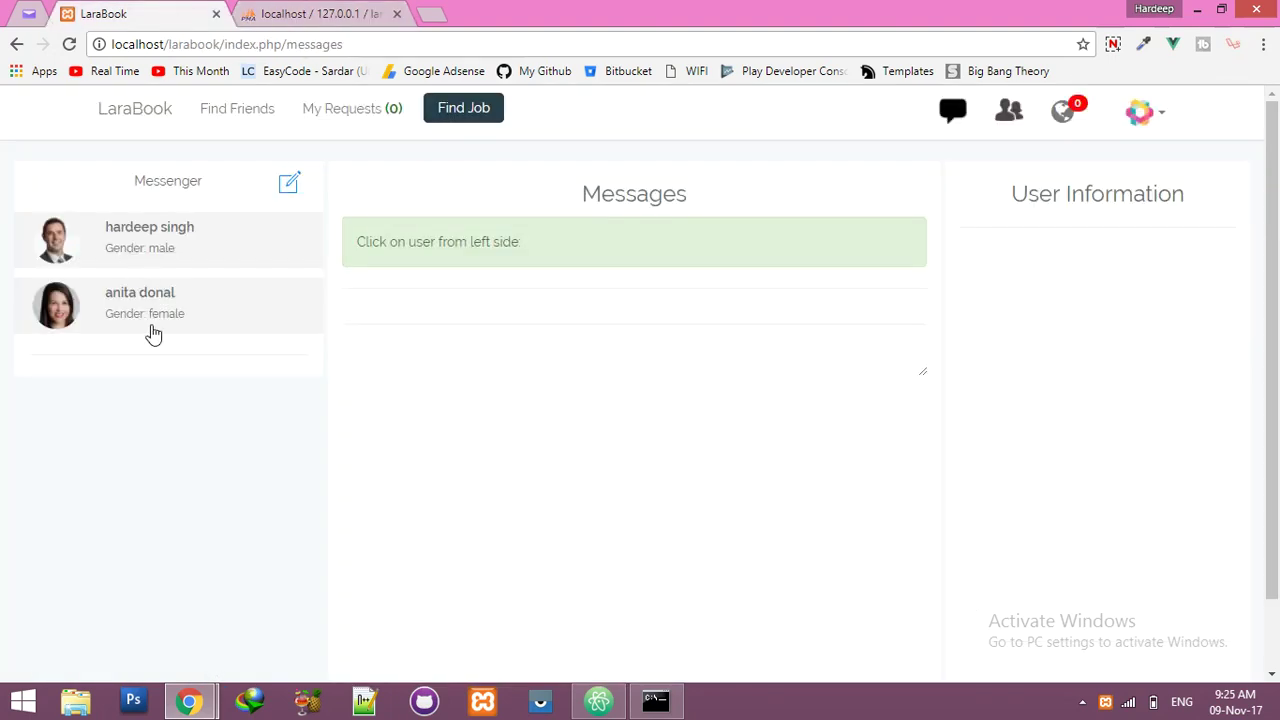
pyautogui.moveTo(254, 250)
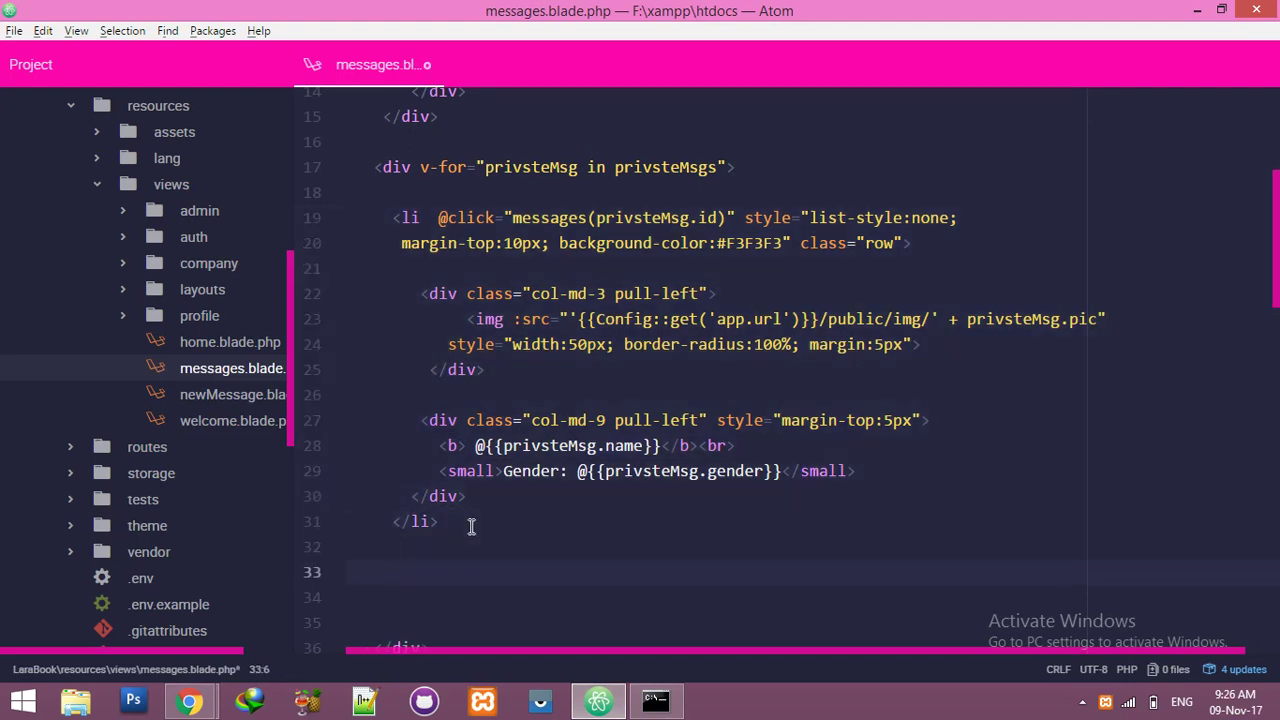
# Step: Add v-if="privsteMsg.status==1" to the grey conversation list item
pyautogui.scroll(3)
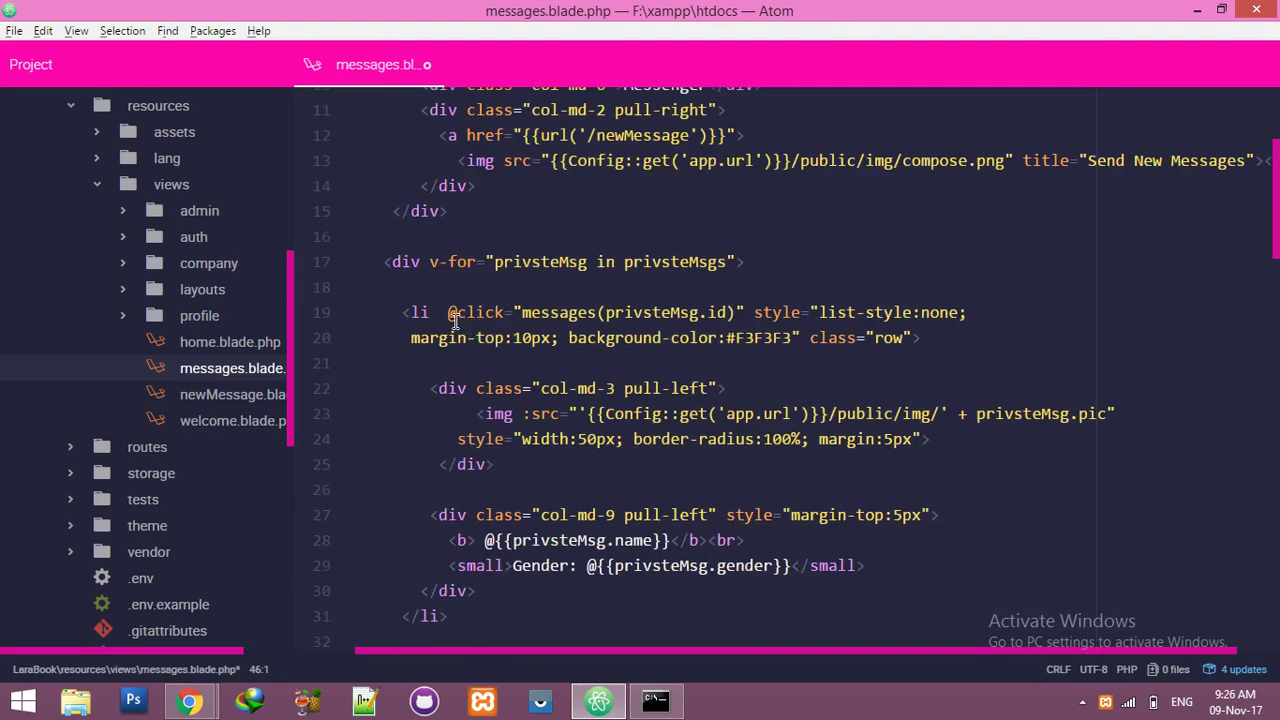
pyautogui.write('v-if="')
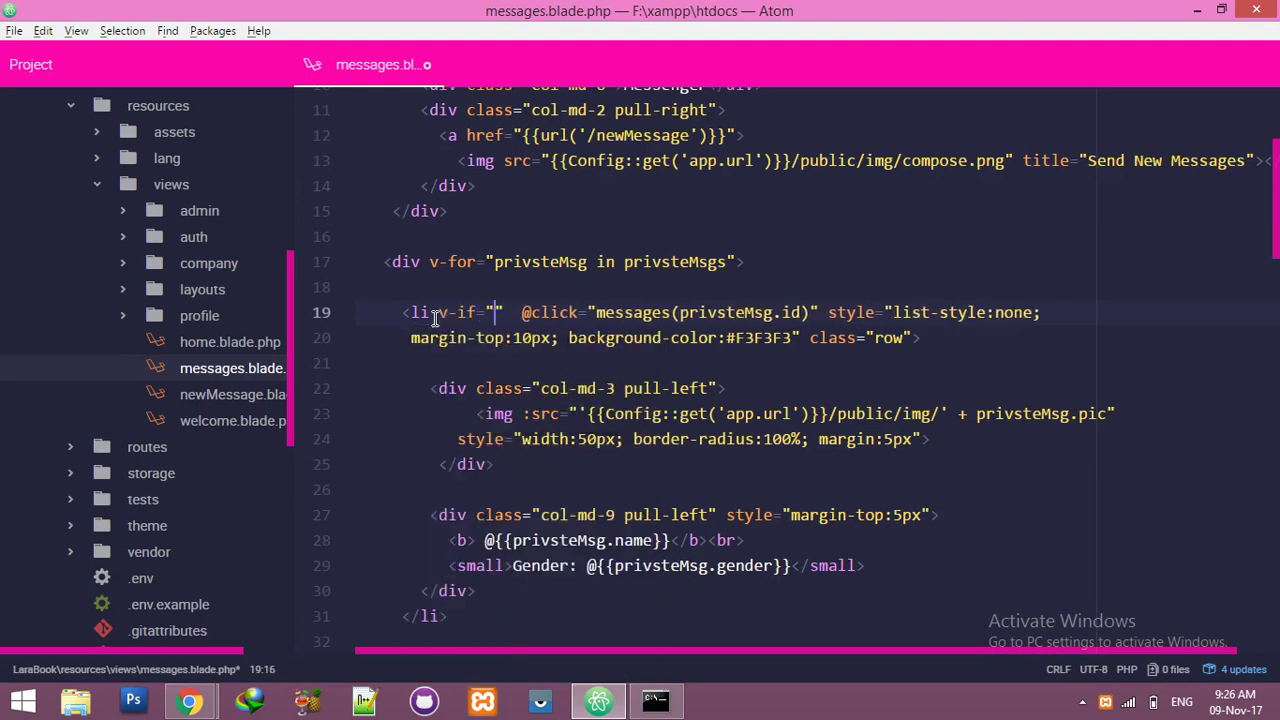
pyautogui.write('pr')
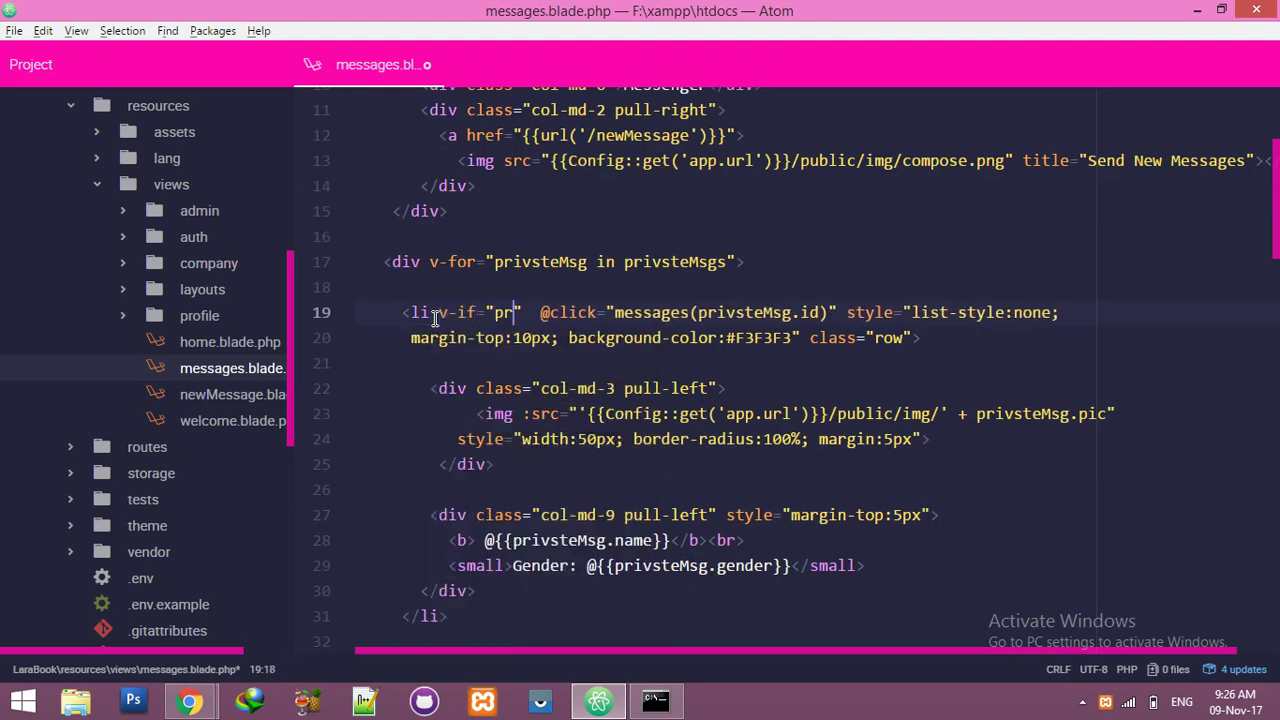
pyautogui.write('ivsteMsg.s')
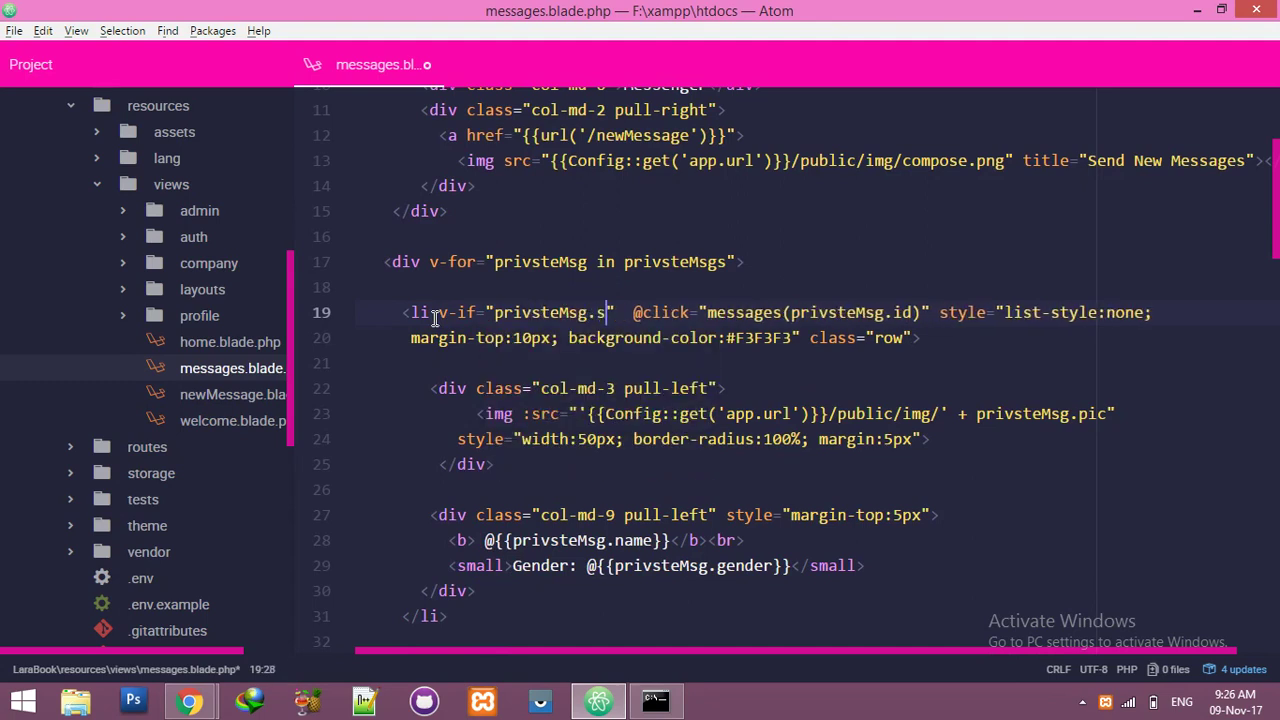
pyautogui.write('tatus=')
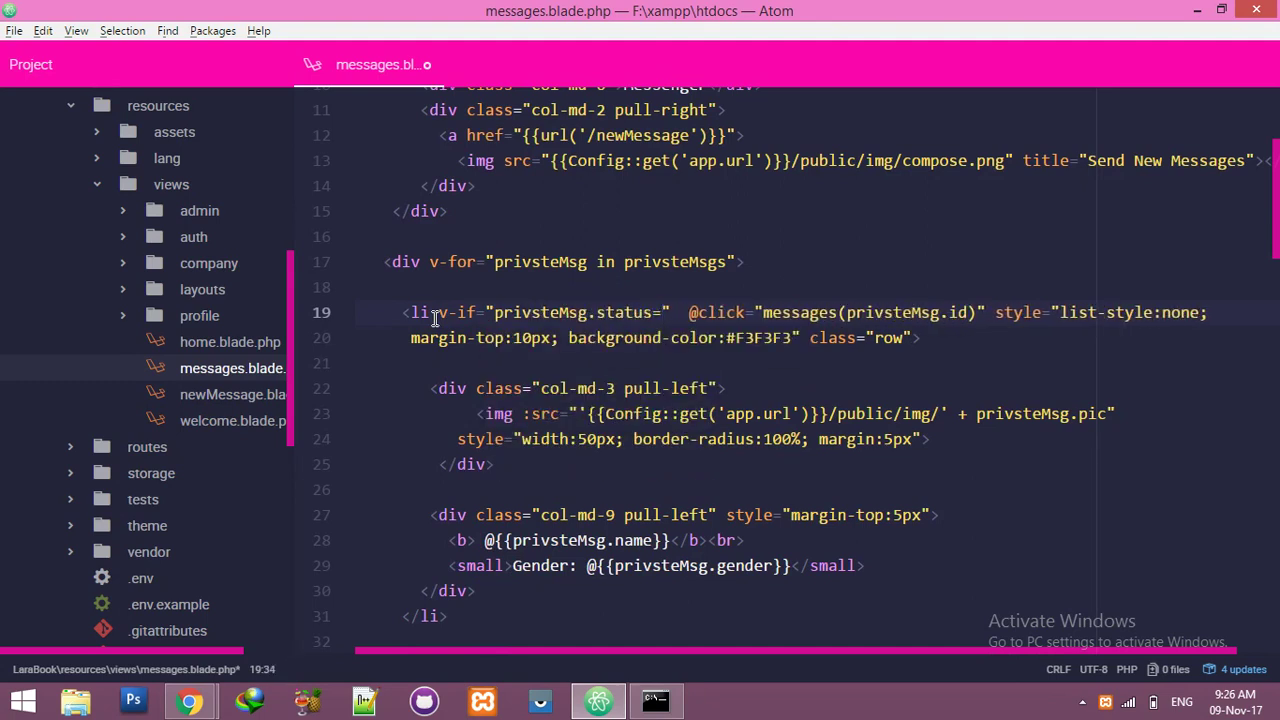
pyautogui.write('=1')
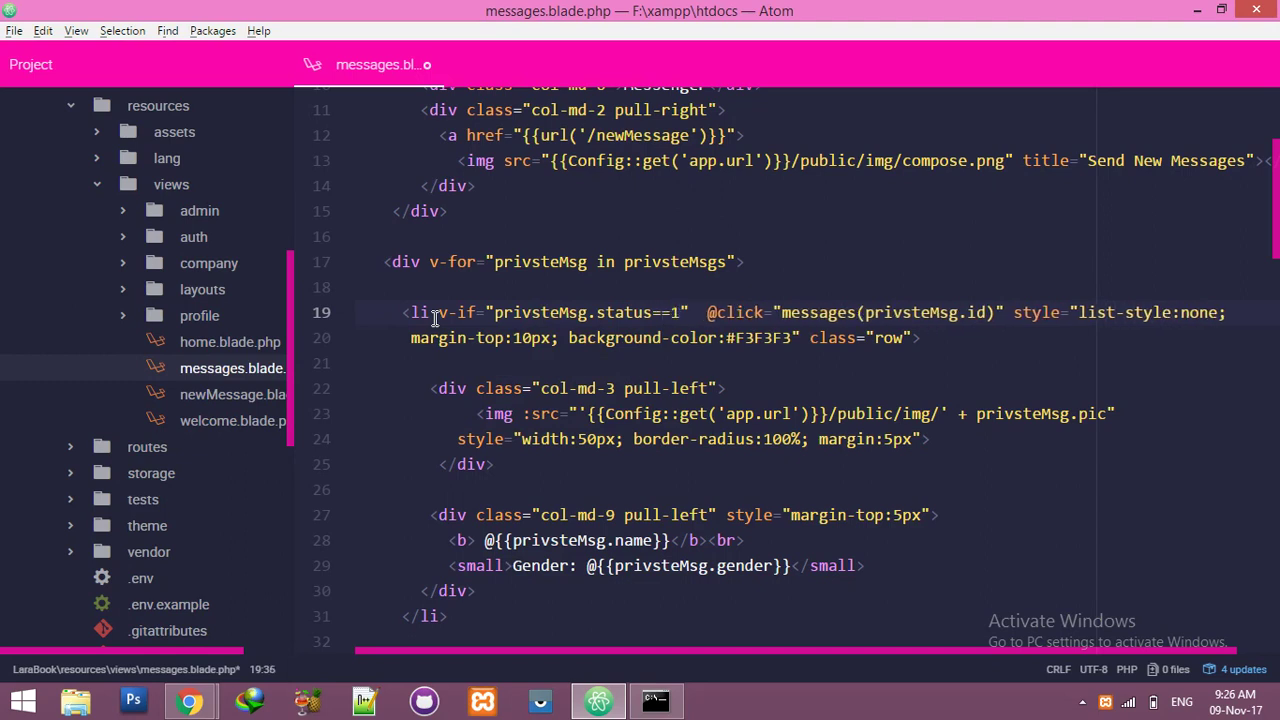
# Step: Paste a duplicate list item below as v-else with a white #fff background
pyautogui.click(489, 590)
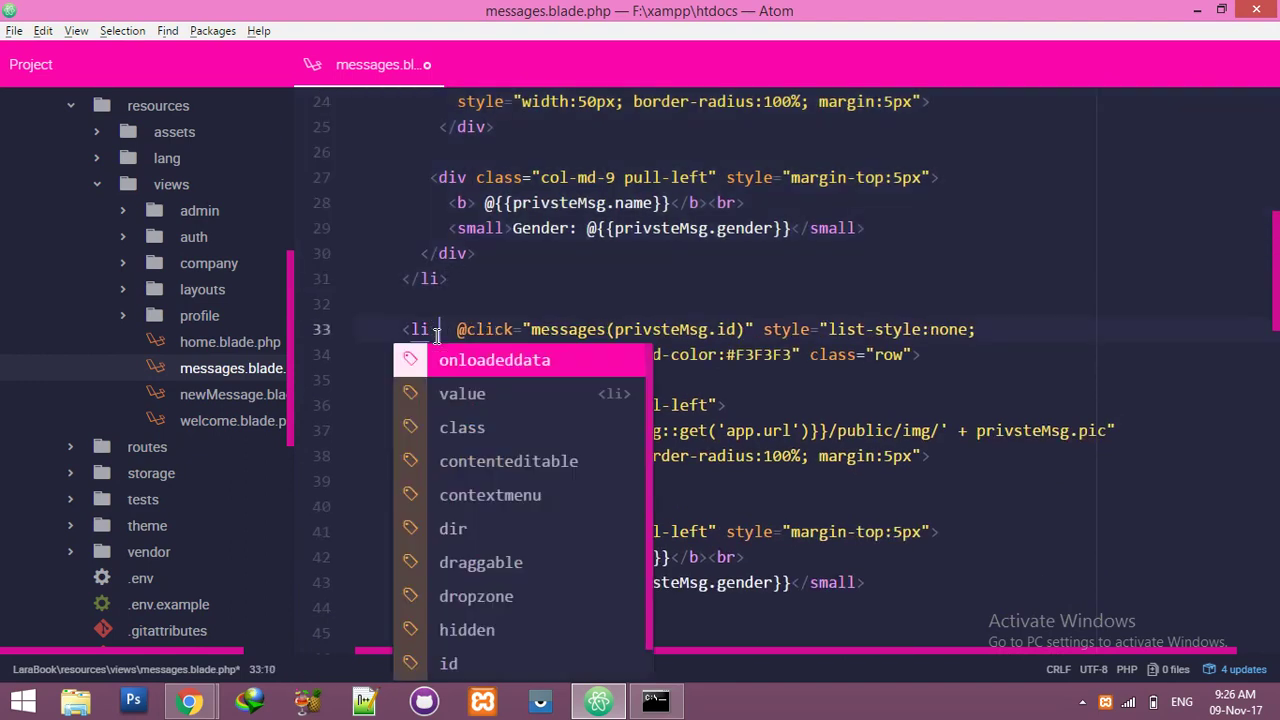
pyautogui.write('v-els')
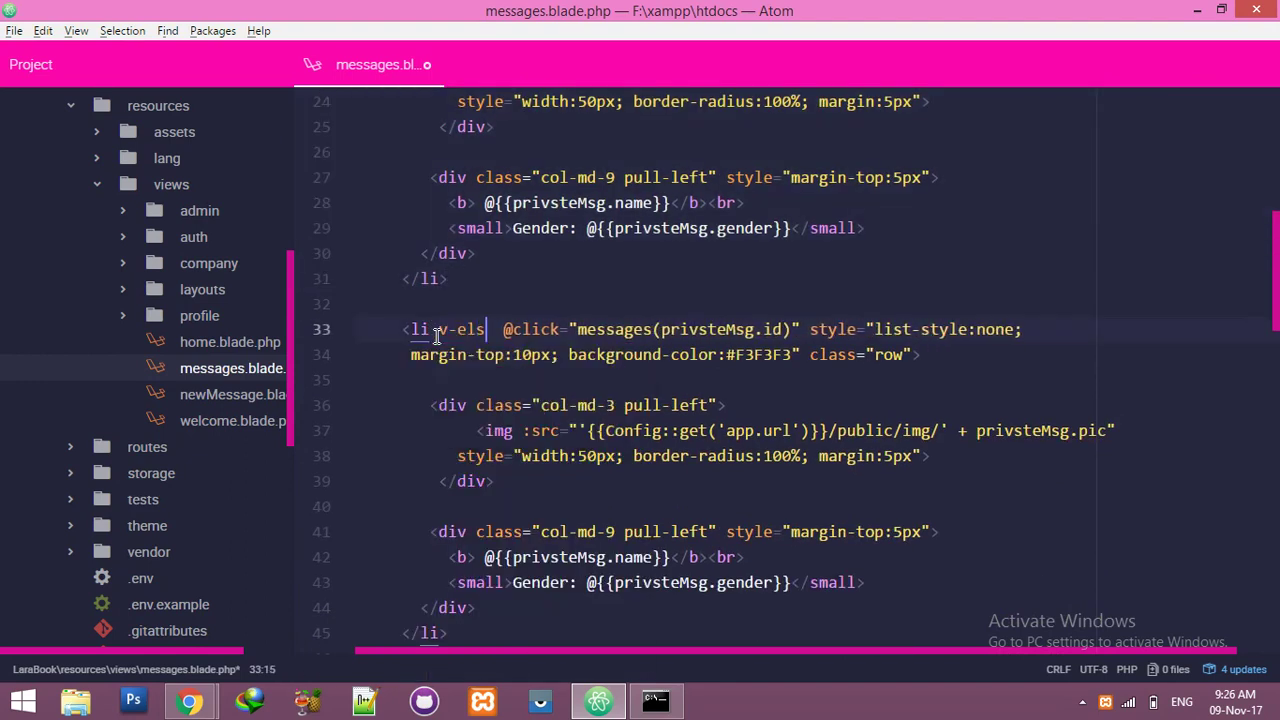
pyautogui.write('e')
pyautogui.click(665, 355)
pyautogui.write('fff')
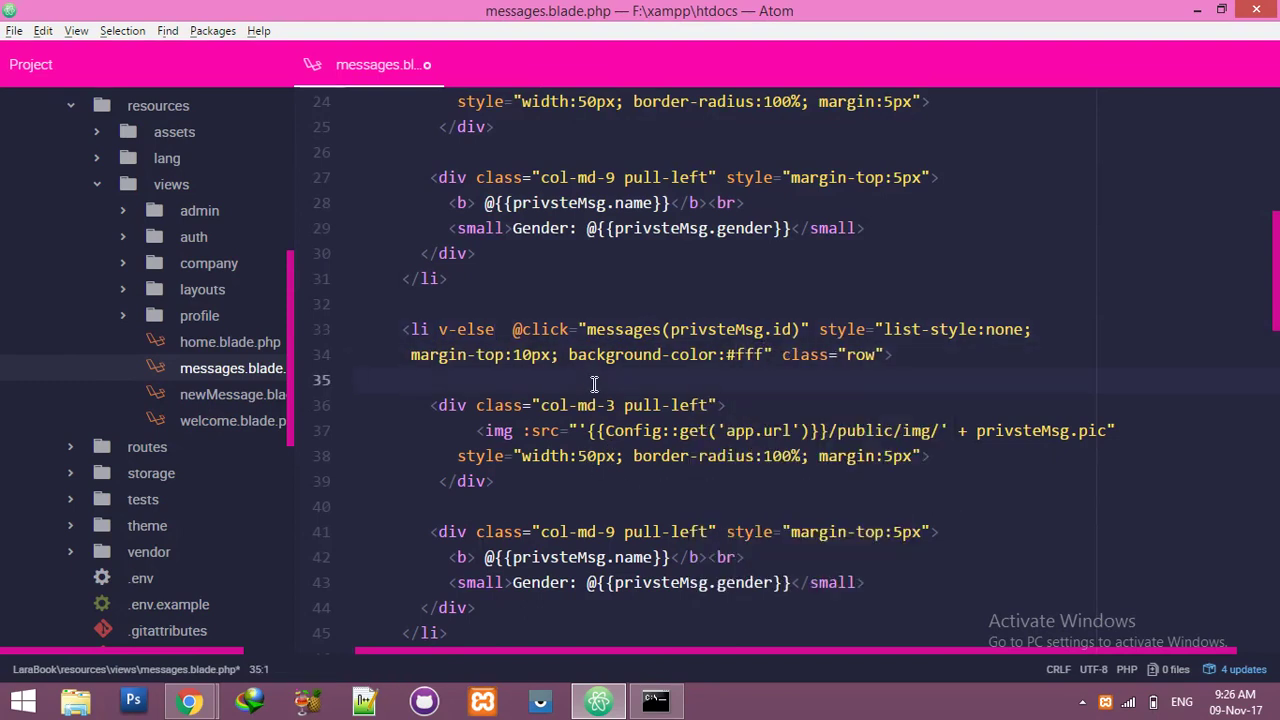
pyautogui.click(189, 700)
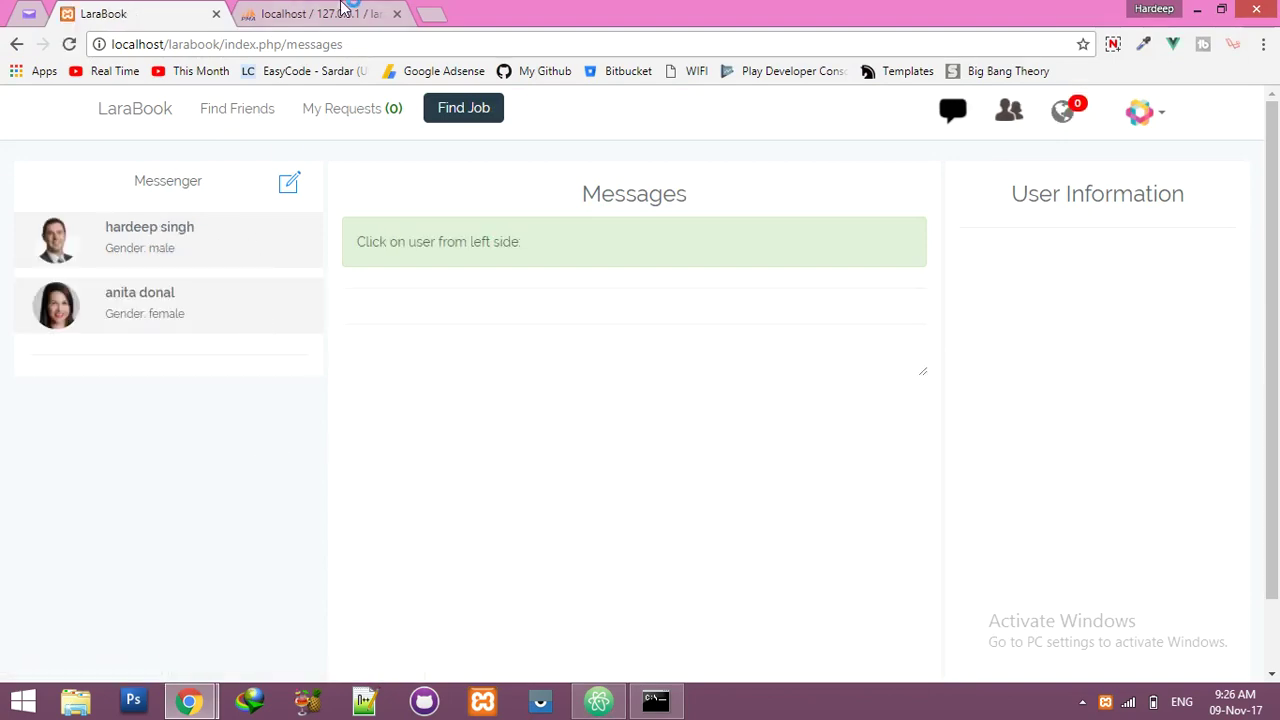
# Step: Open DevTools on the Console tab for the LaraBook page
pyautogui.click(320, 13)
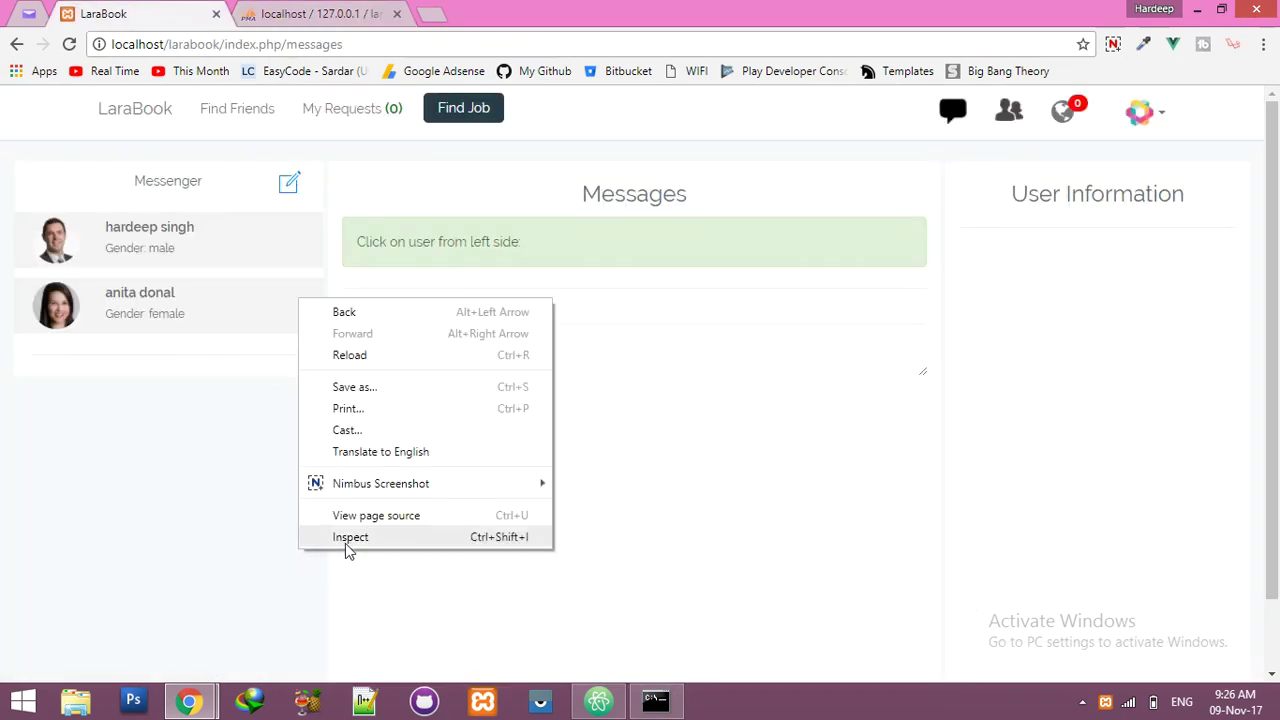
pyautogui.click(350, 537)
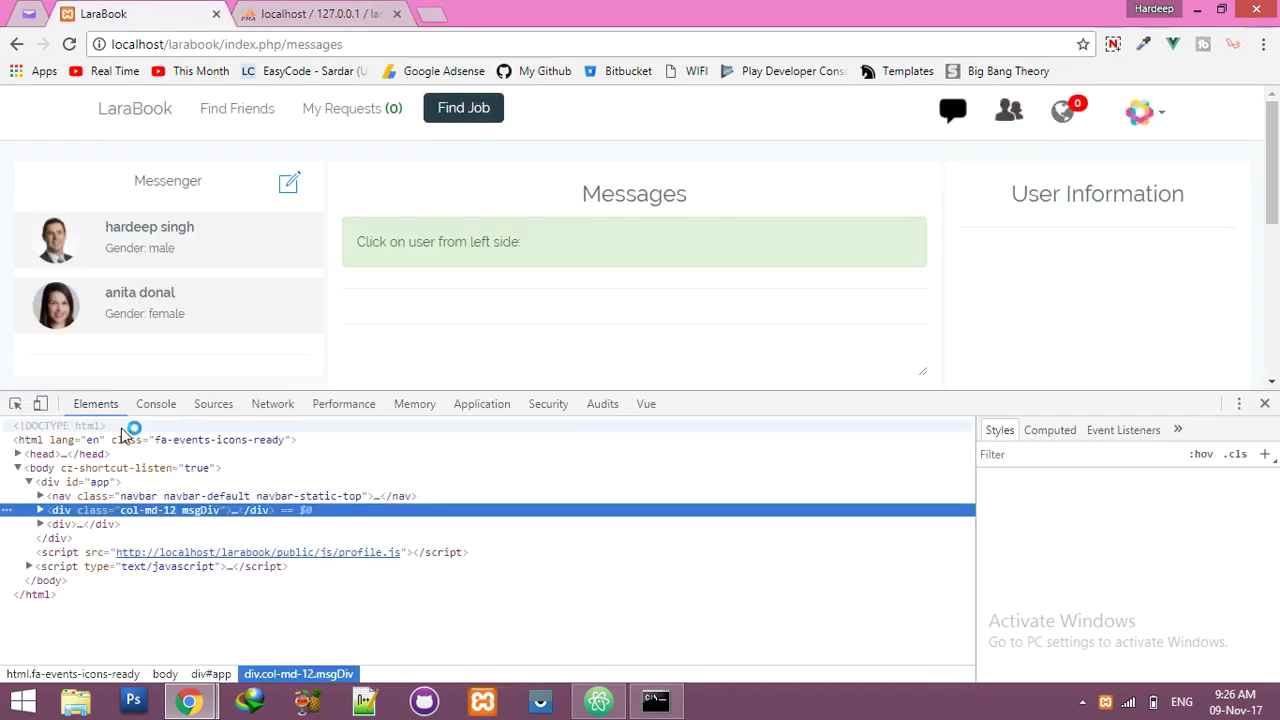
pyautogui.click(156, 403)
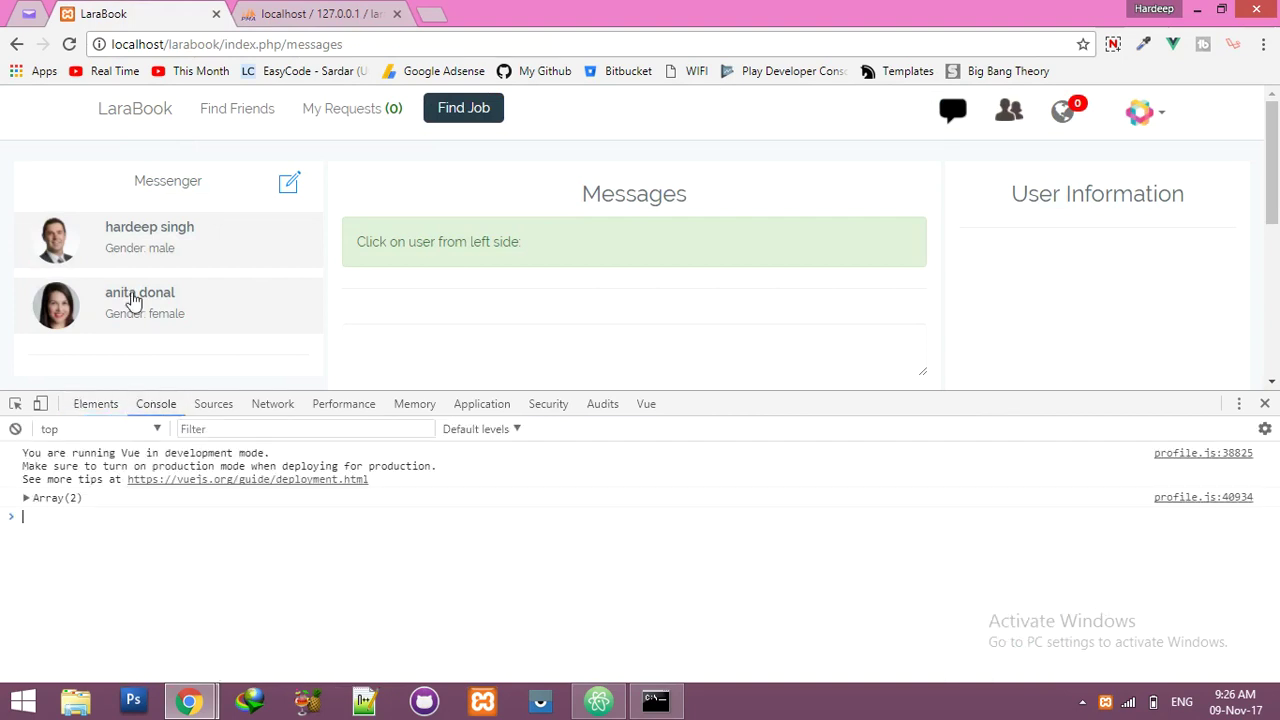
# Step: Set conversation 8's status to 0 in phpMyAdmin and reload the messenger
pyautogui.click(320, 13)
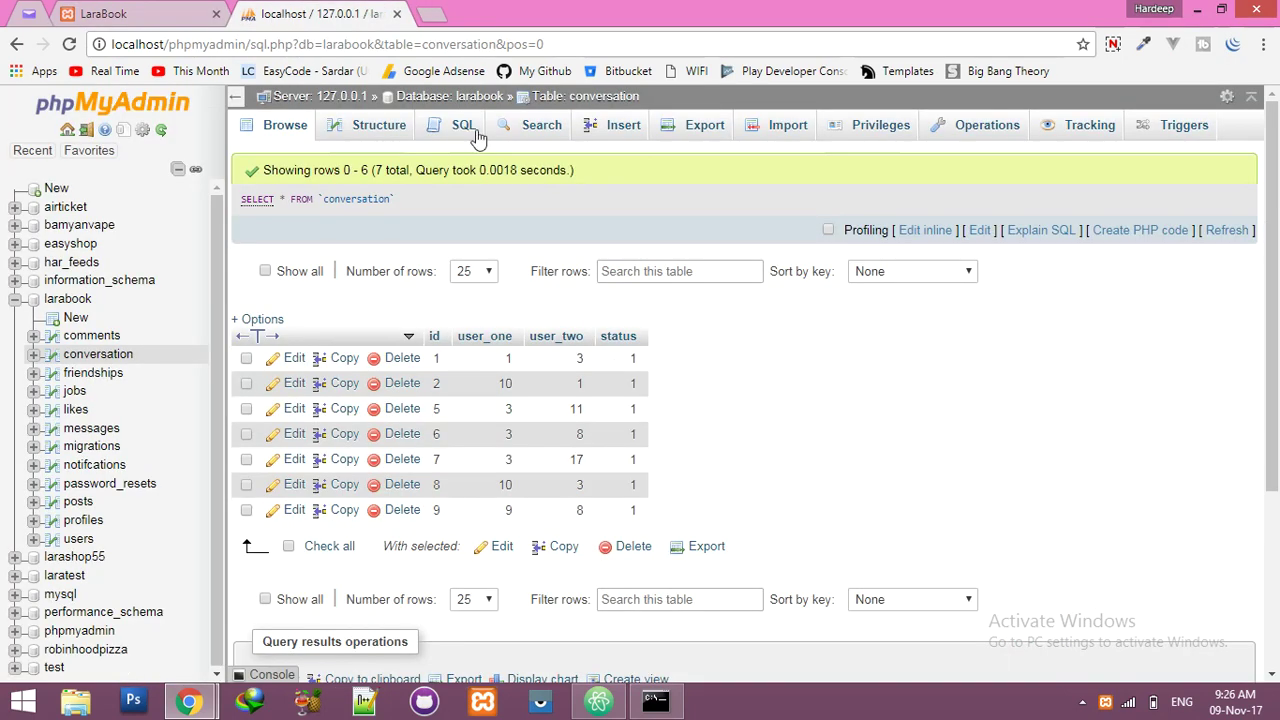
pyautogui.moveTo(578, 484)
pyautogui.write('0')
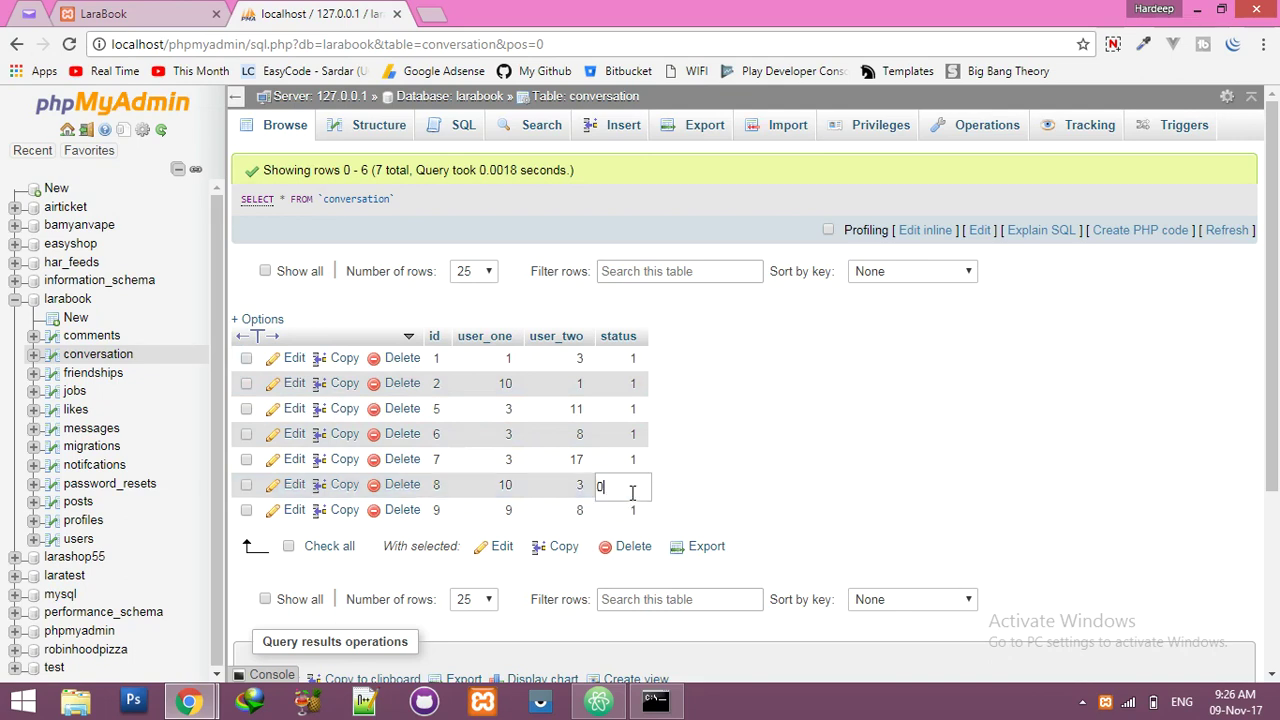
pyautogui.press('Return')
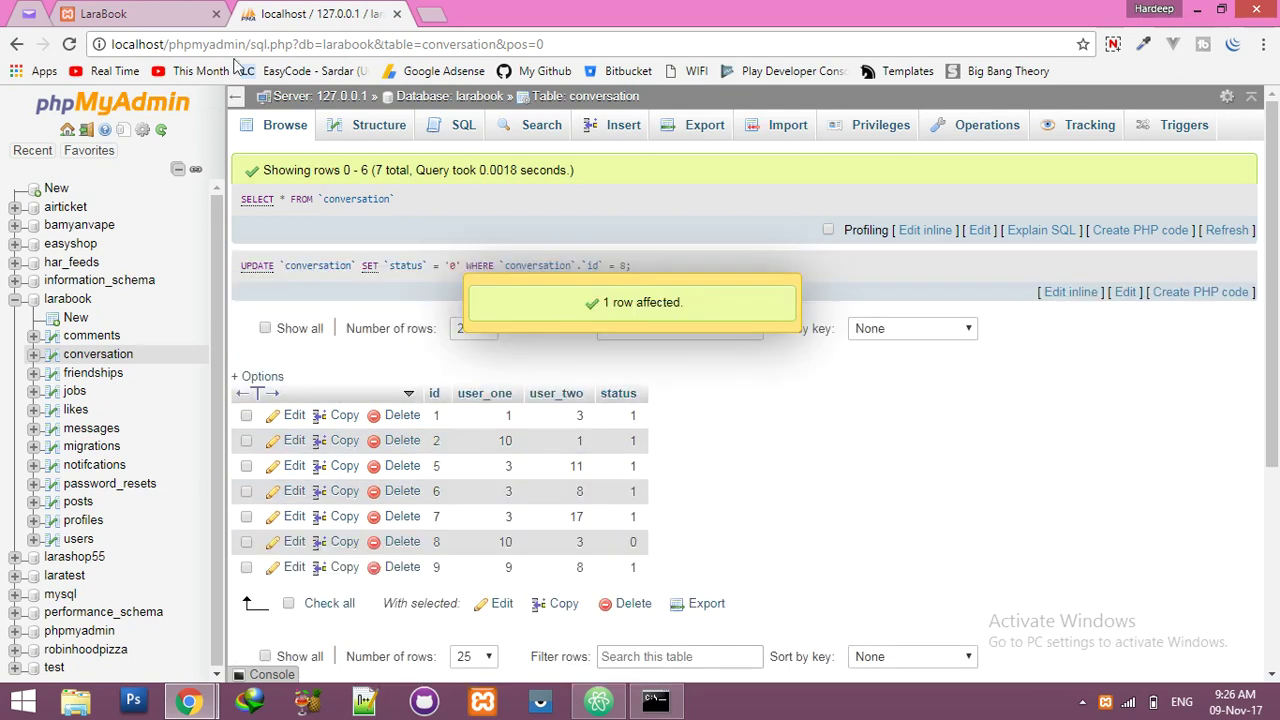
pyautogui.click(104, 13)
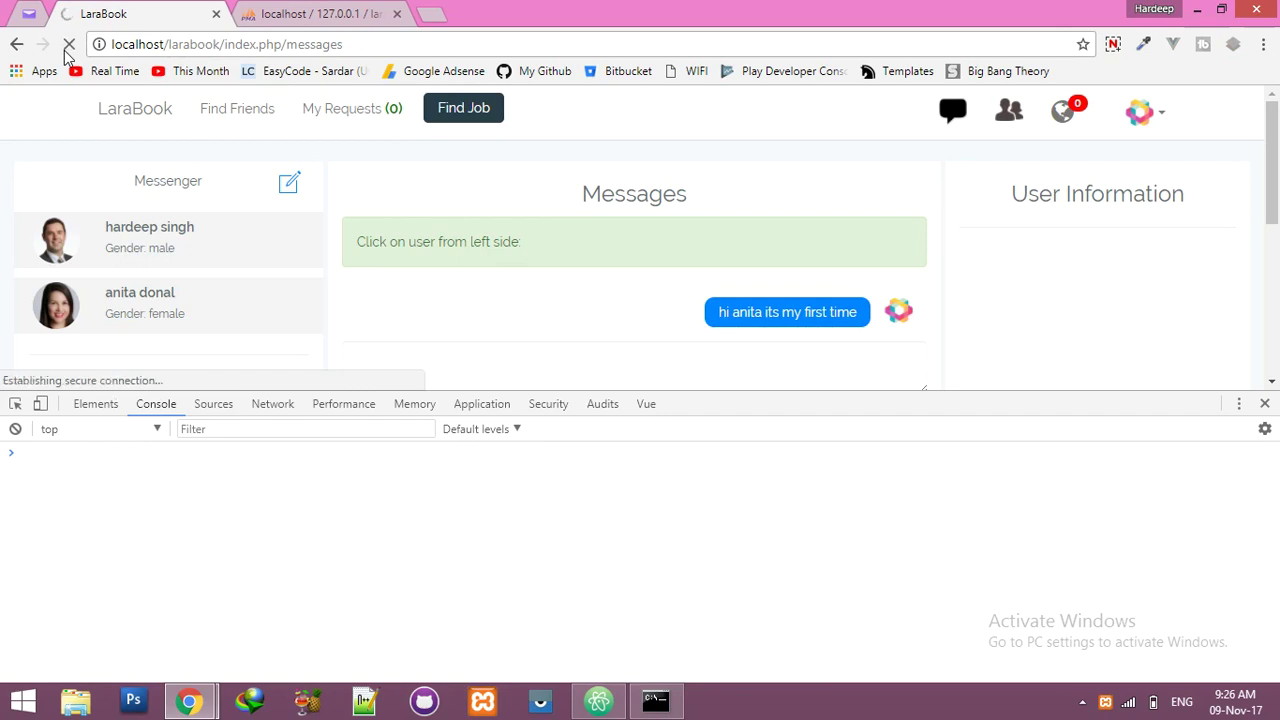
pyautogui.click(69, 44)
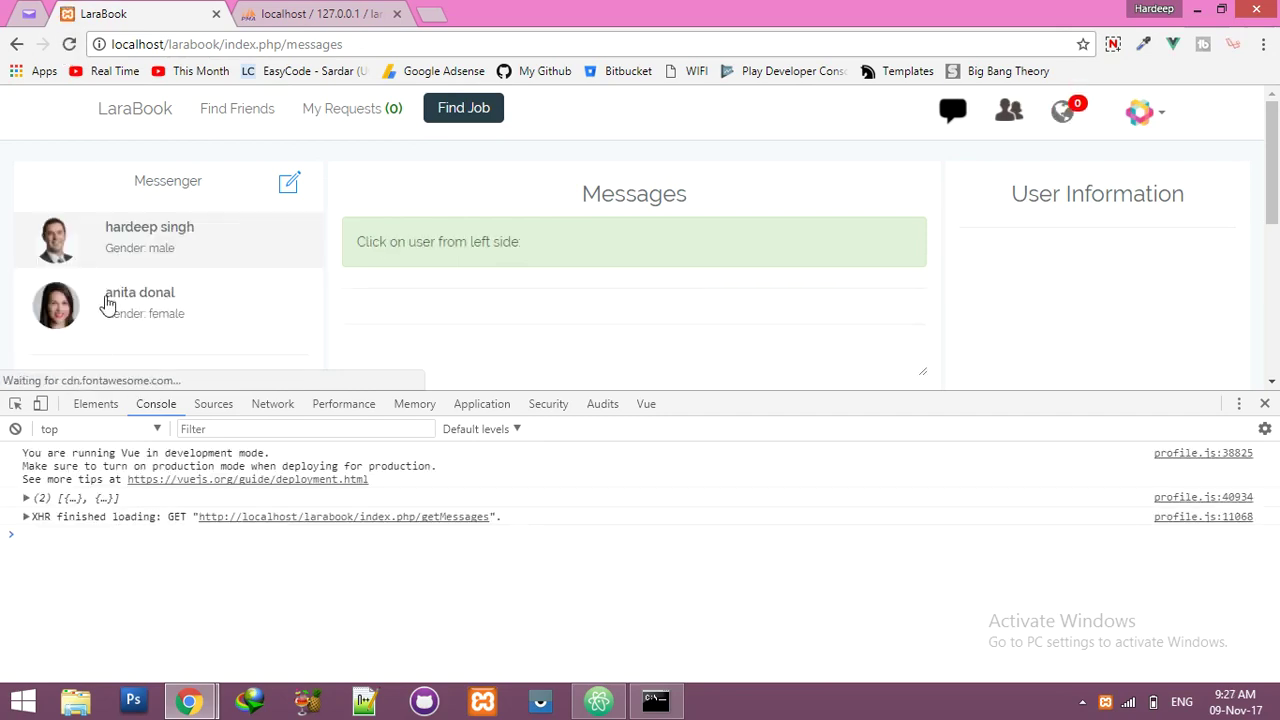
pyautogui.moveTo(204, 327)
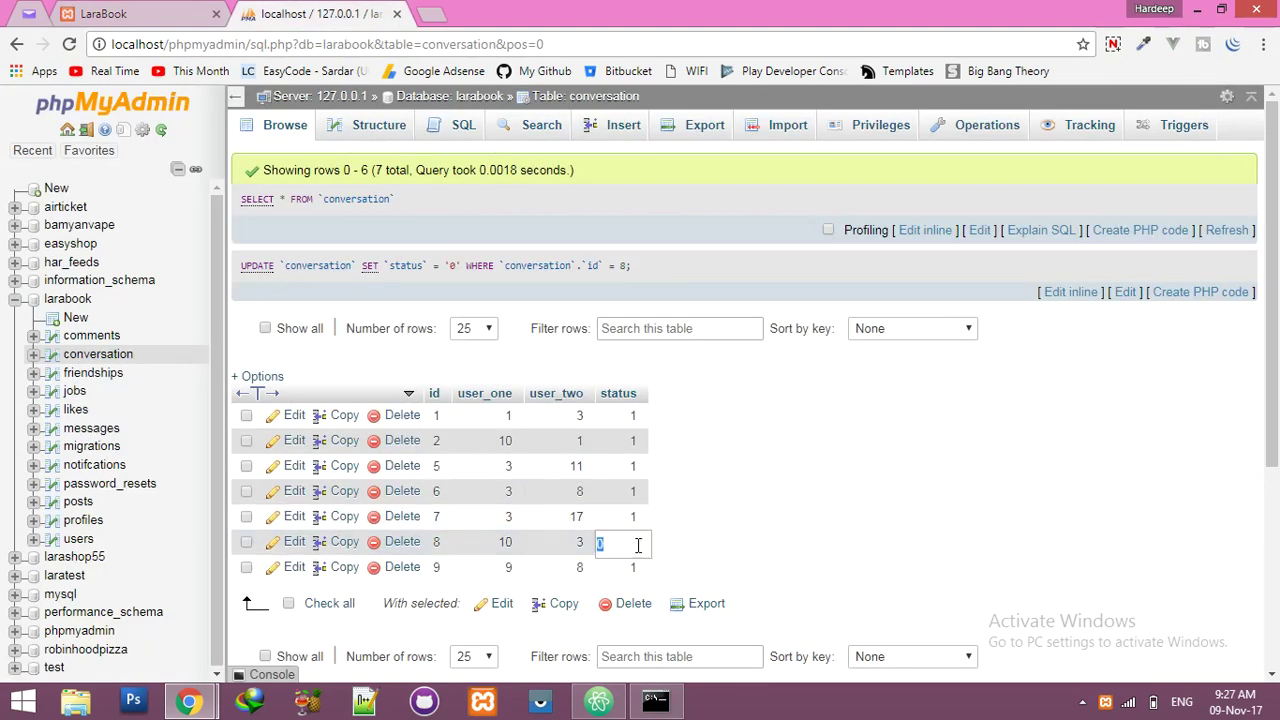
# Step: Restore conversation 8's status to 1 and hide DevTools
pyautogui.press('Return')
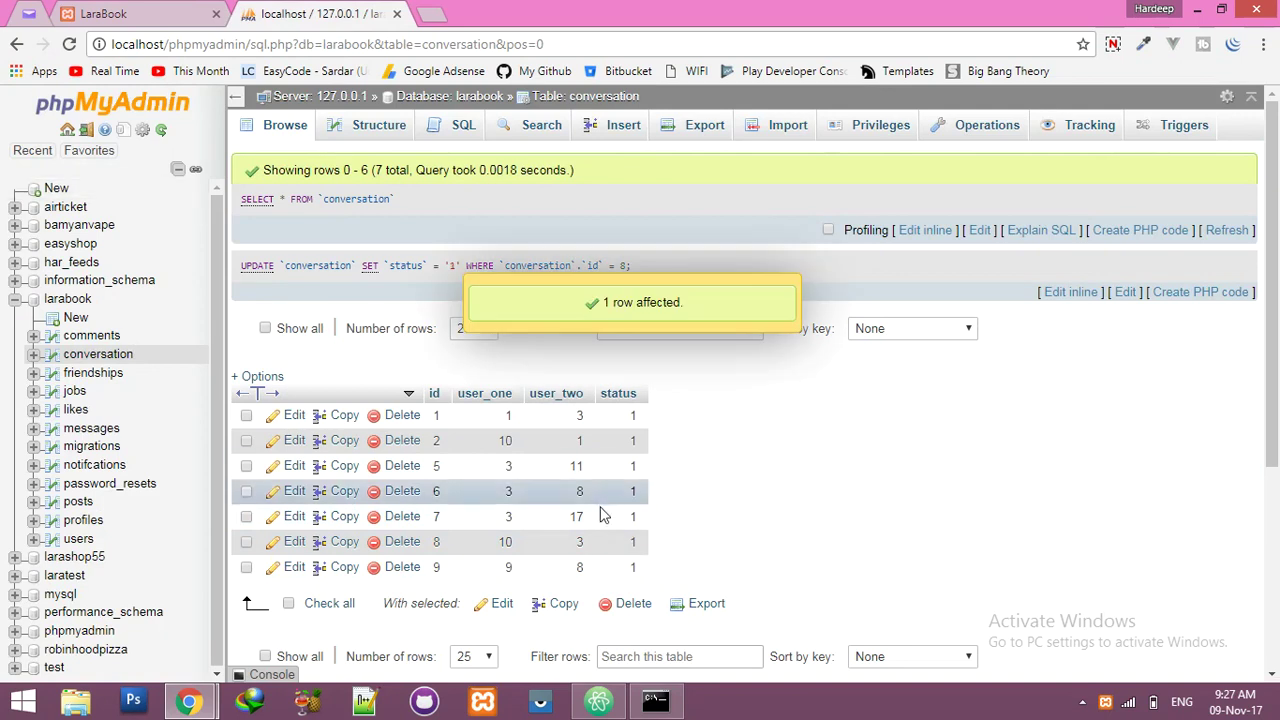
pyautogui.click(102, 13)
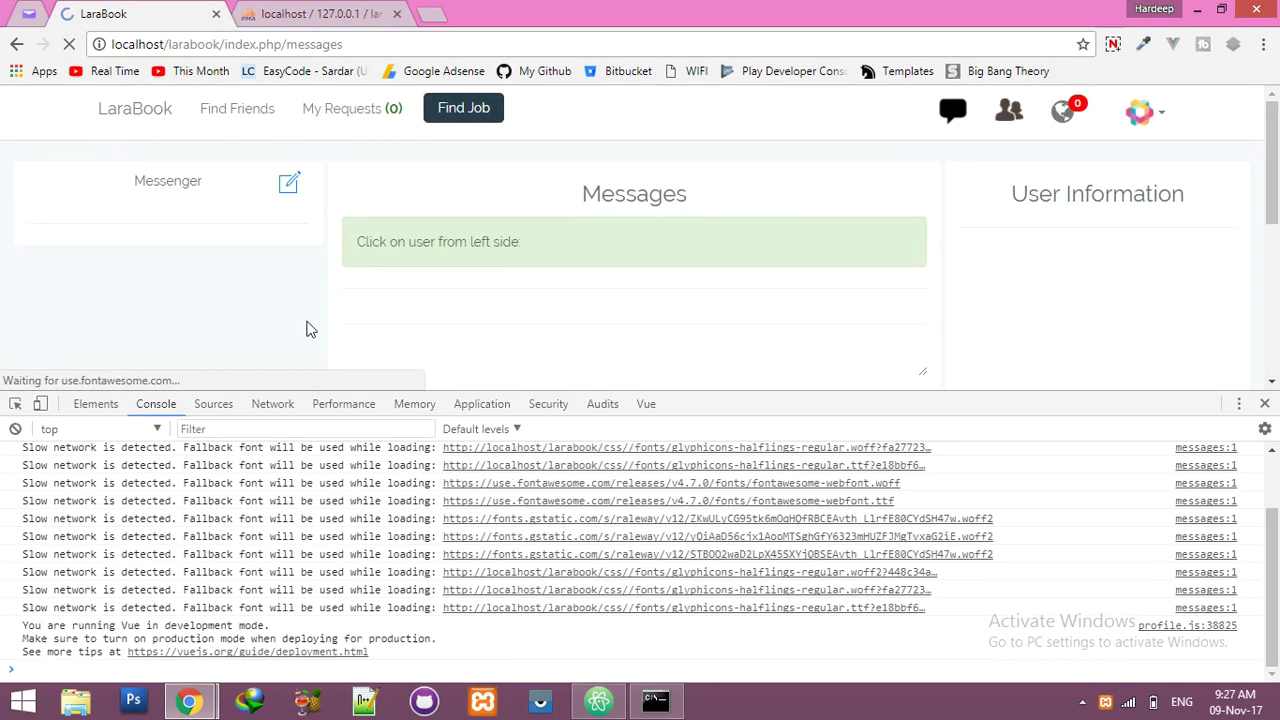
pyautogui.click(1264, 403)
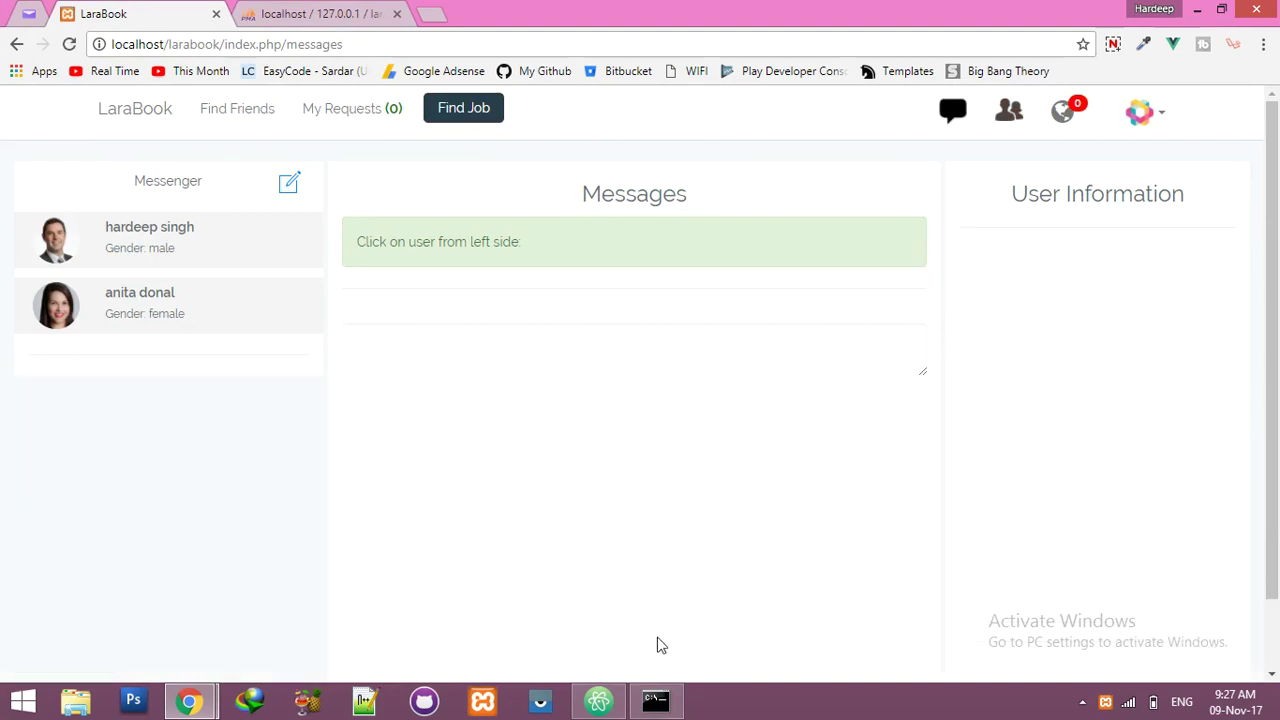
pyautogui.click(597, 700)
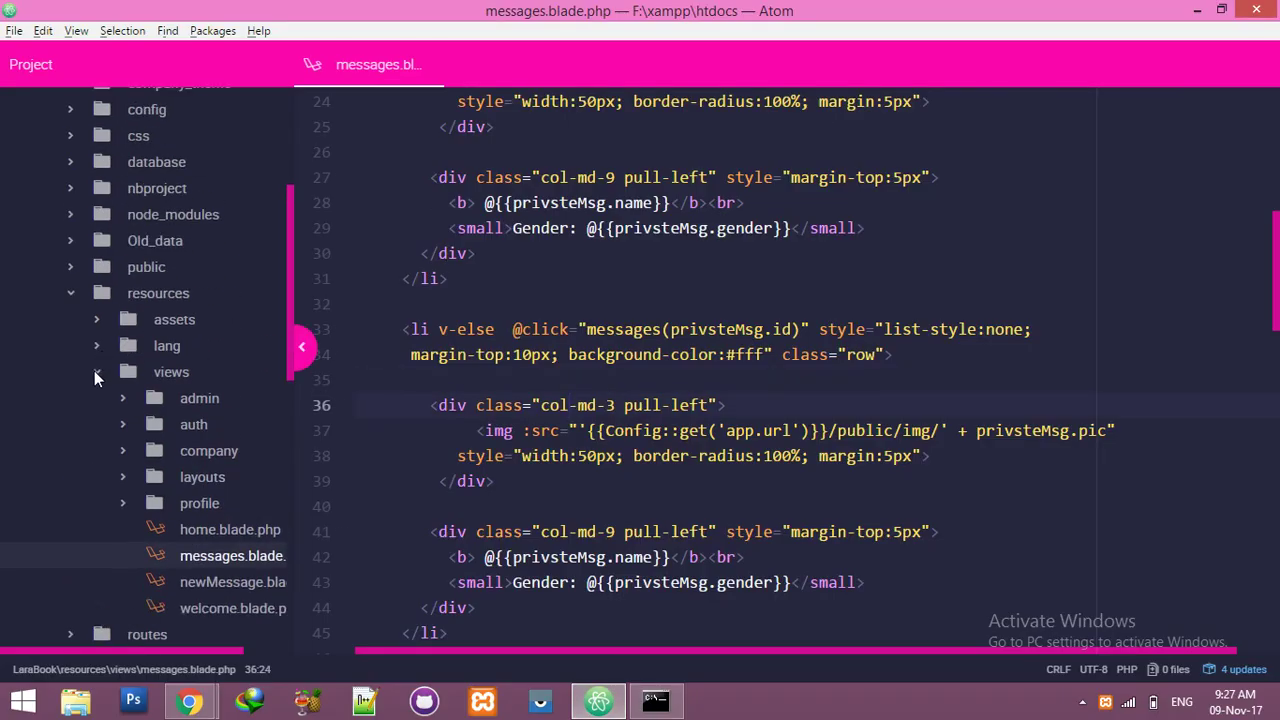
pyautogui.click(96, 371)
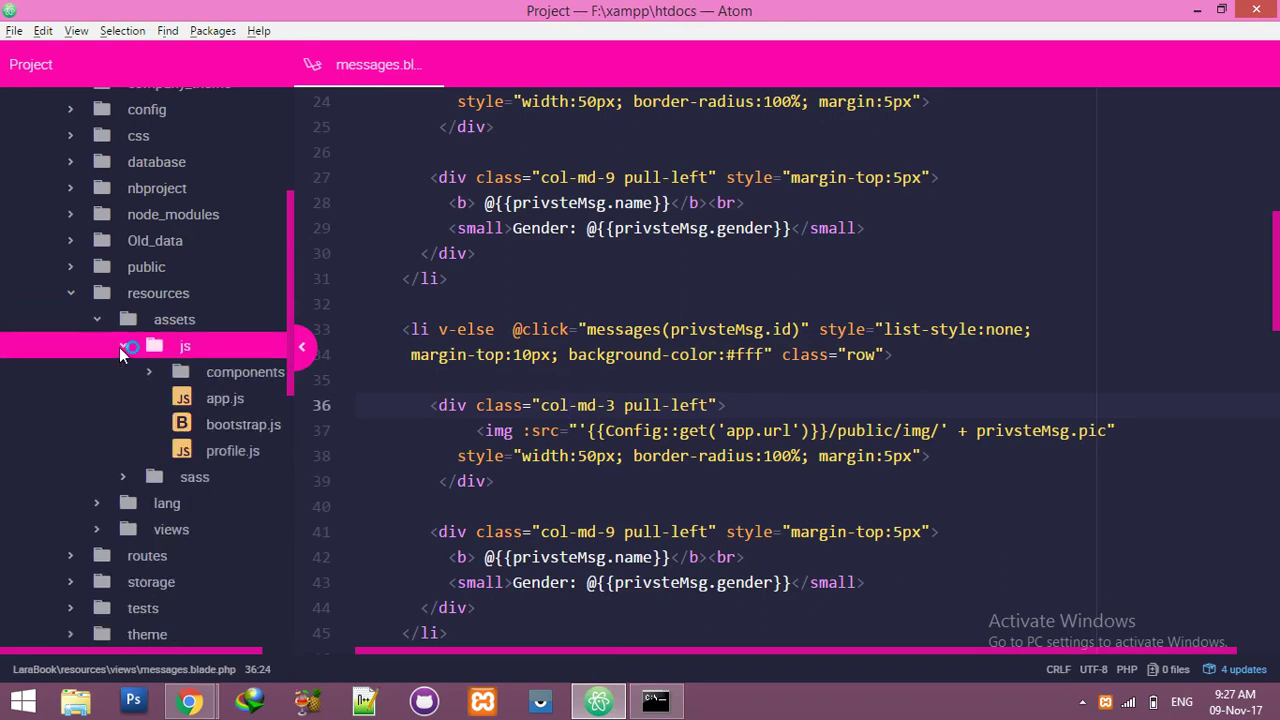
pyautogui.click(232, 450)
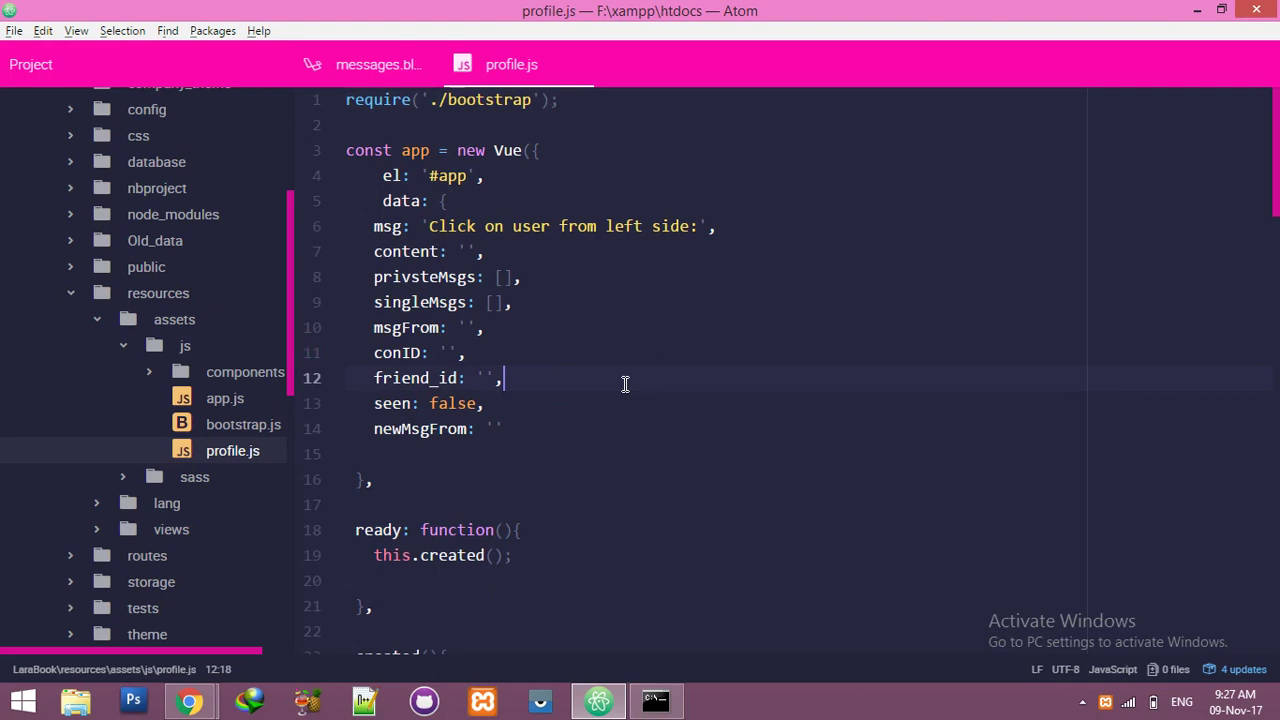
pyautogui.click(378, 64)
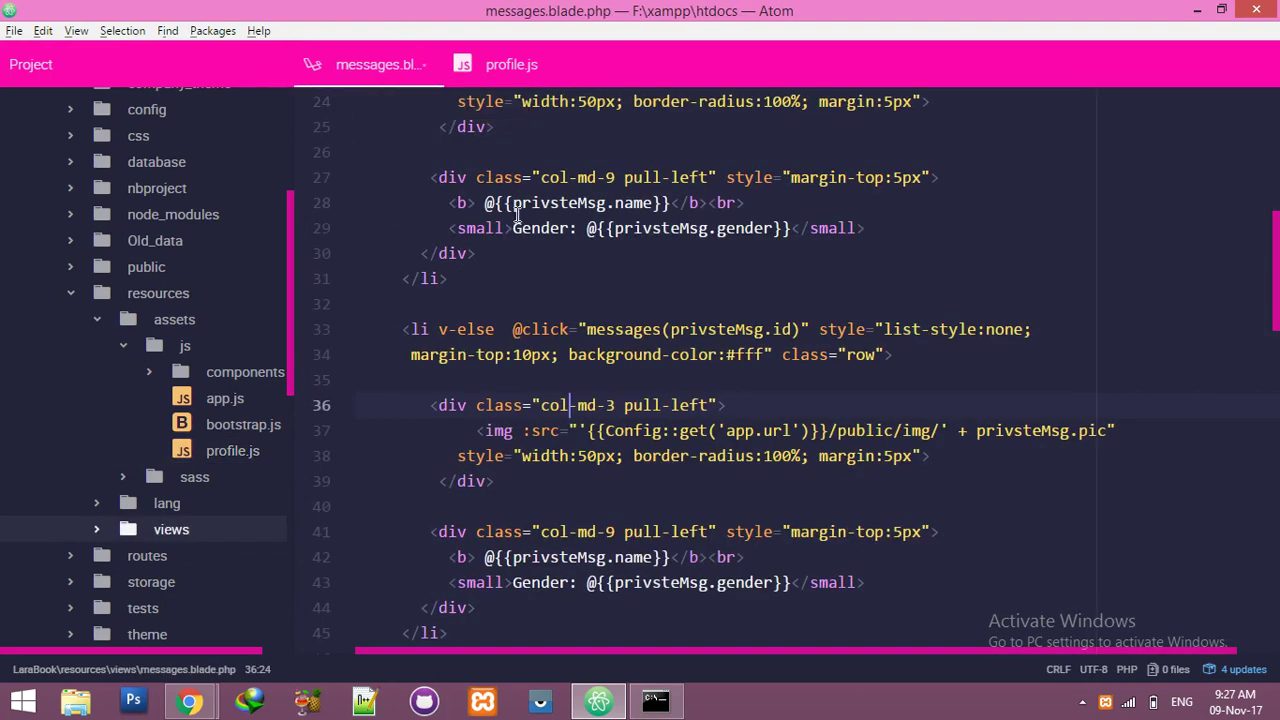
pyautogui.click(511, 64)
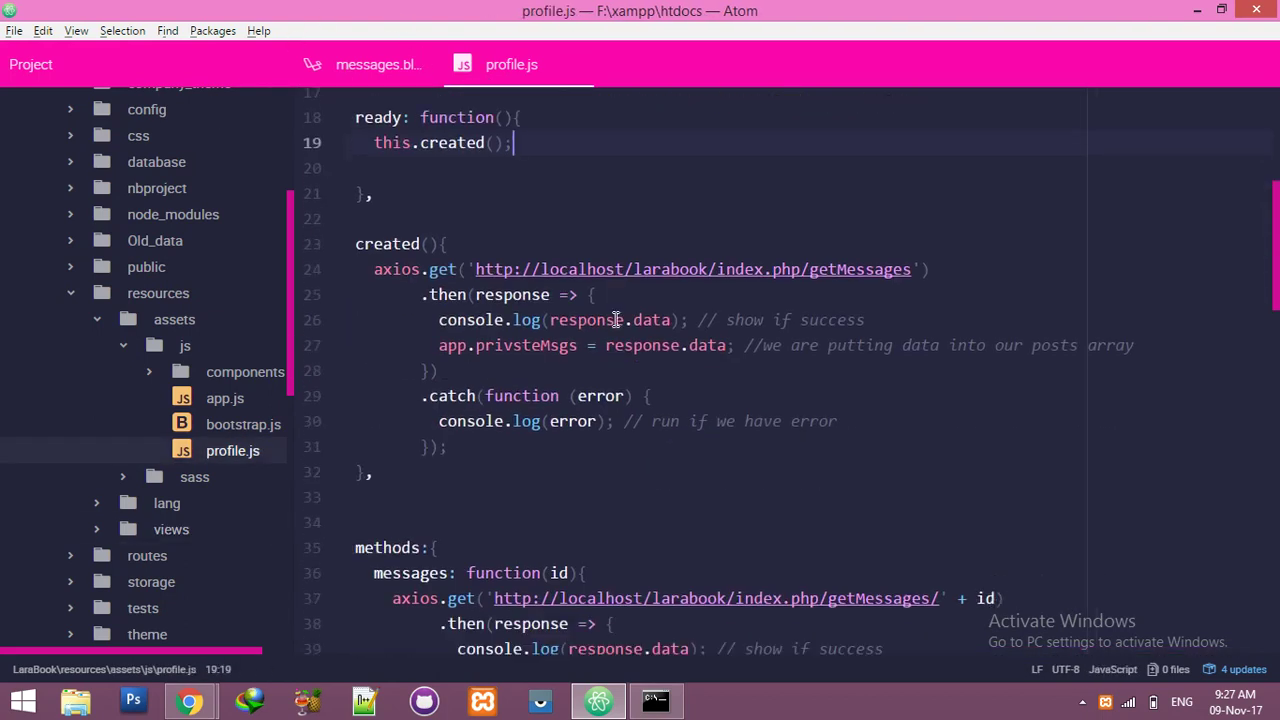
pyautogui.scroll(-3)
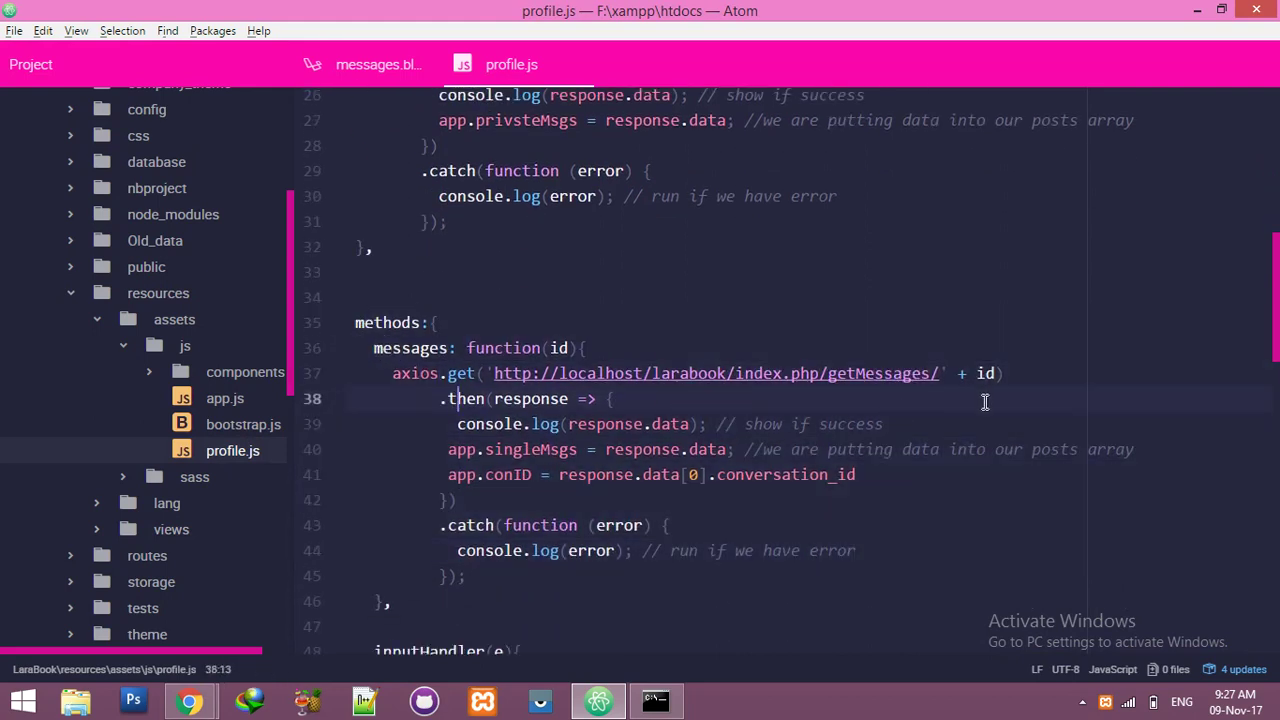
pyautogui.doubleClick(878, 373)
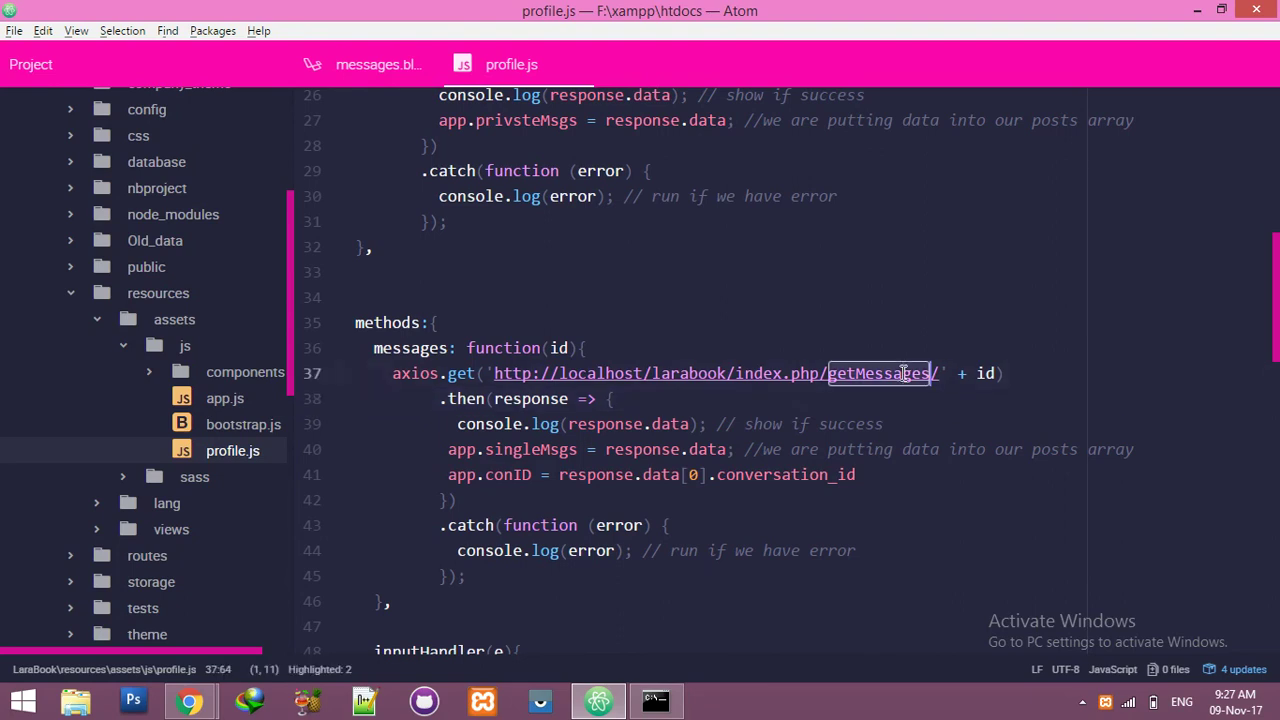
pyautogui.scroll(-3)
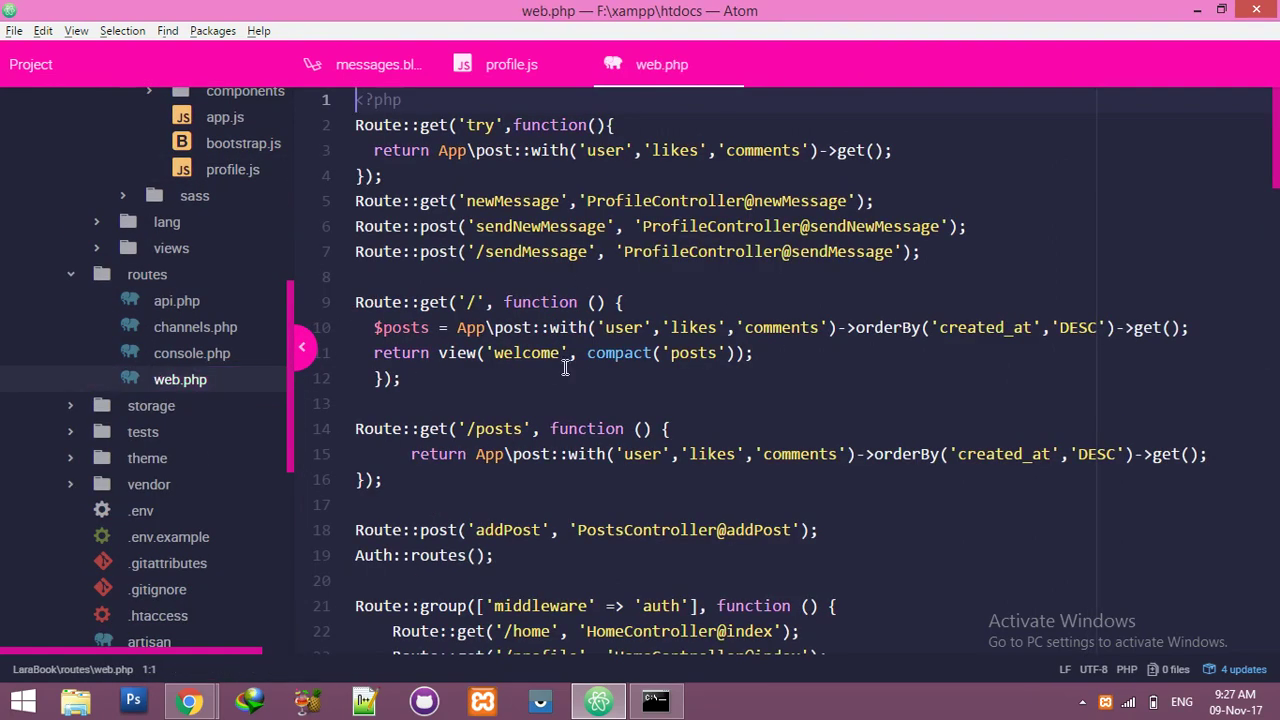
# Step: Search web.php for 'get' to reach the getMessages route
pyautogui.scroll(-3)
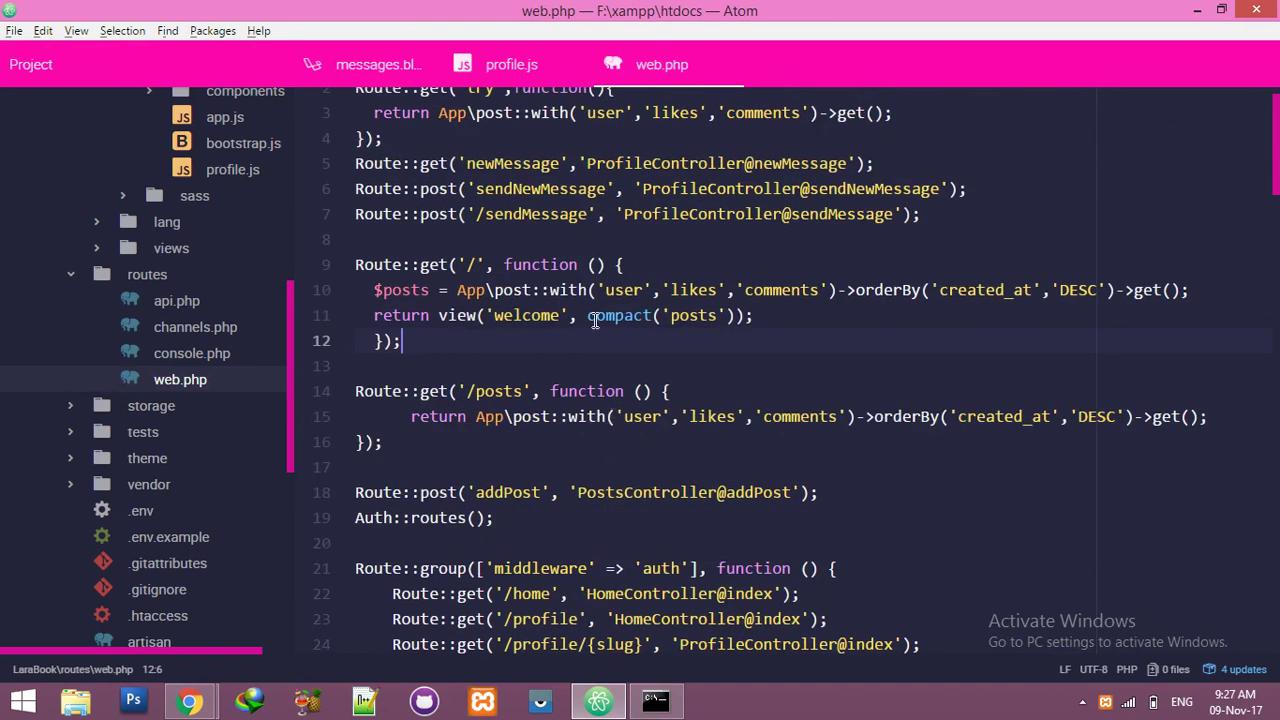
pyautogui.scroll(-3)
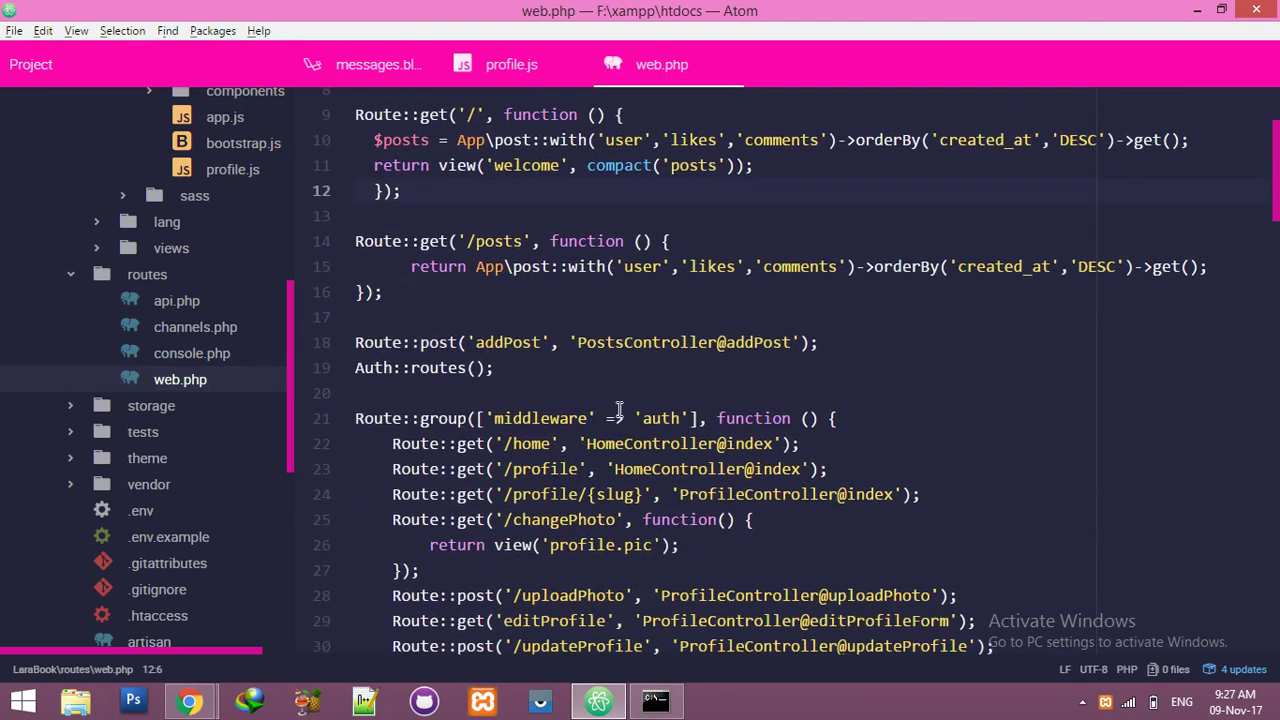
pyautogui.write('getM')
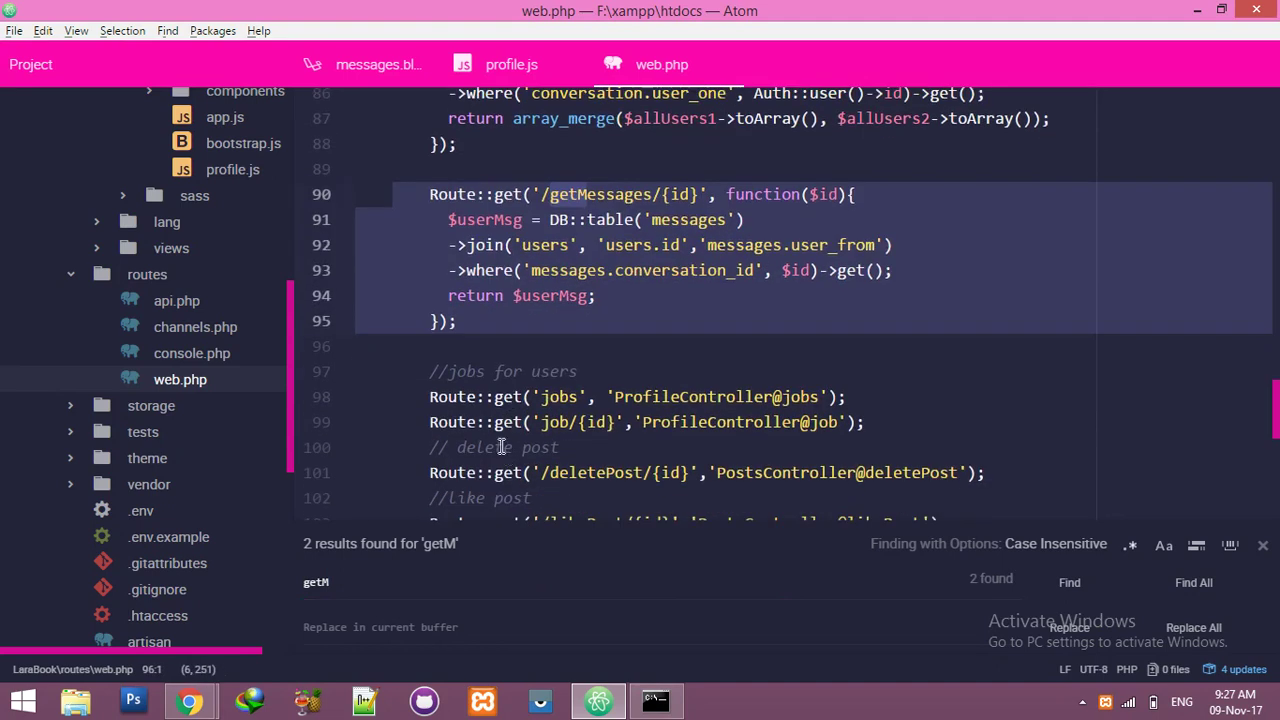
pyautogui.click(692, 194)
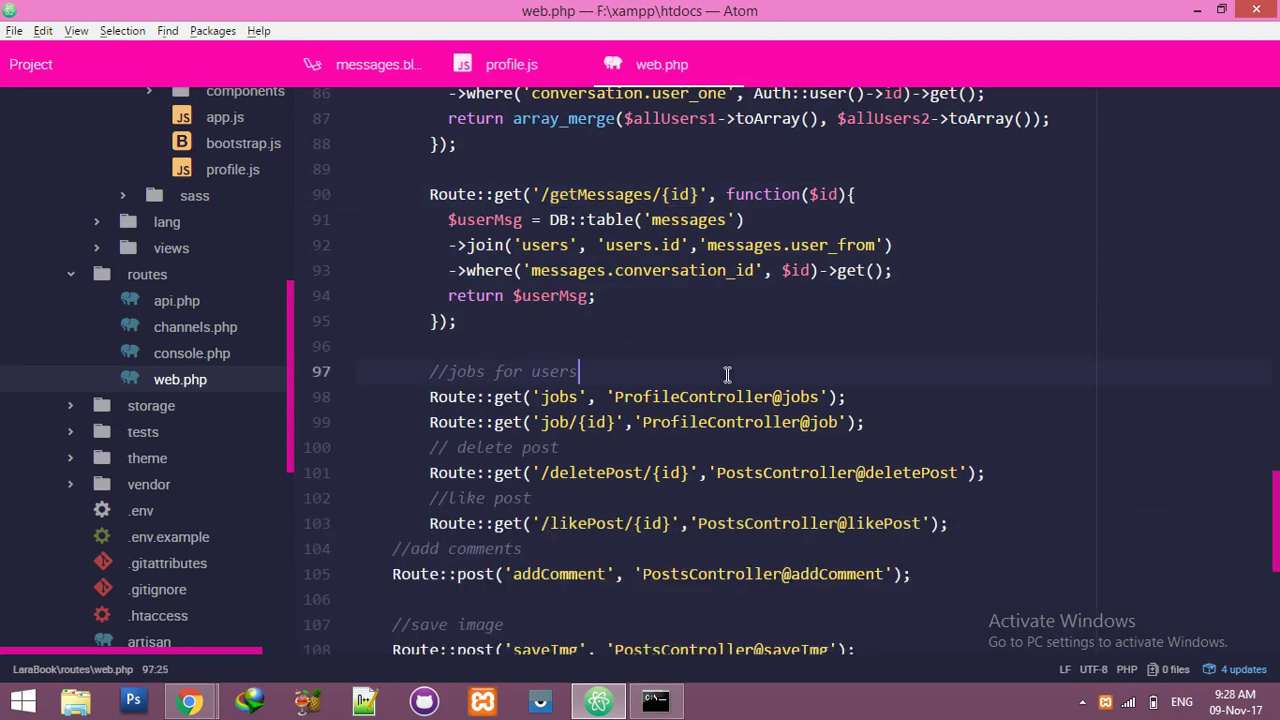
pyautogui.scroll(3)
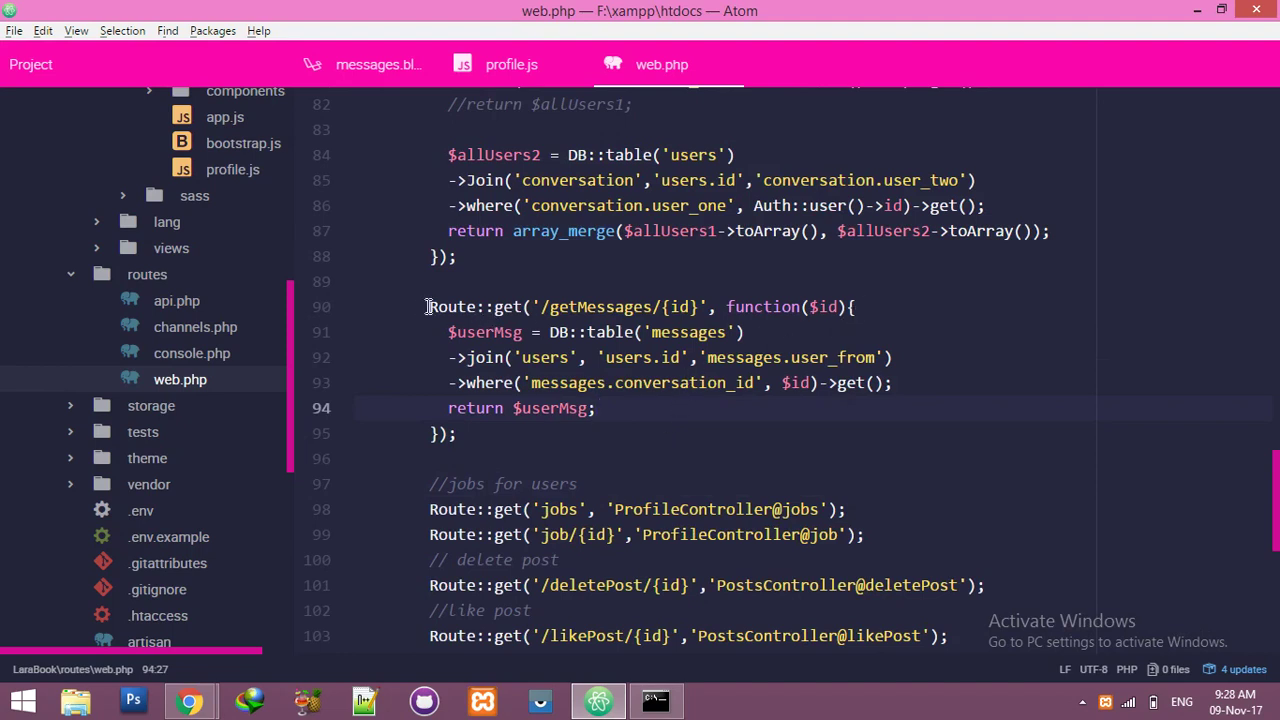
# Step: Begin an $update_status = DB::table('conversation') query under the update-status comment
pyautogui.click(893, 306)
pyautogui.write('//update cov status')
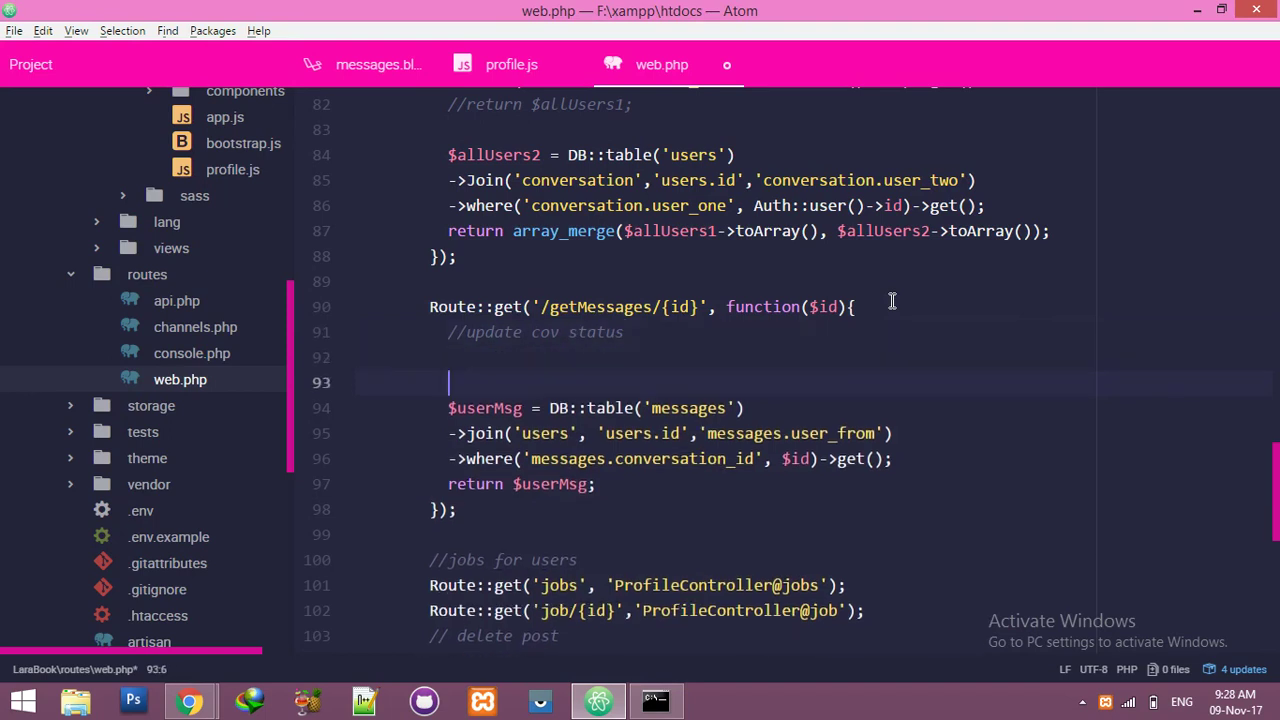
pyautogui.press('backspace')
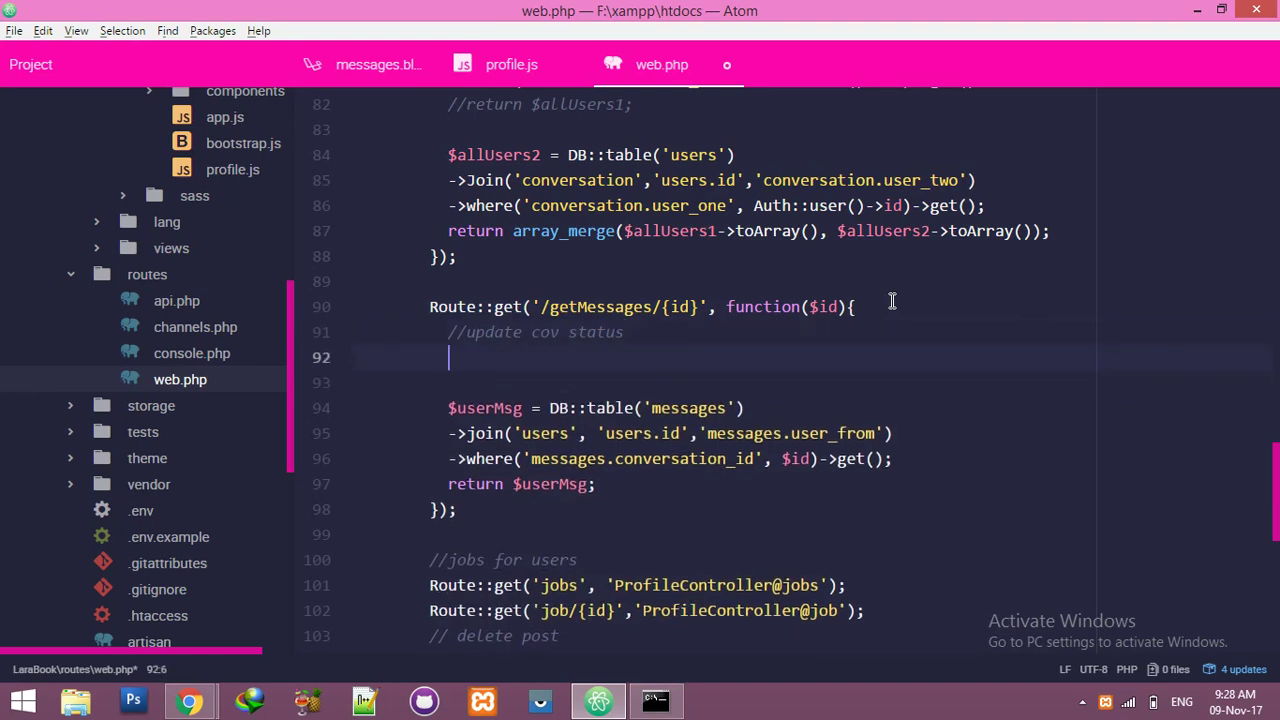
pyautogui.write('$')
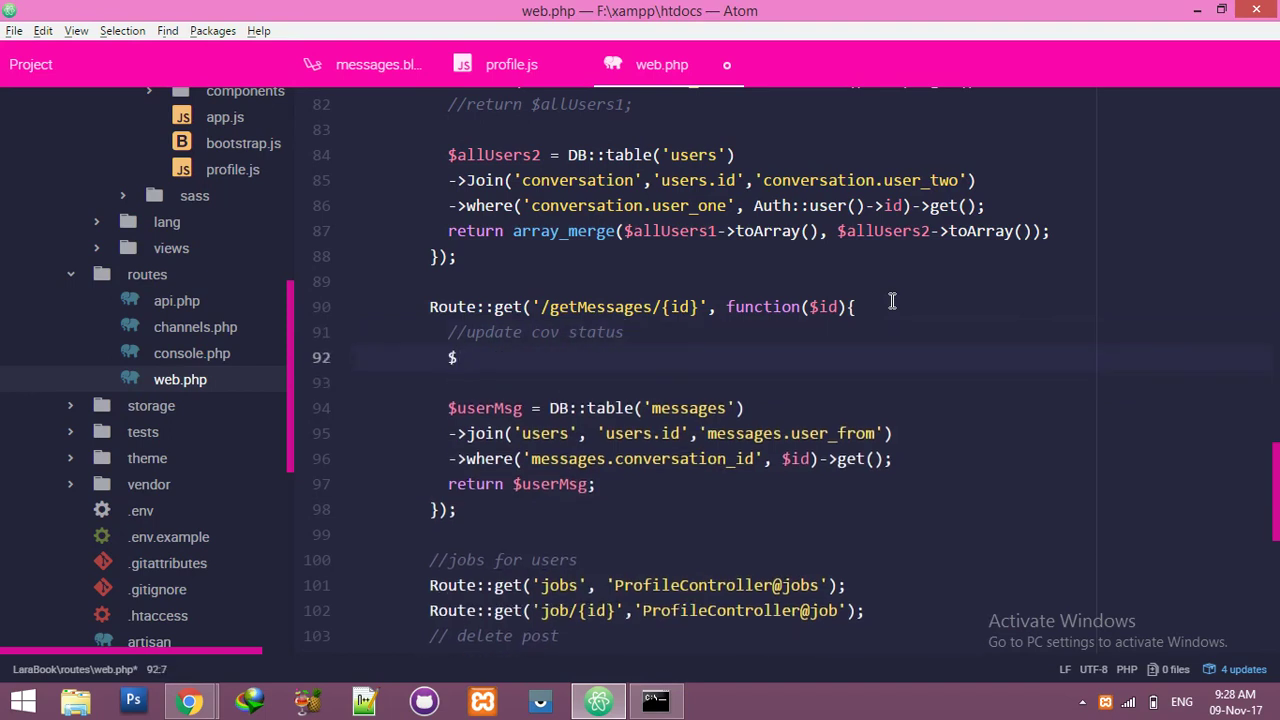
pyautogui.write('u')
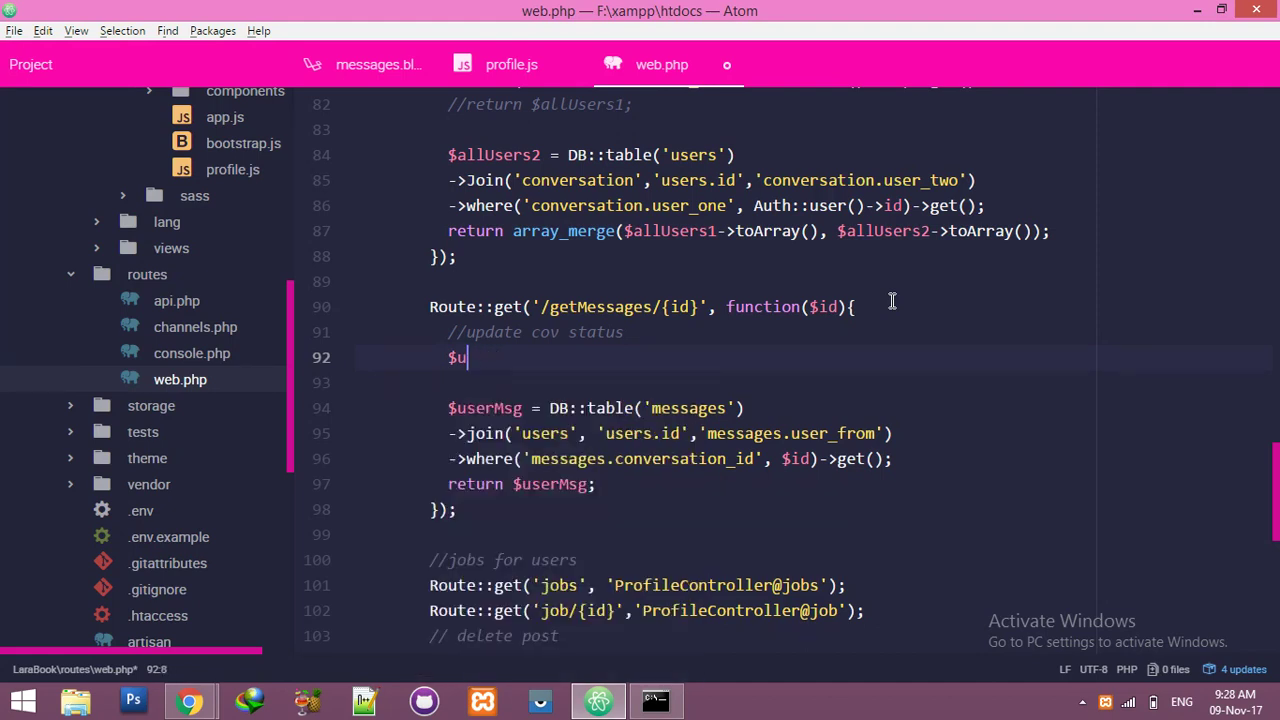
pyautogui.write("pdate_status = DB::table('con")
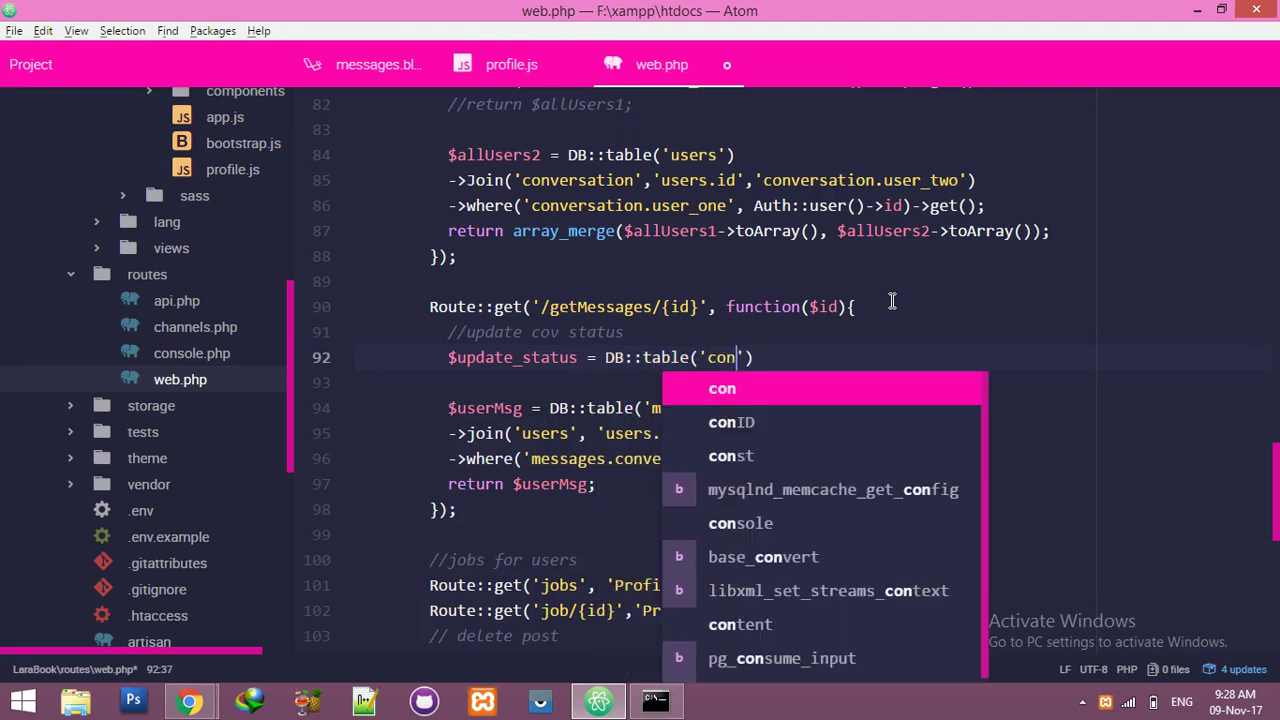
pyautogui.write('v')
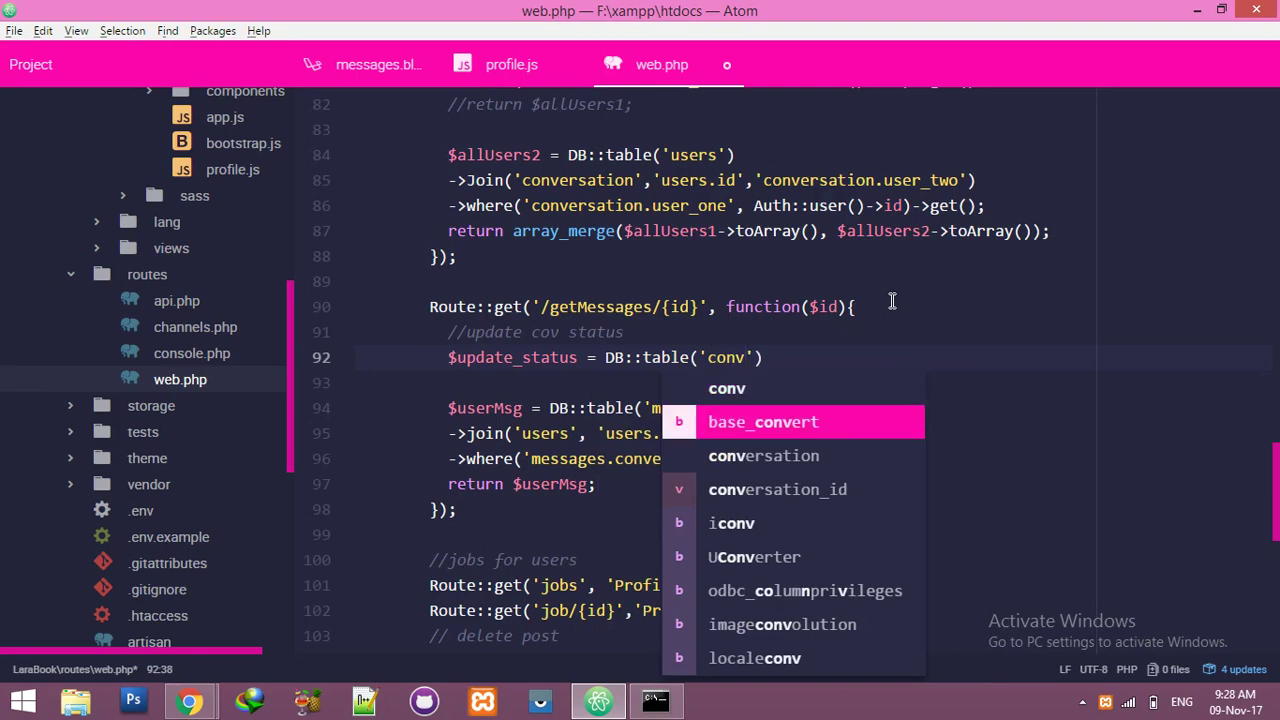
# Step: Check the LaraBook messenger and conversation table, then return to web.php
pyautogui.click(189, 700)
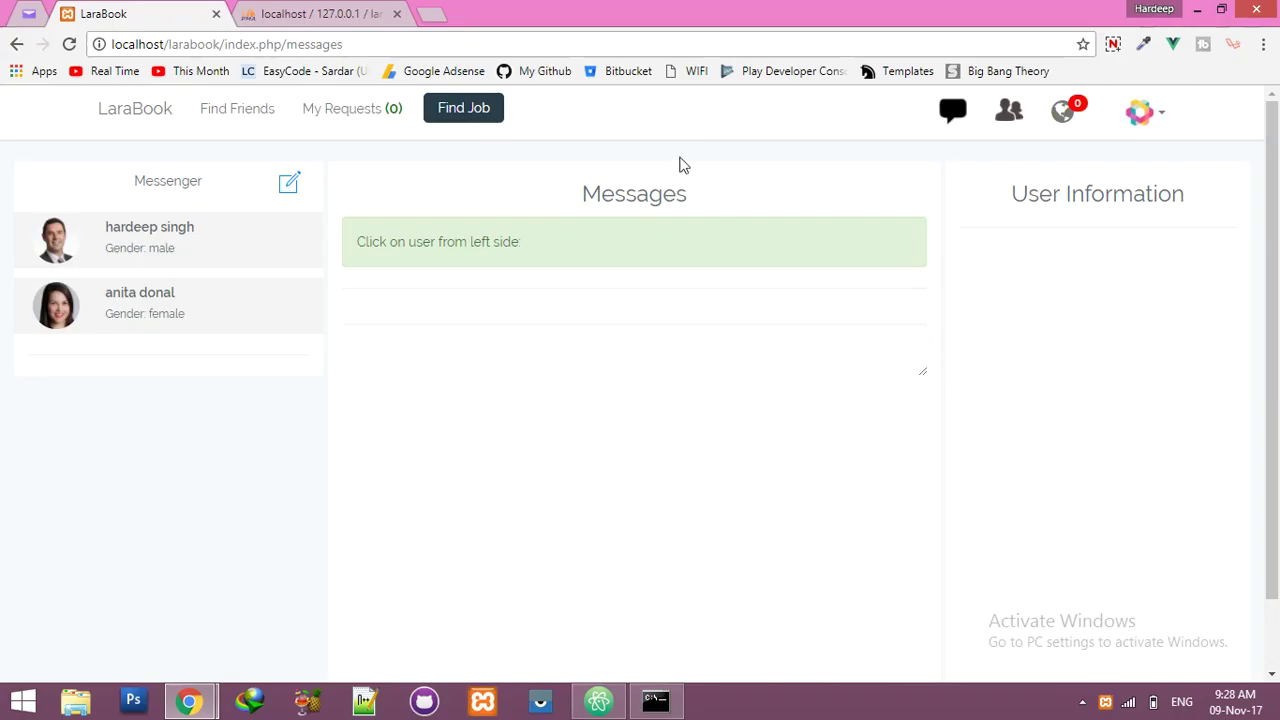
pyautogui.click(320, 13)
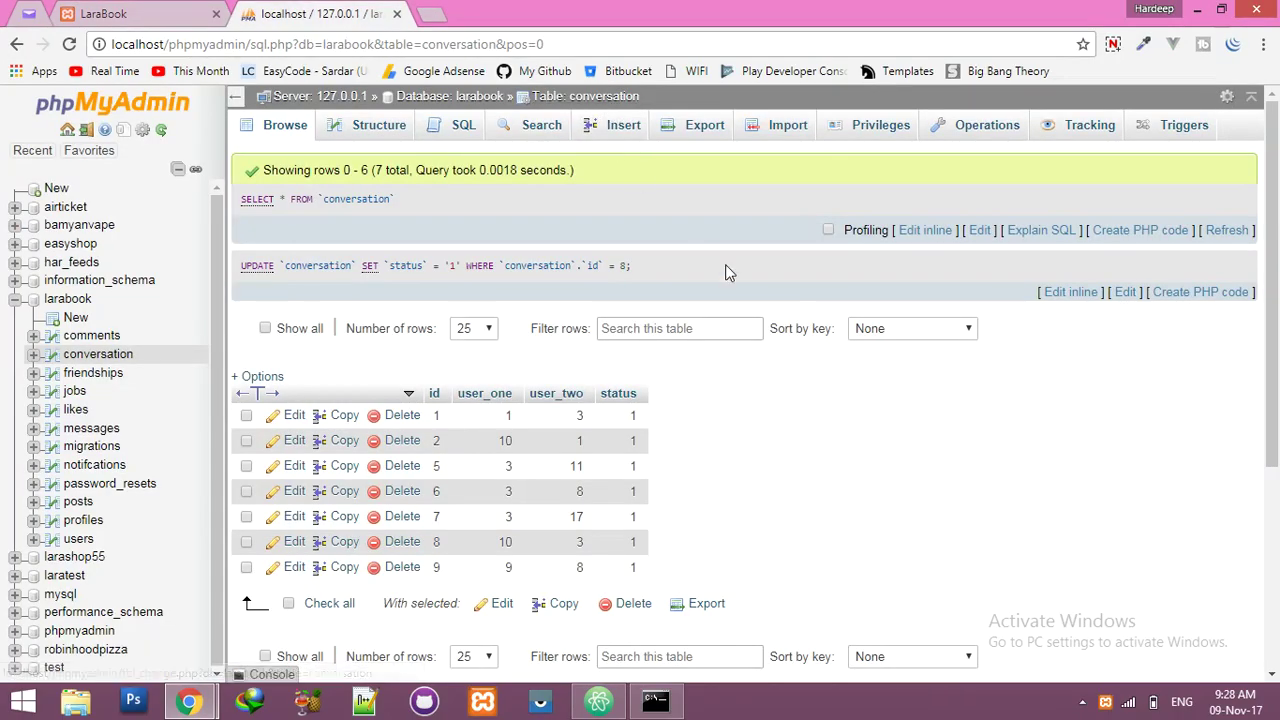
pyautogui.click(598, 700)
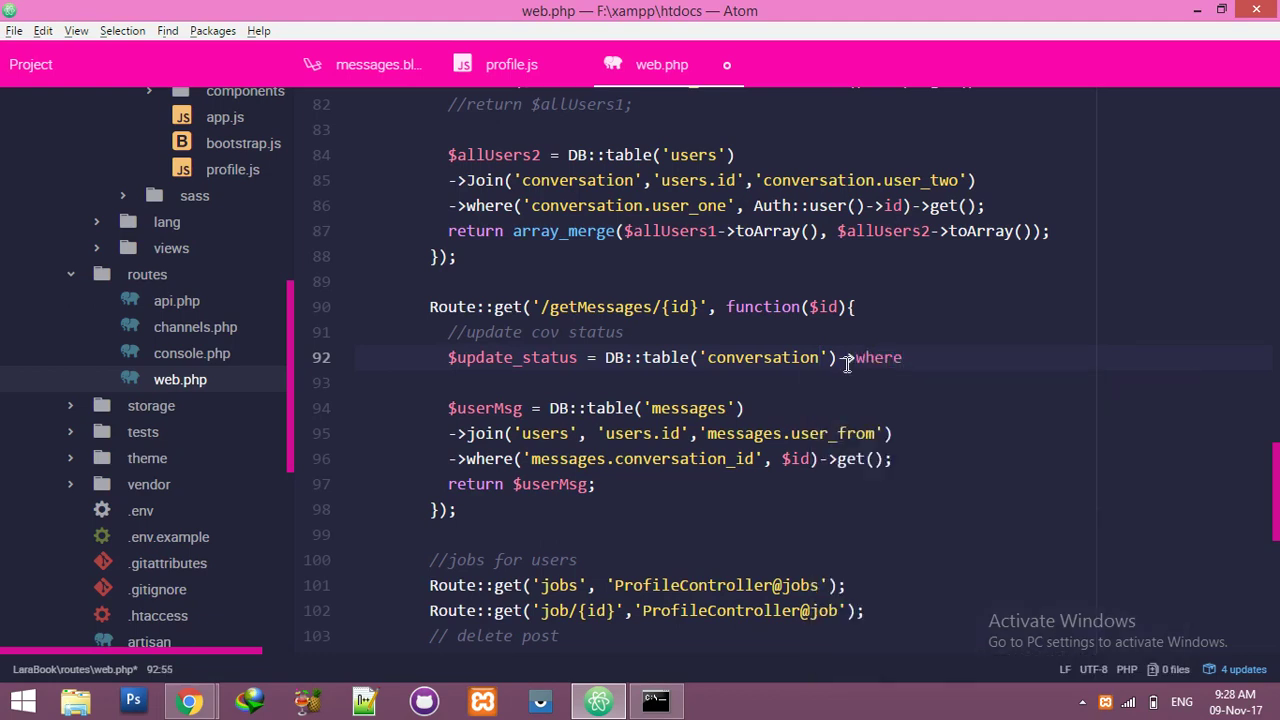
# Step: Add the where('id', $id) condition and start the ->update call
pyautogui.write("('id',$id")
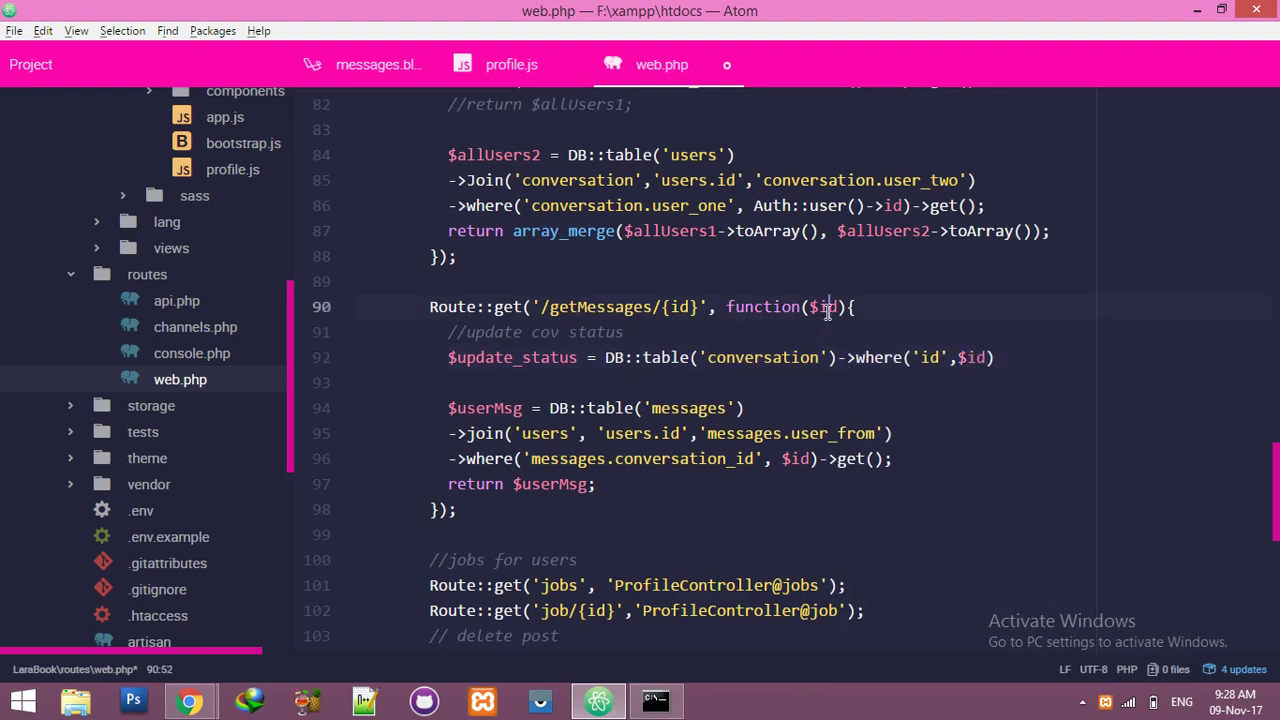
pyautogui.doubleClick(823, 307)
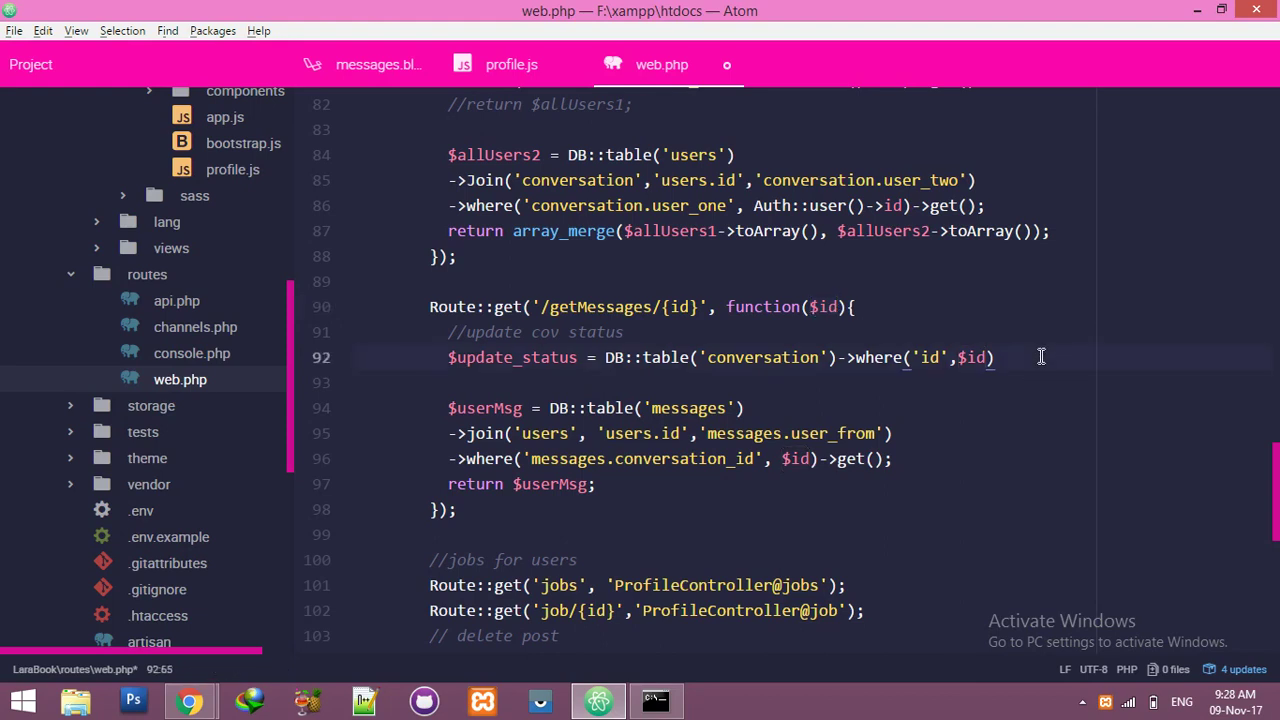
pyautogui.write("->update('status',")
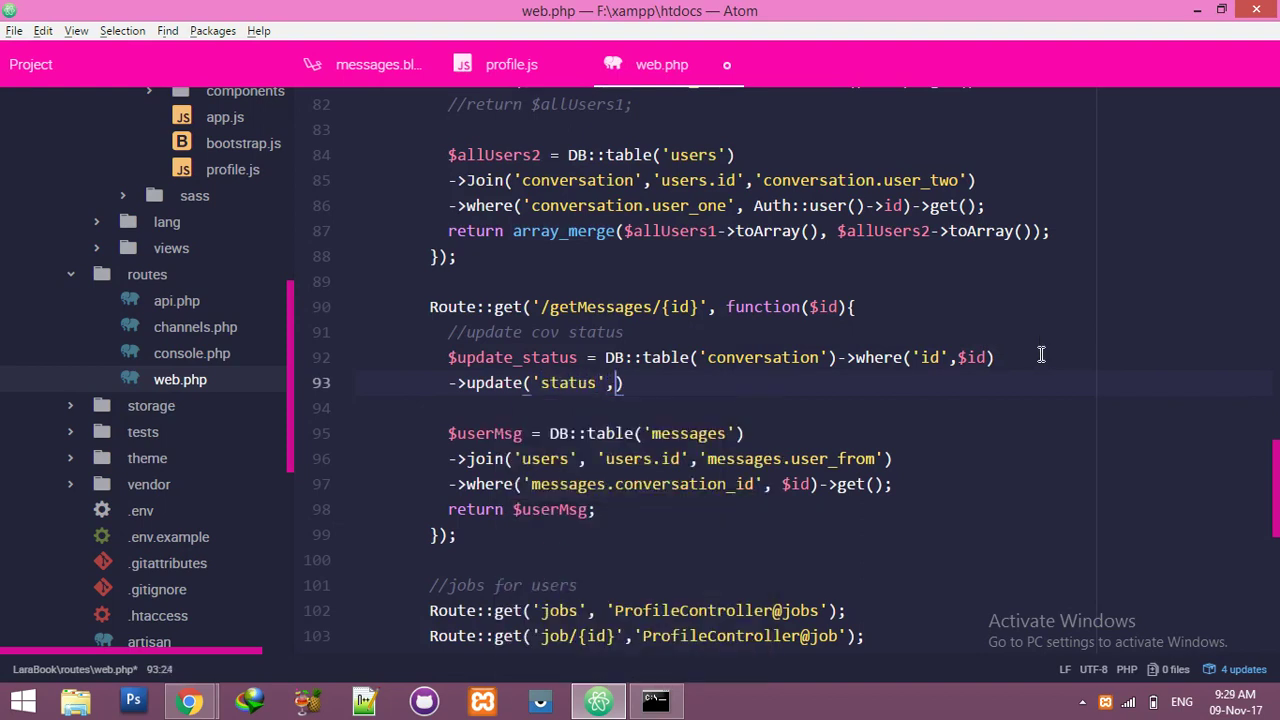
pyautogui.press('Backspace')
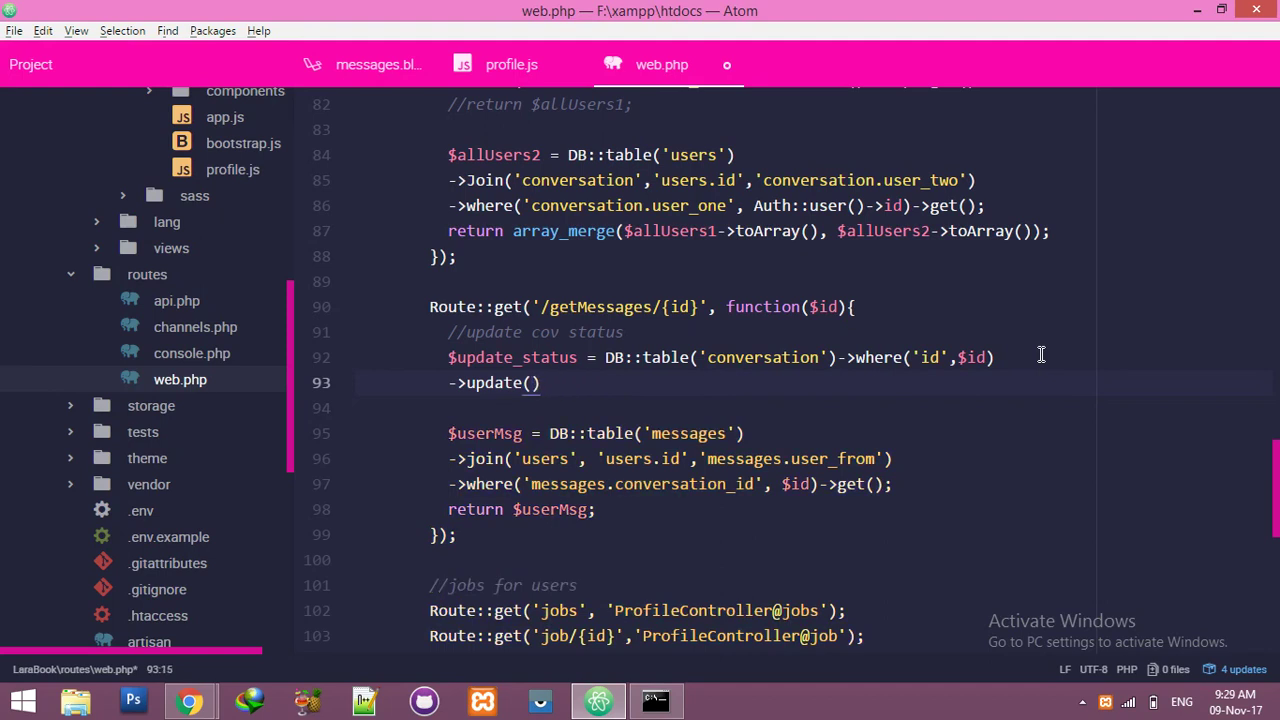
# Step: Set 'status' => 0 with a '// now read by user' comment and save web.php
pyautogui.write('[')
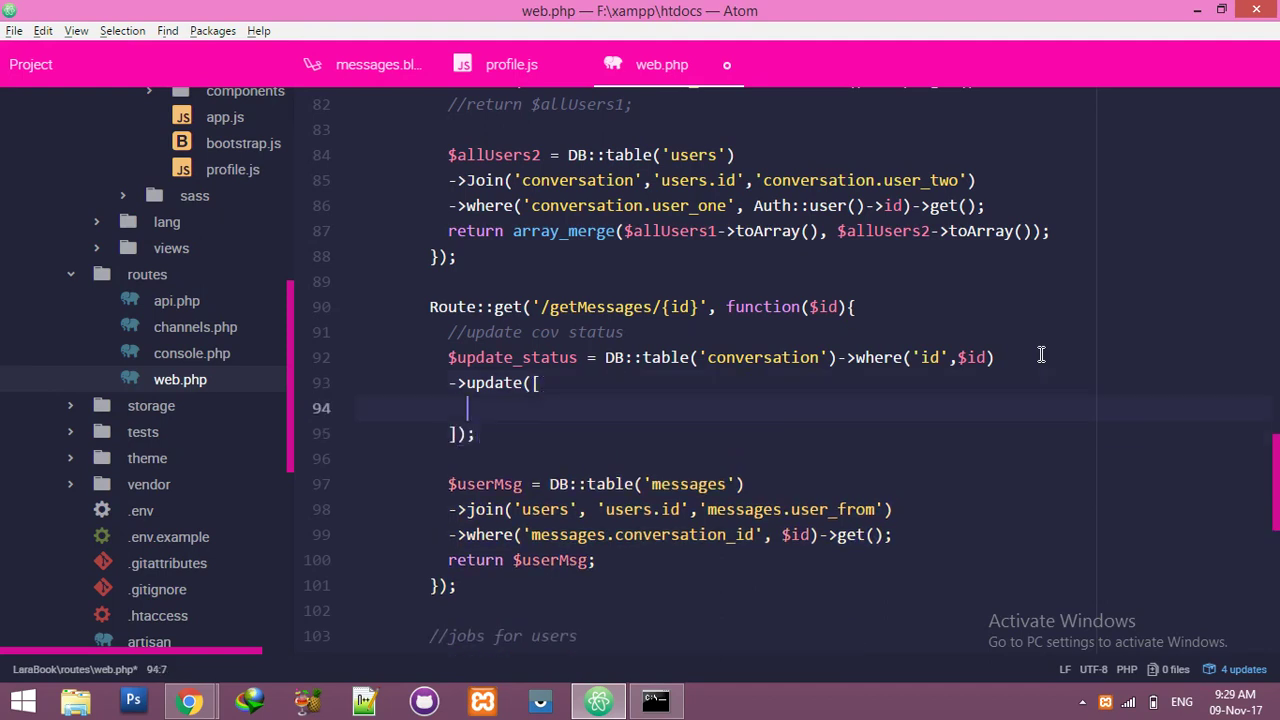
pyautogui.write("'status'")
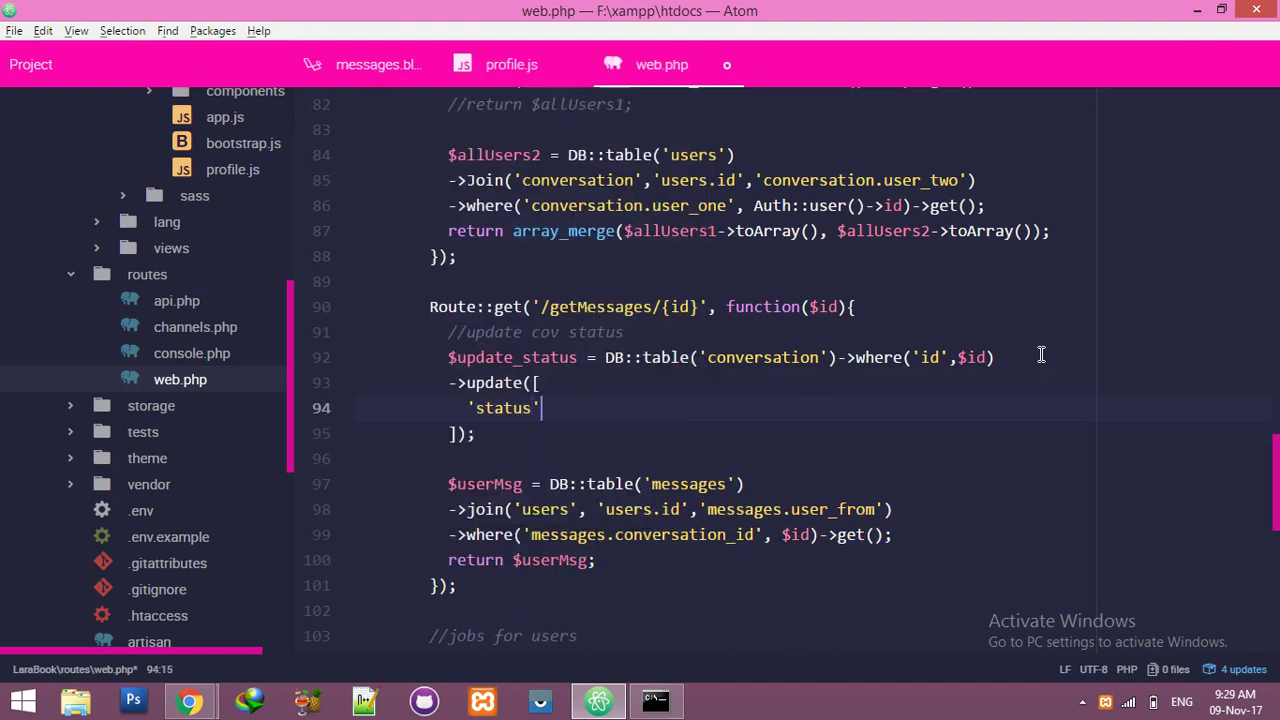
pyautogui.write('=>')
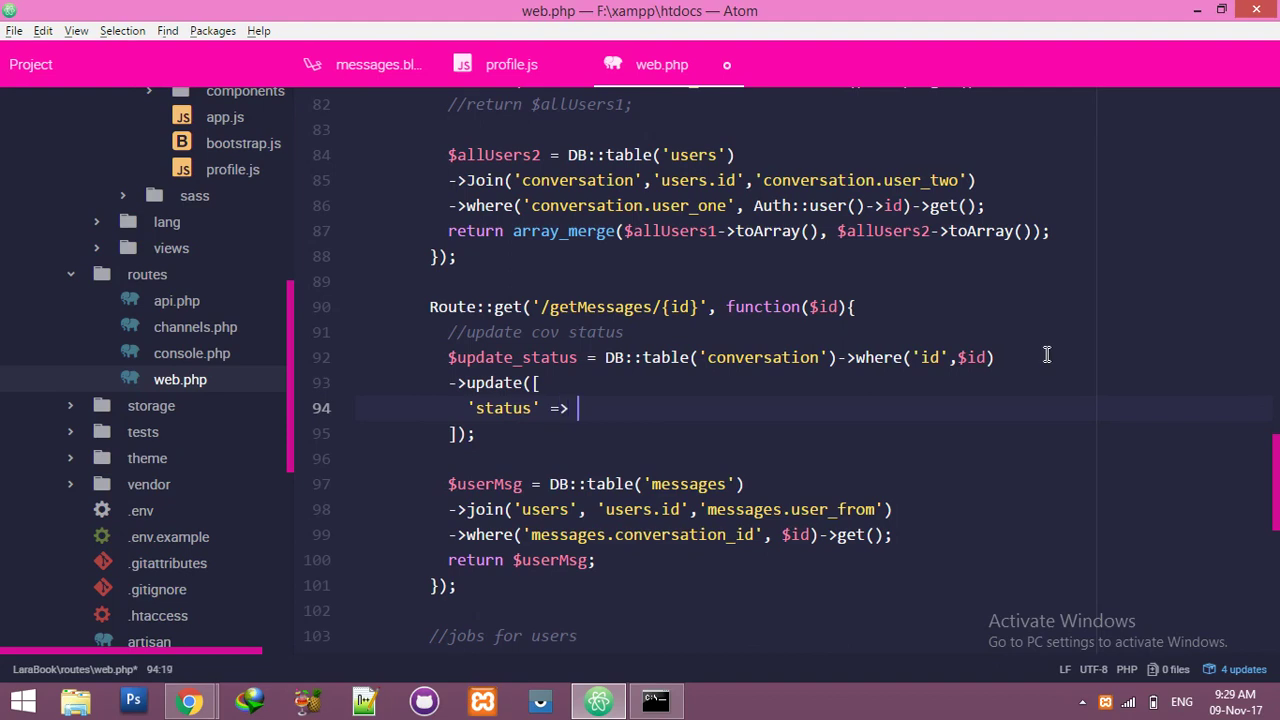
pyautogui.write('1')
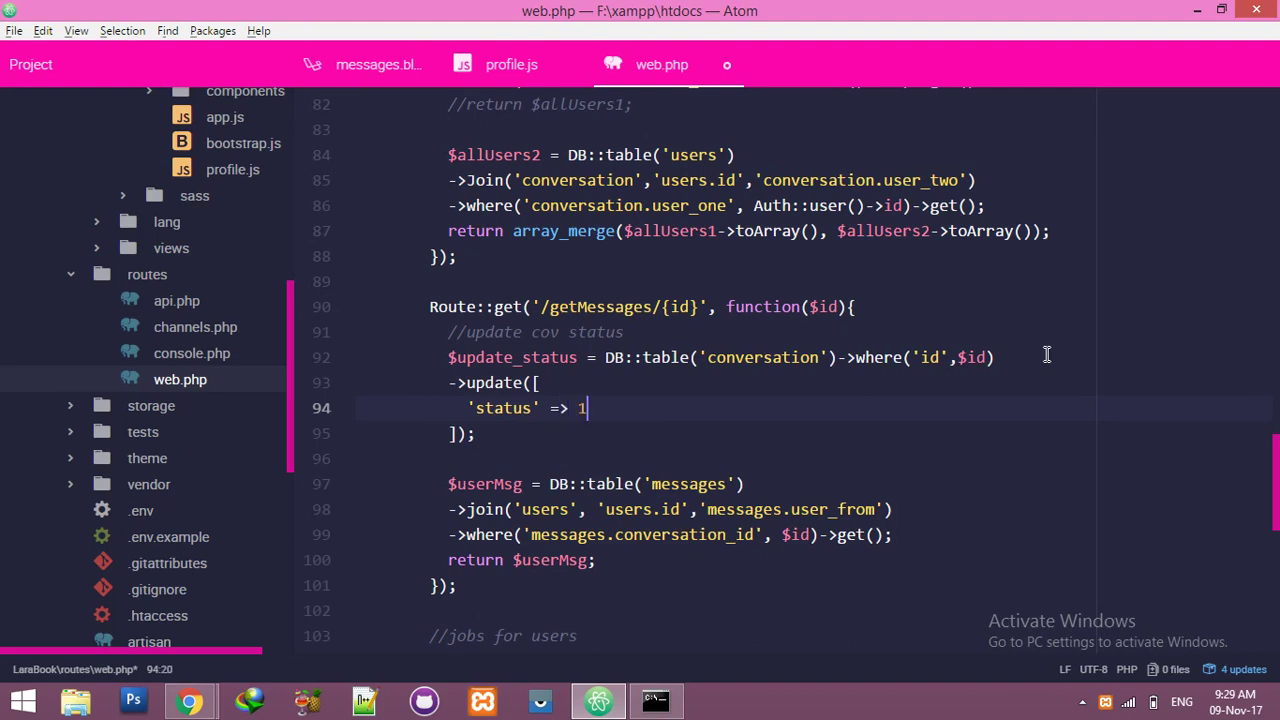
pyautogui.write('0')
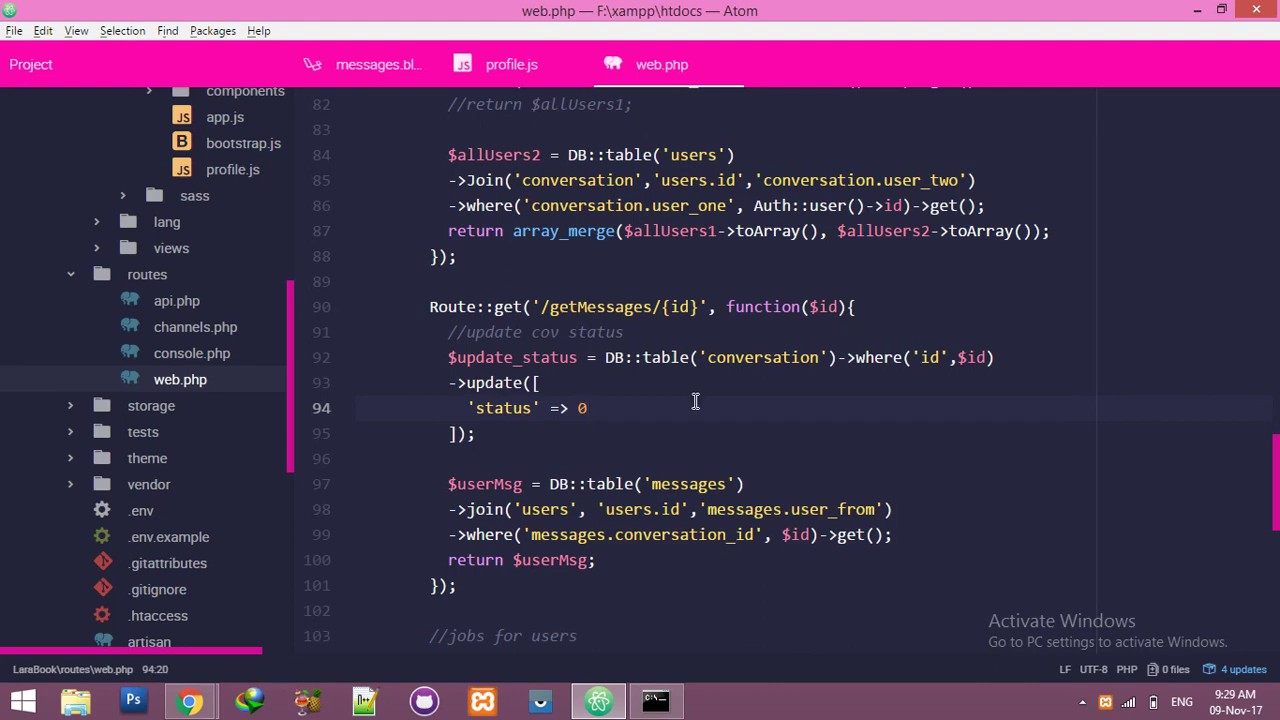
pyautogui.write('// n')
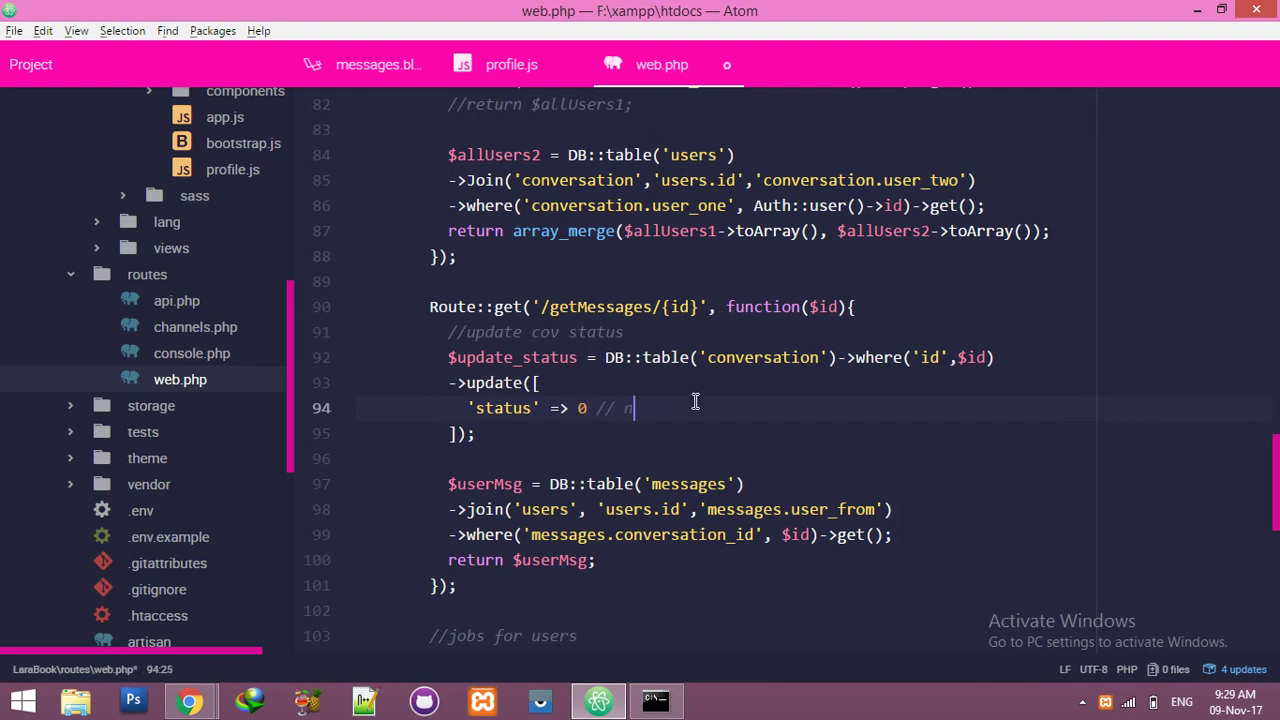
pyautogui.write('ow read')
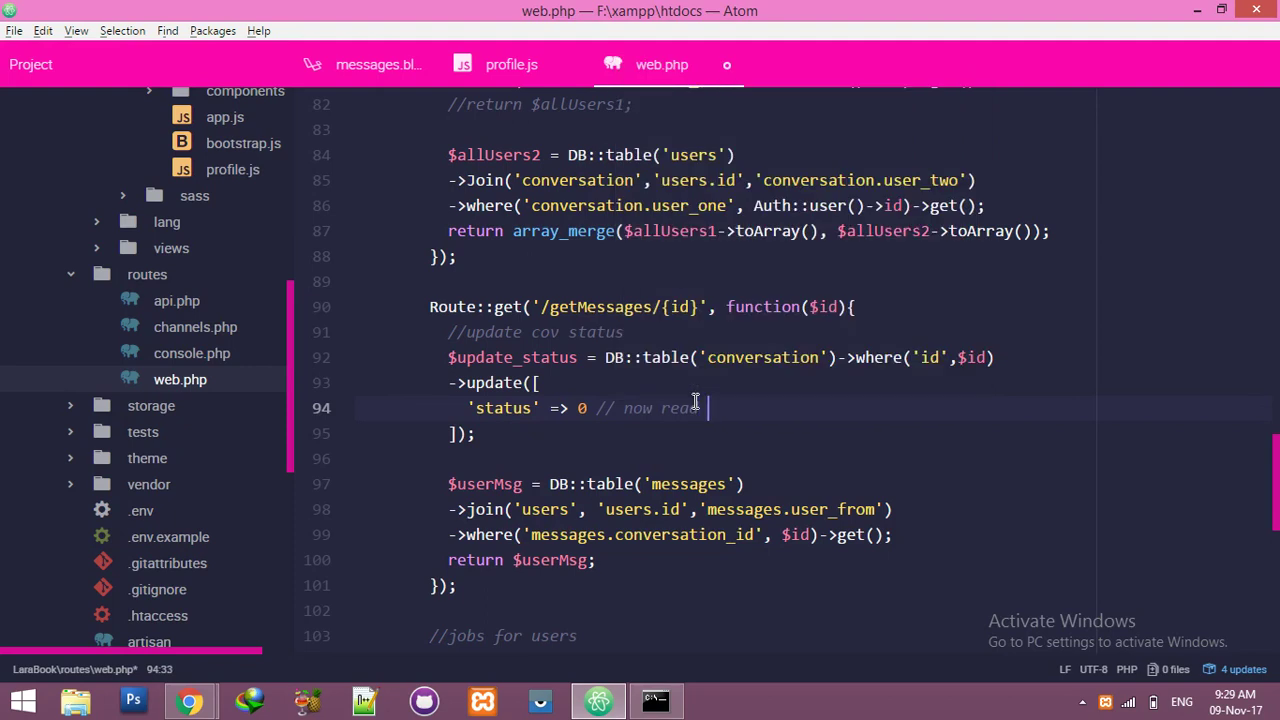
pyautogui.write('by user')
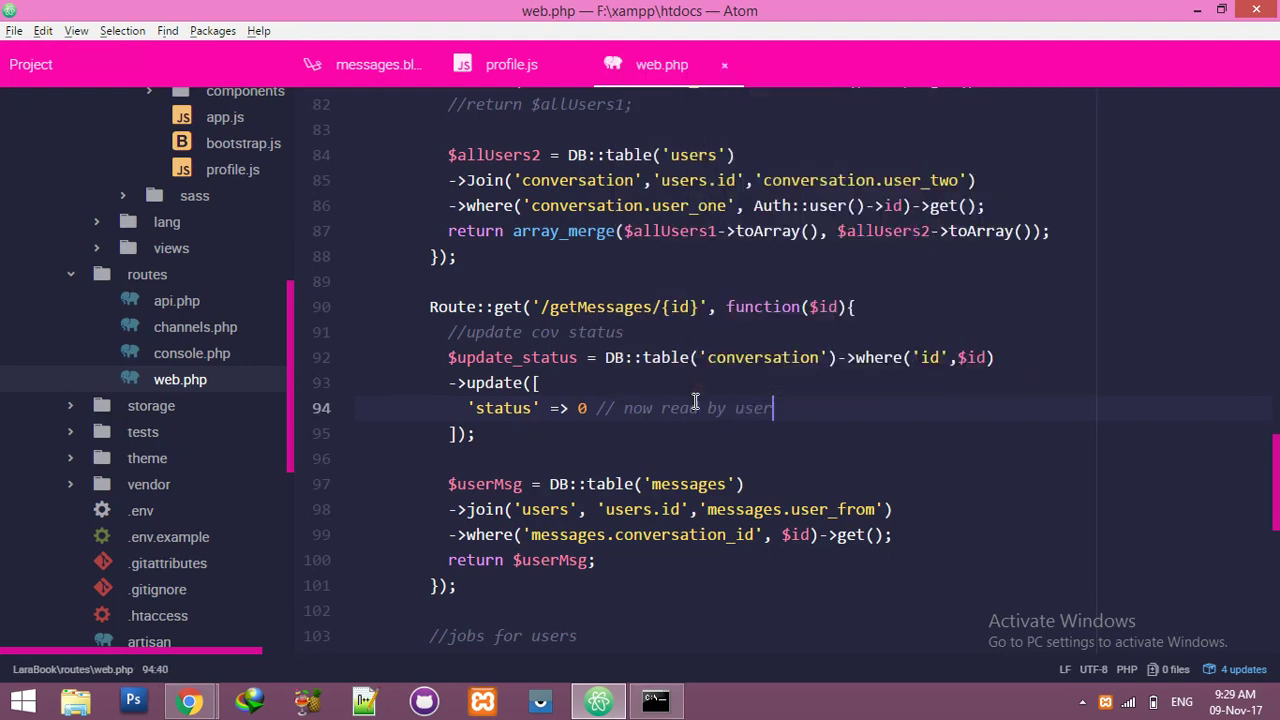
pyautogui.click(690, 534)
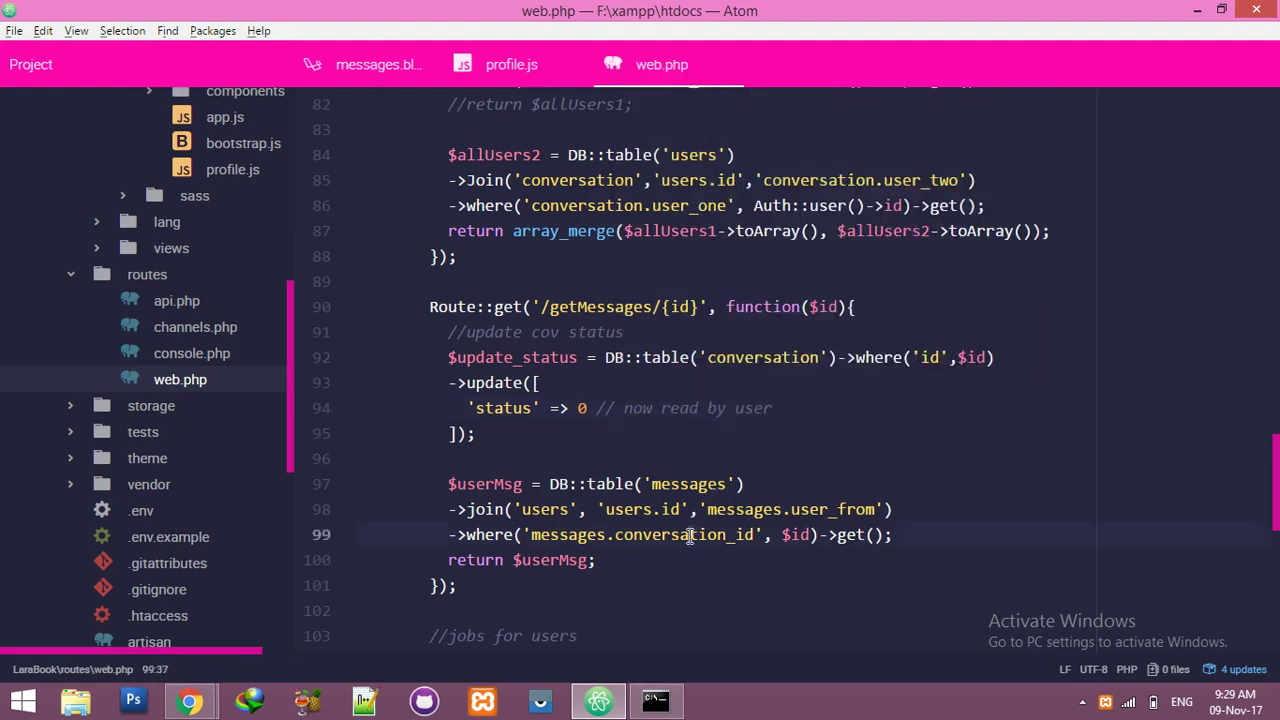
# Step: Reload the LaraBook messages tab in Chrome and open the DevTools Console
pyautogui.click(189, 700)
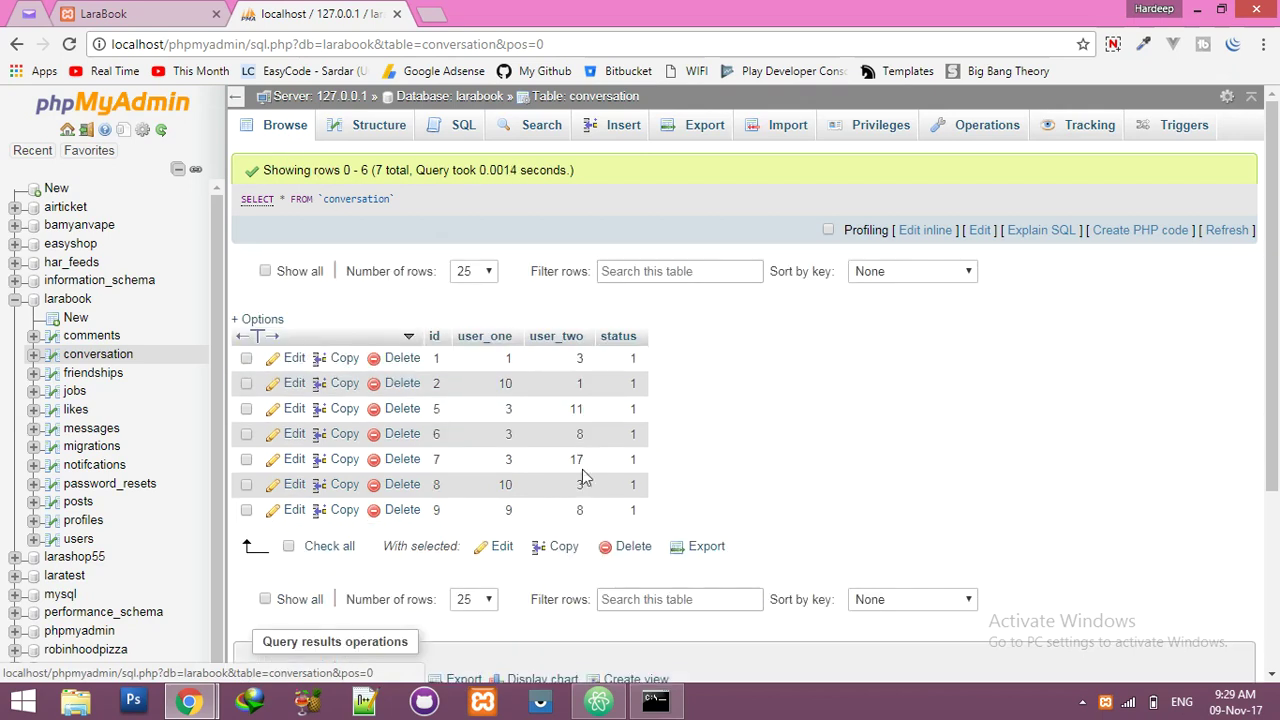
pyautogui.click(135, 13)
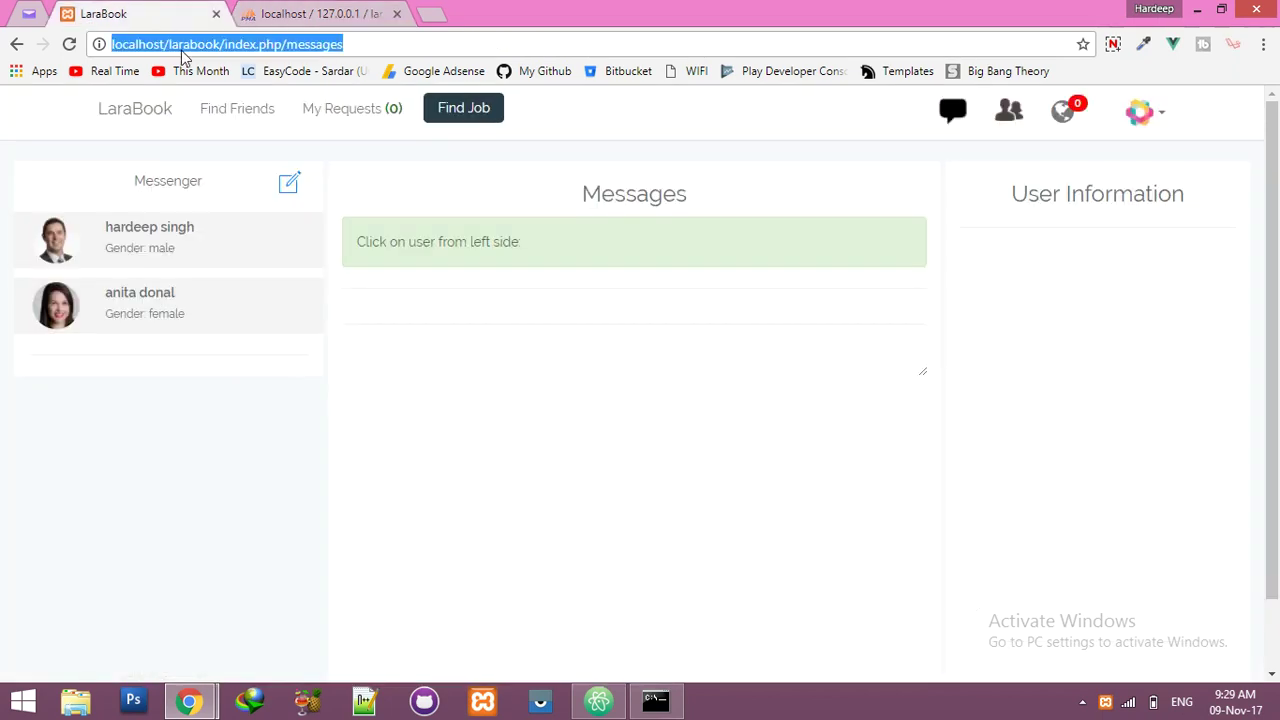
pyautogui.press('Return')
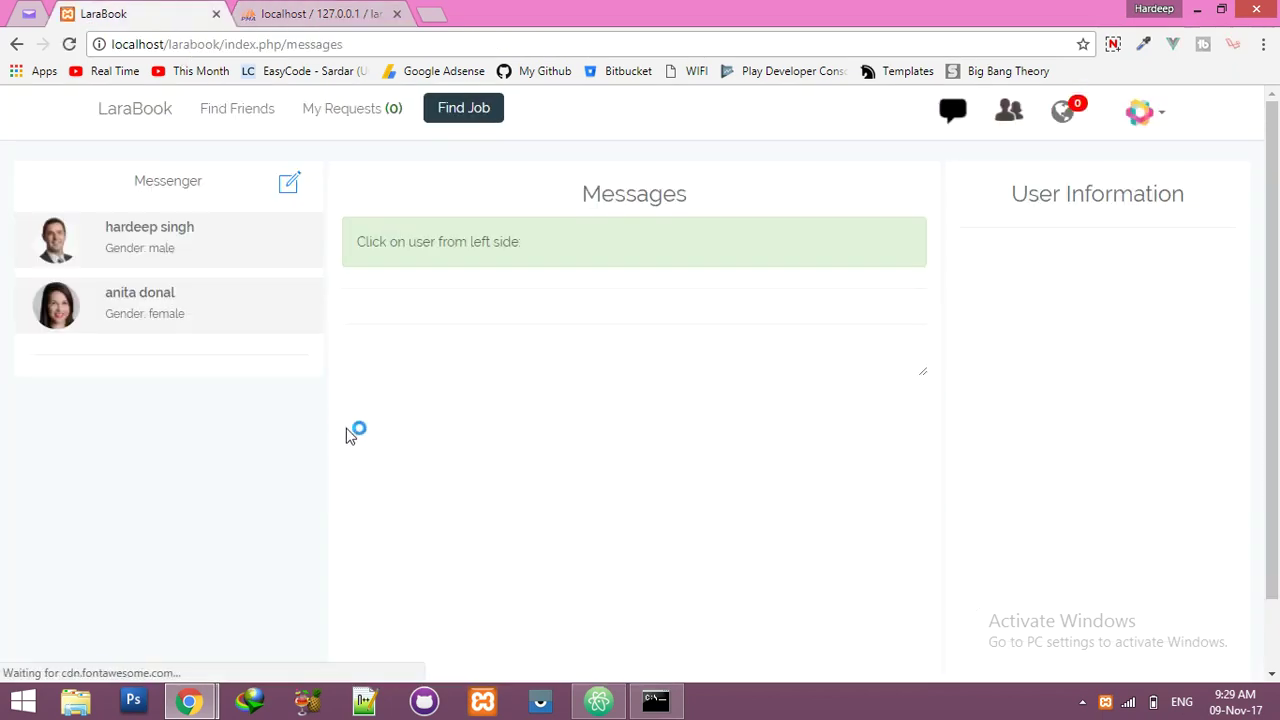
pyautogui.rightClick(353, 433)
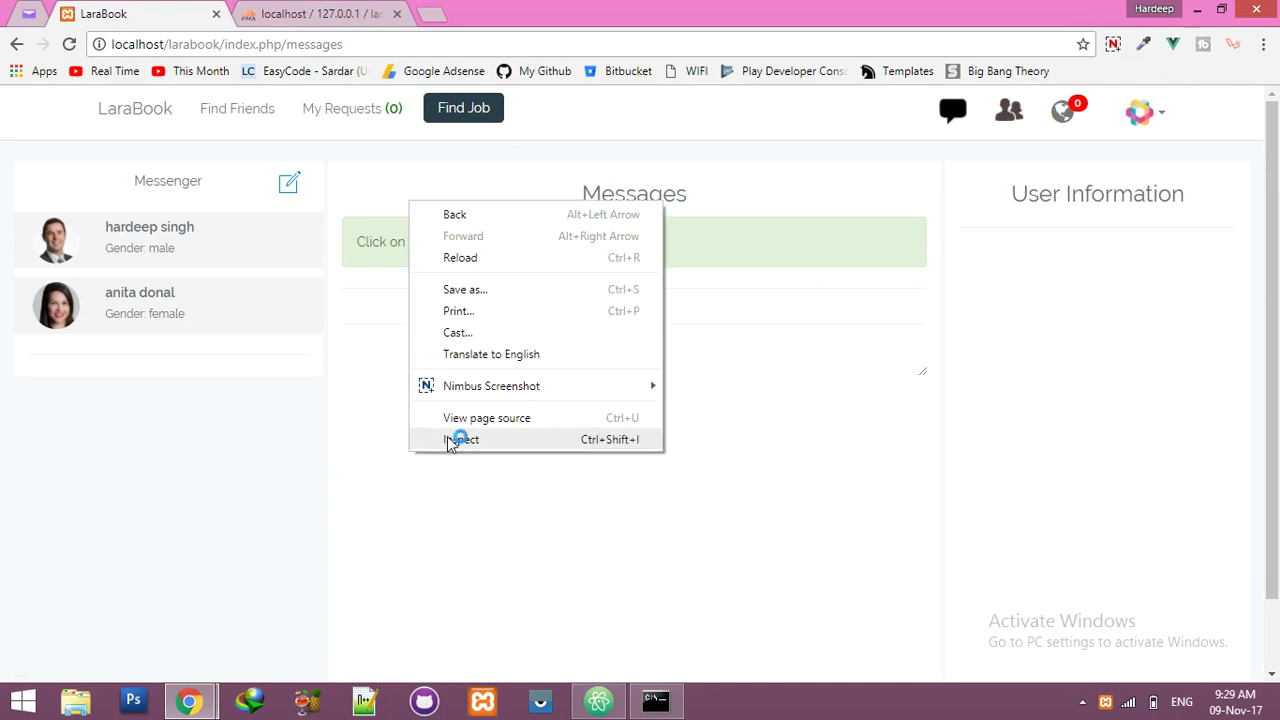
pyautogui.click(462, 439)
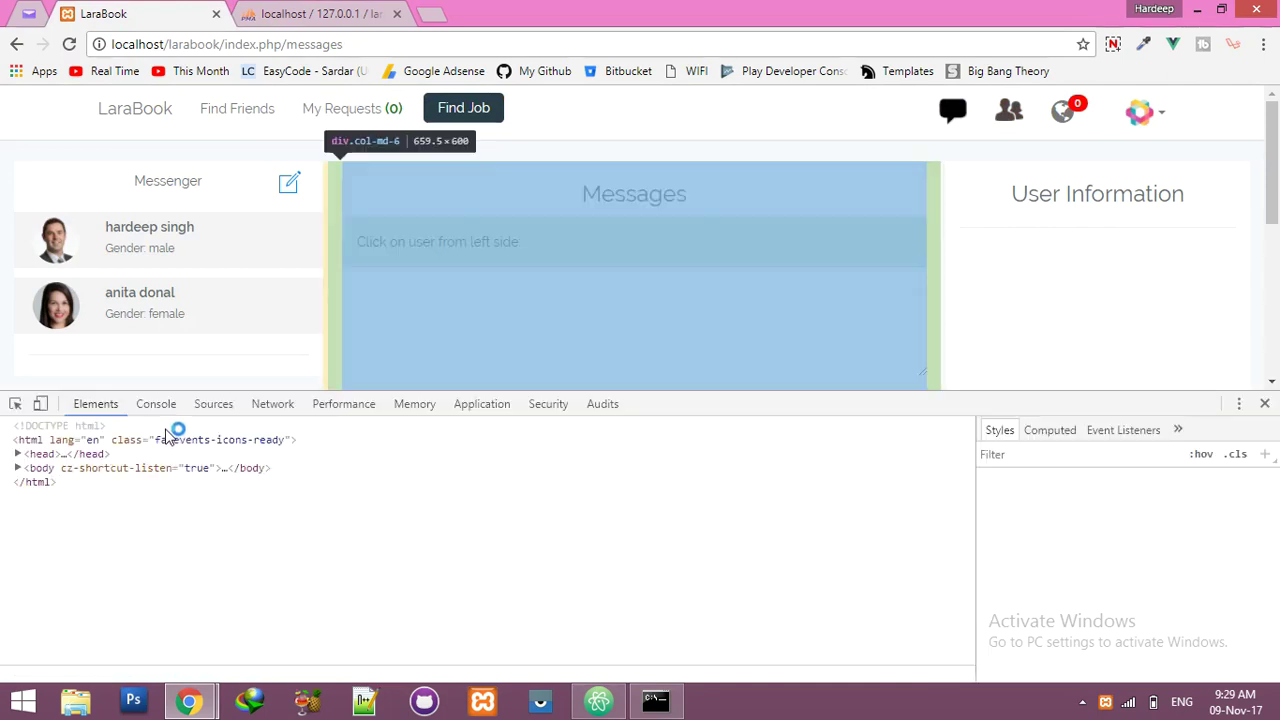
pyautogui.click(155, 403)
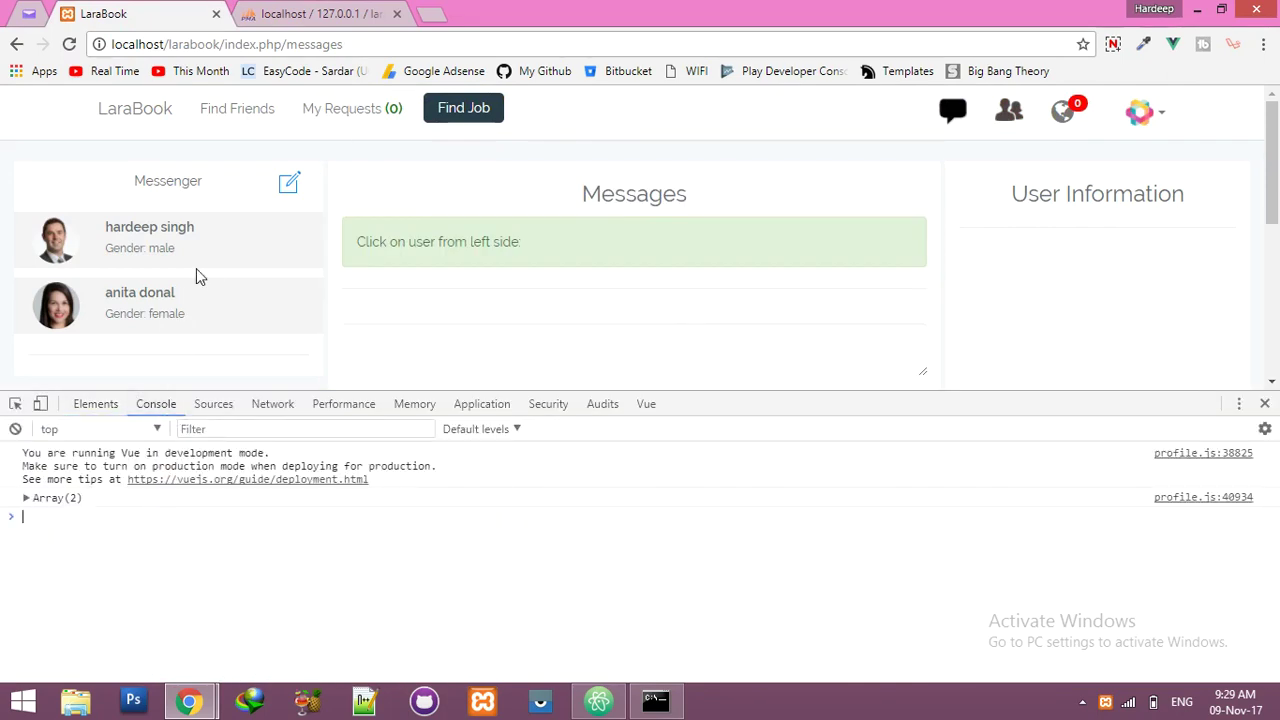
pyautogui.moveTo(160, 248)
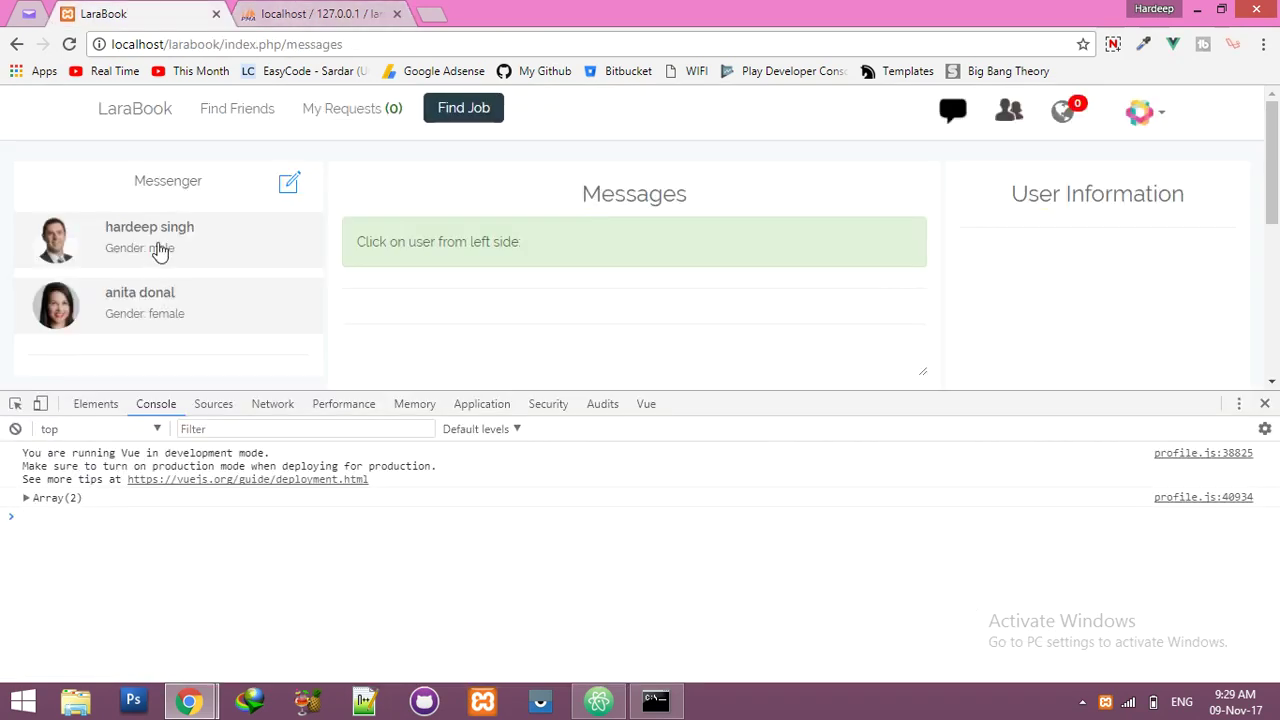
pyautogui.click(149, 237)
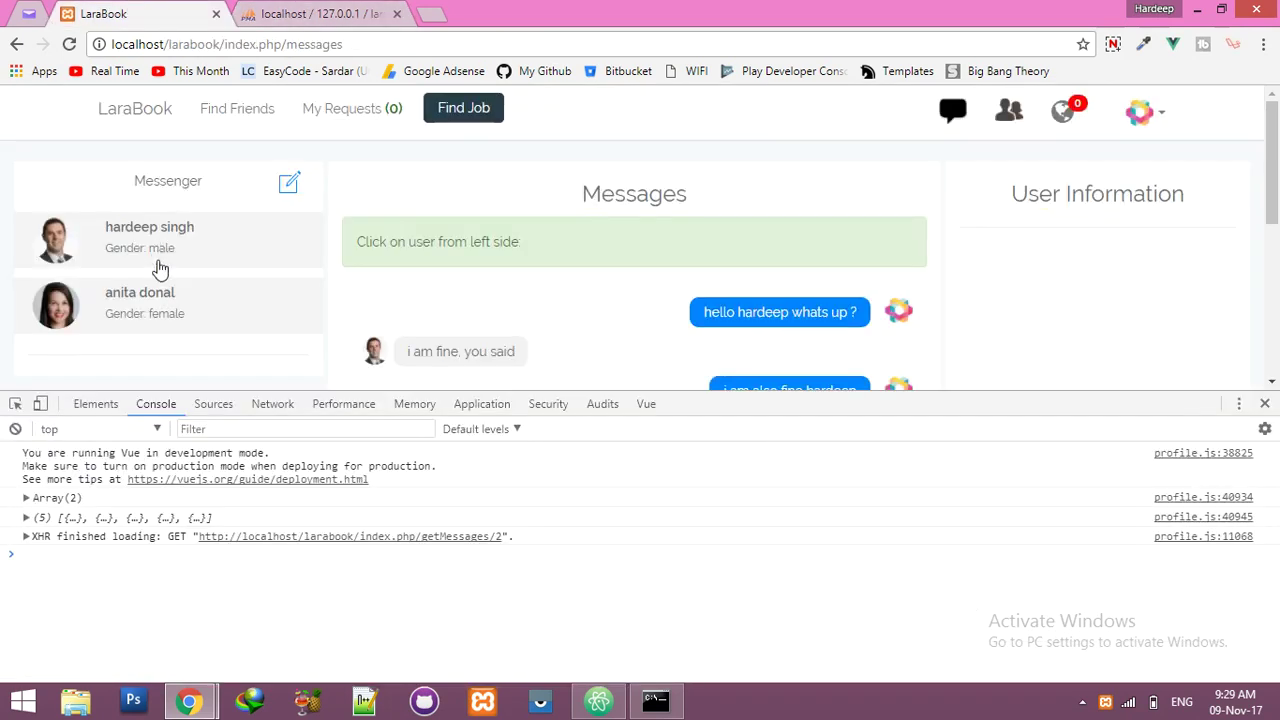
pyautogui.scroll(-3)
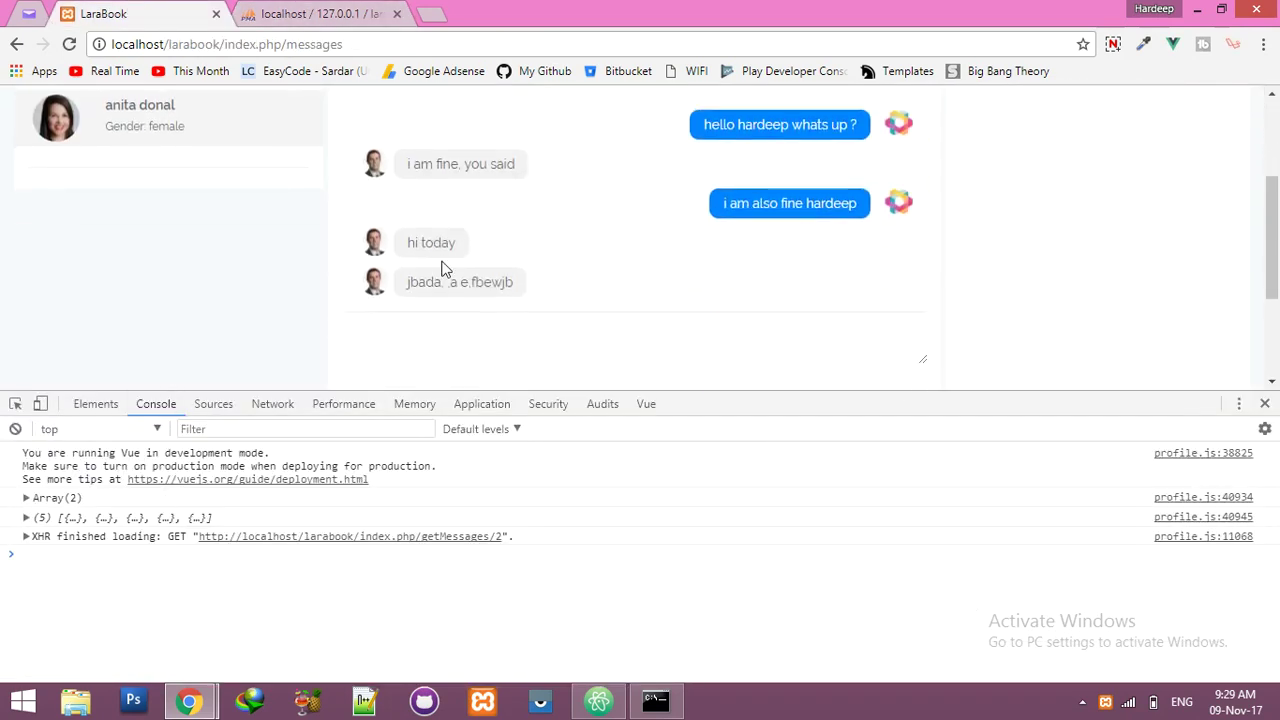
pyautogui.moveTo(480, 542)
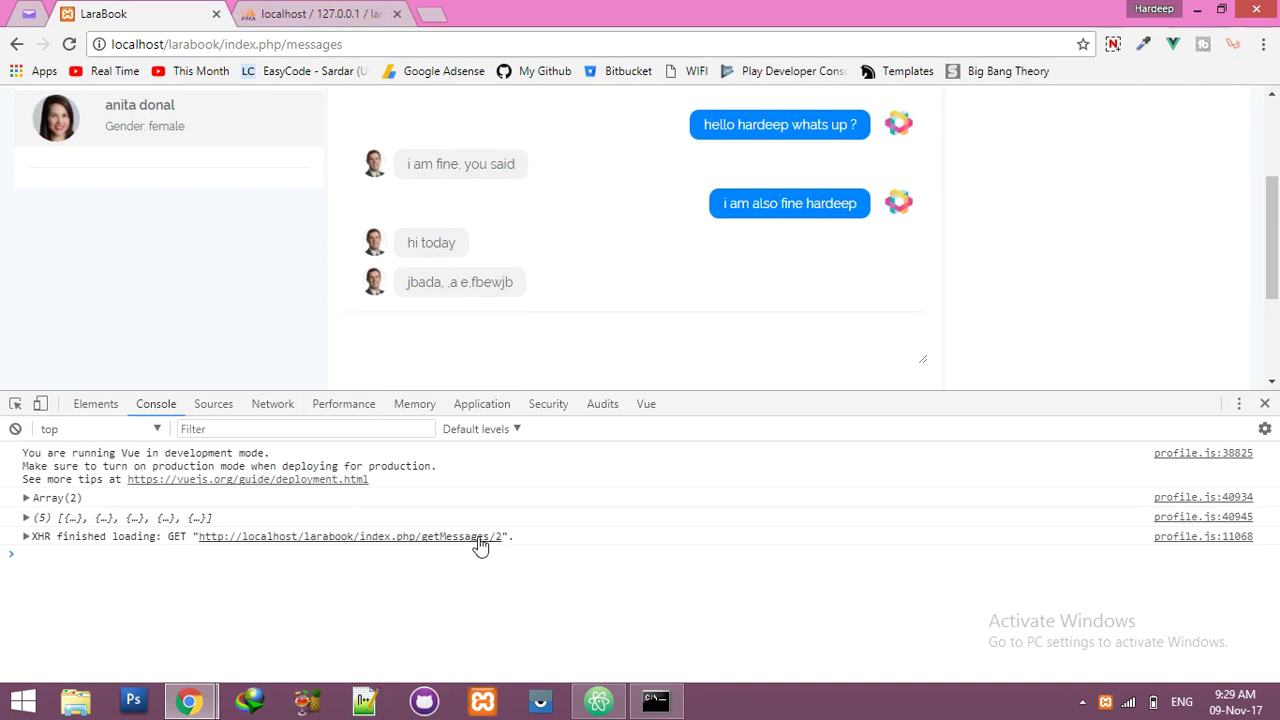
pyautogui.click(320, 13)
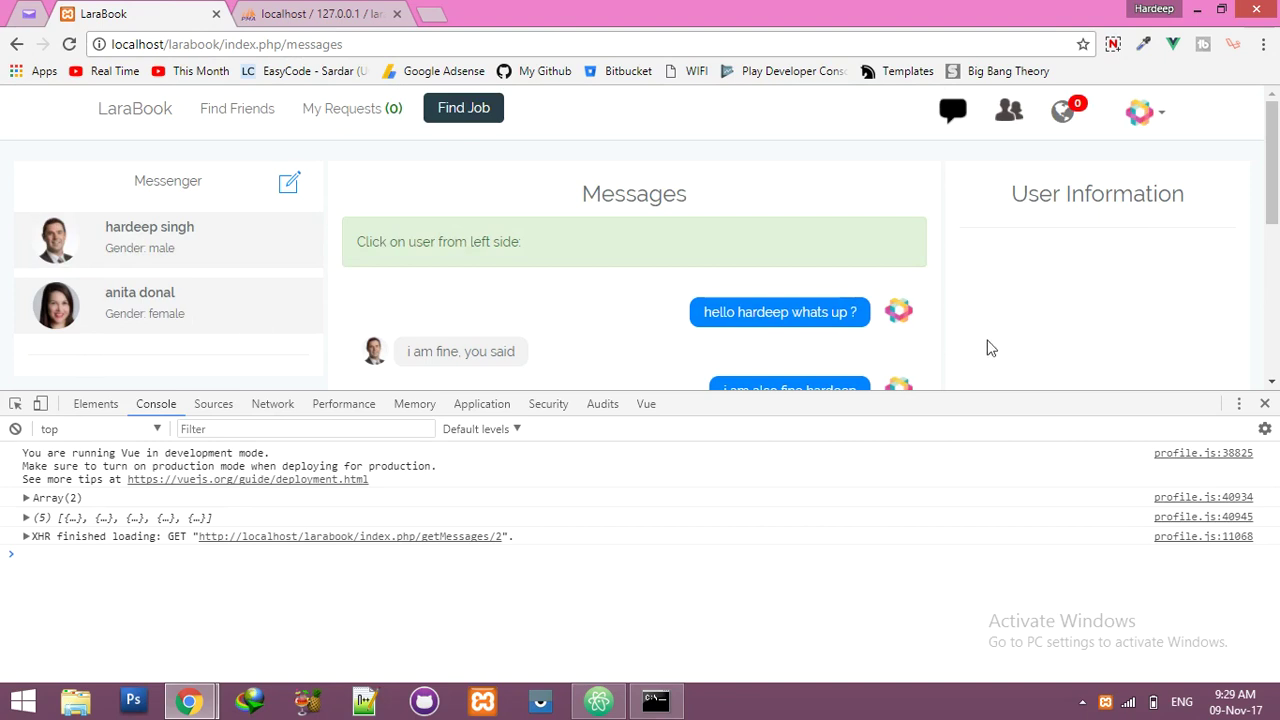
pyautogui.moveTo(183, 240)
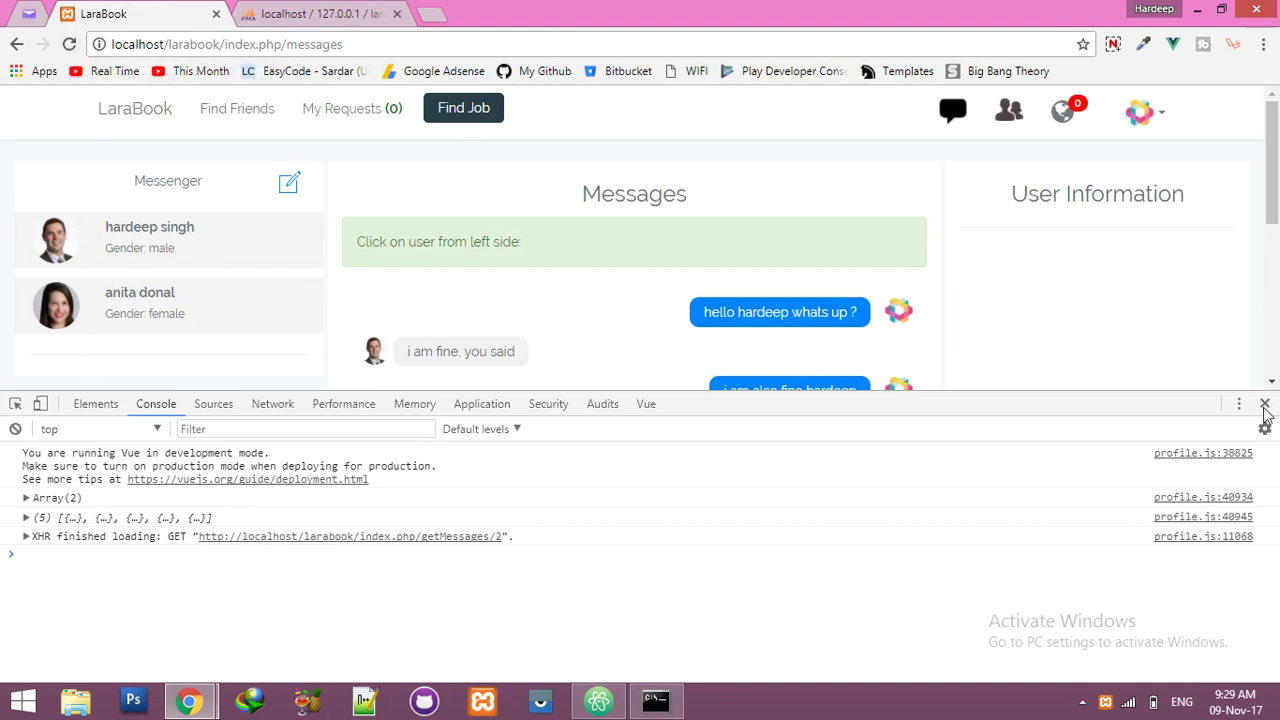
pyautogui.click(1264, 404)
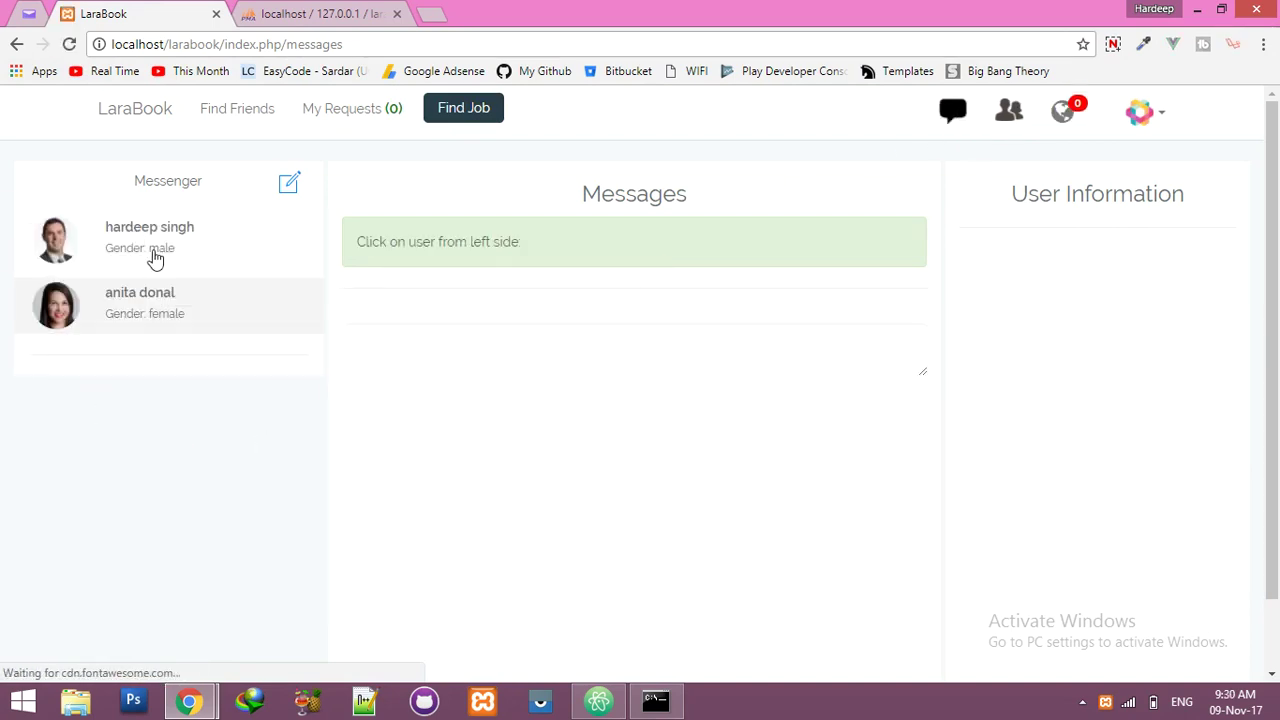
pyautogui.moveTo(219, 277)
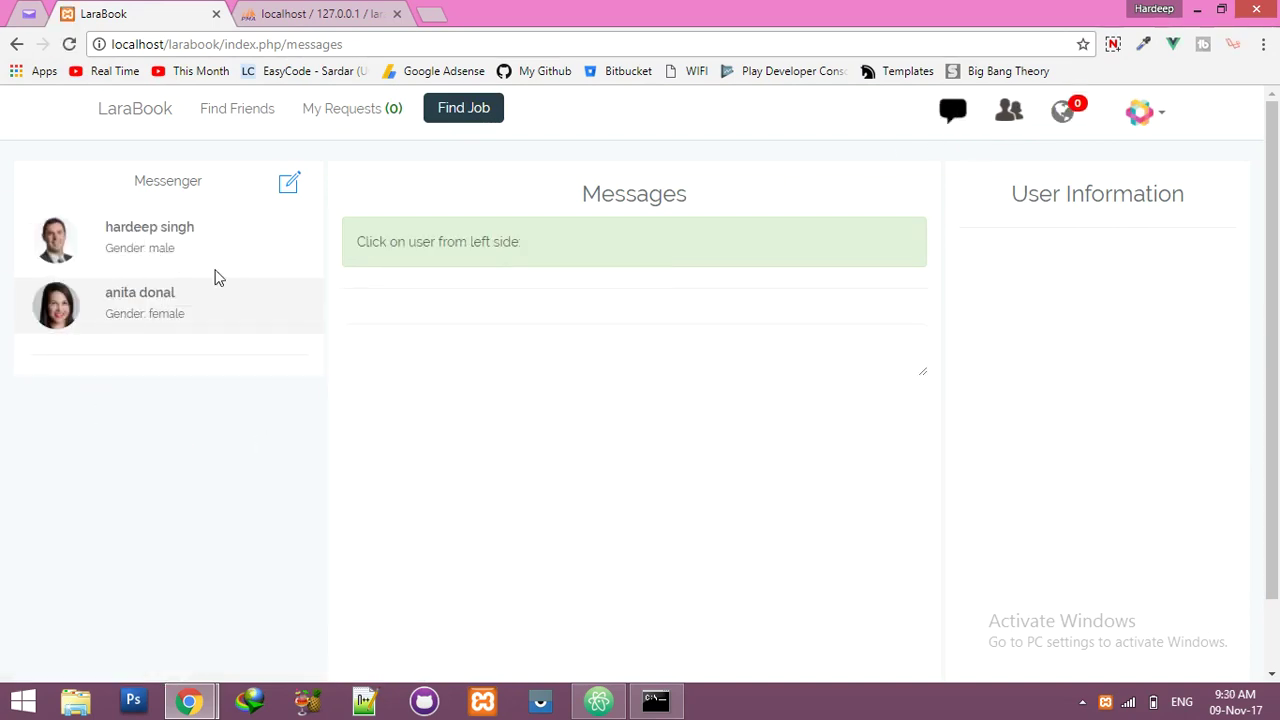
pyautogui.moveTo(214, 247)
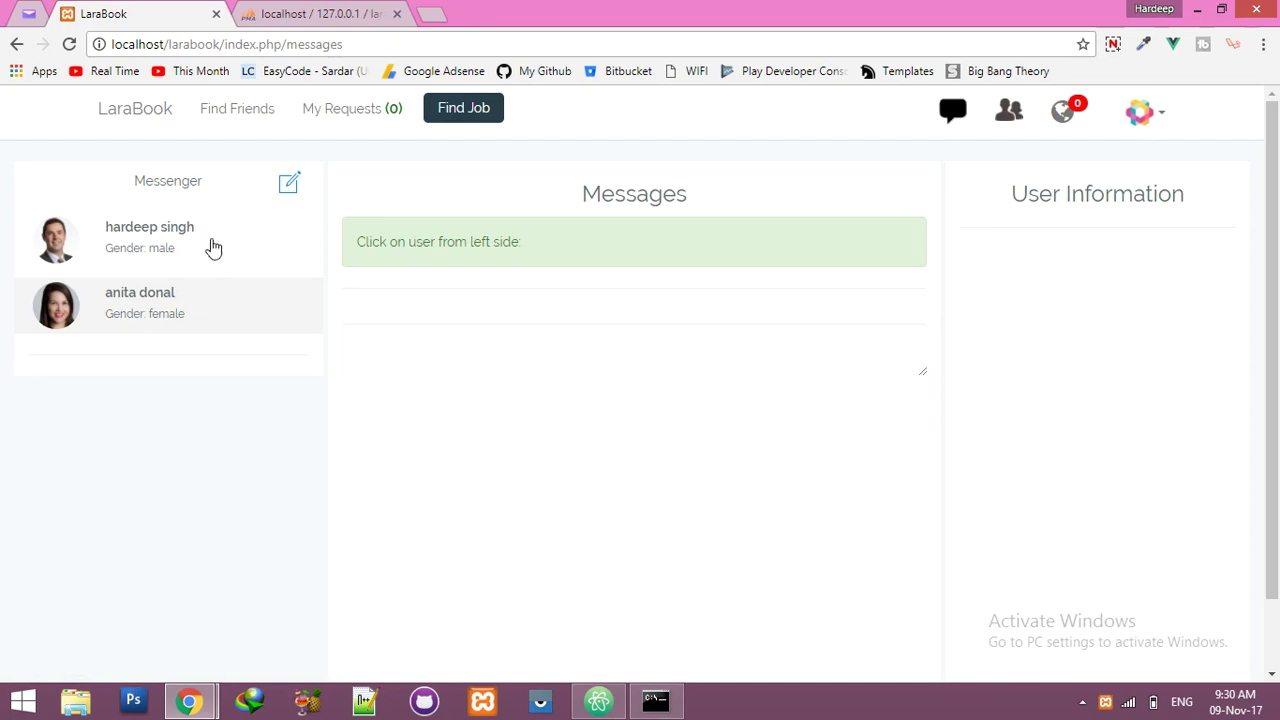
pyautogui.moveTo(462, 488)
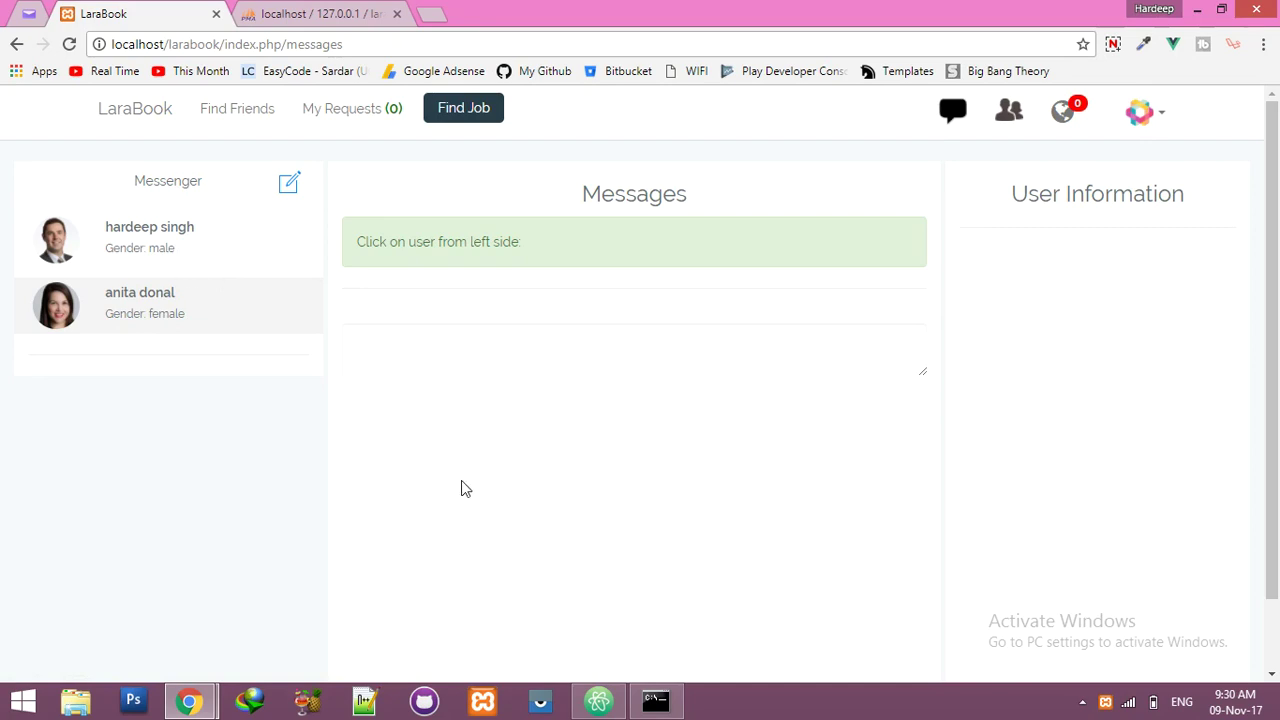
pyautogui.moveTo(180, 307)
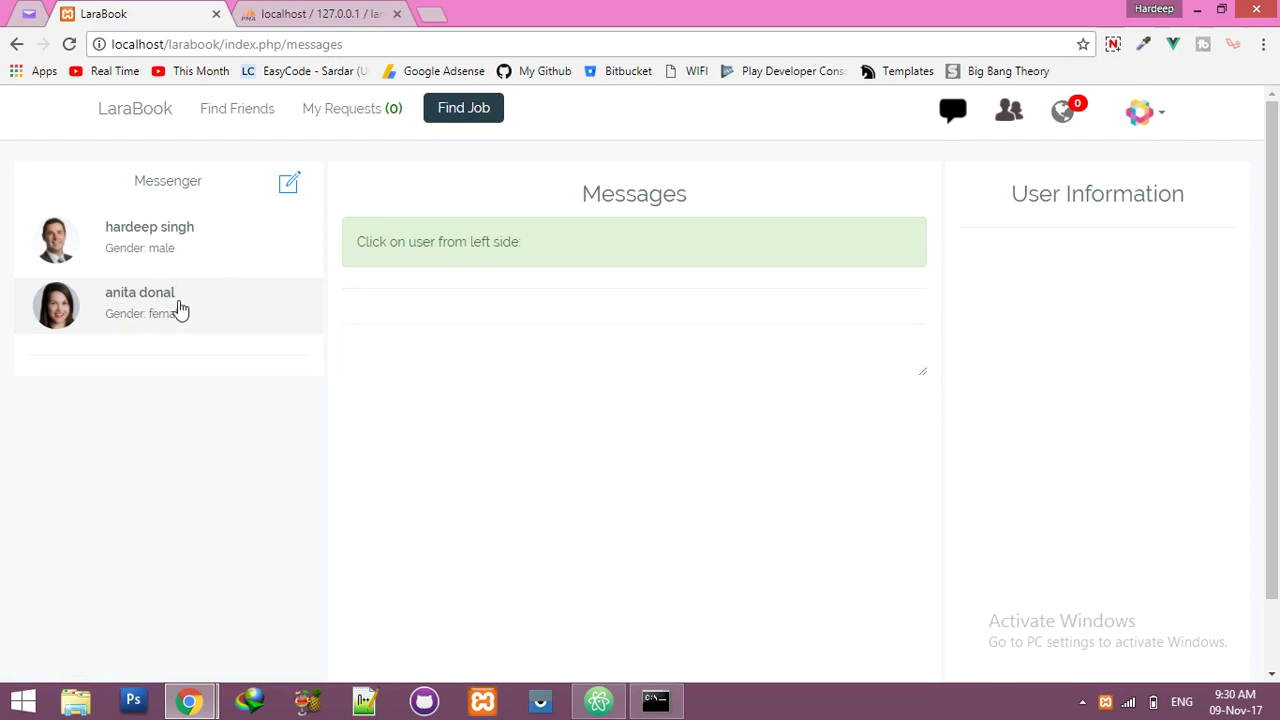
pyautogui.moveTo(951, 110)
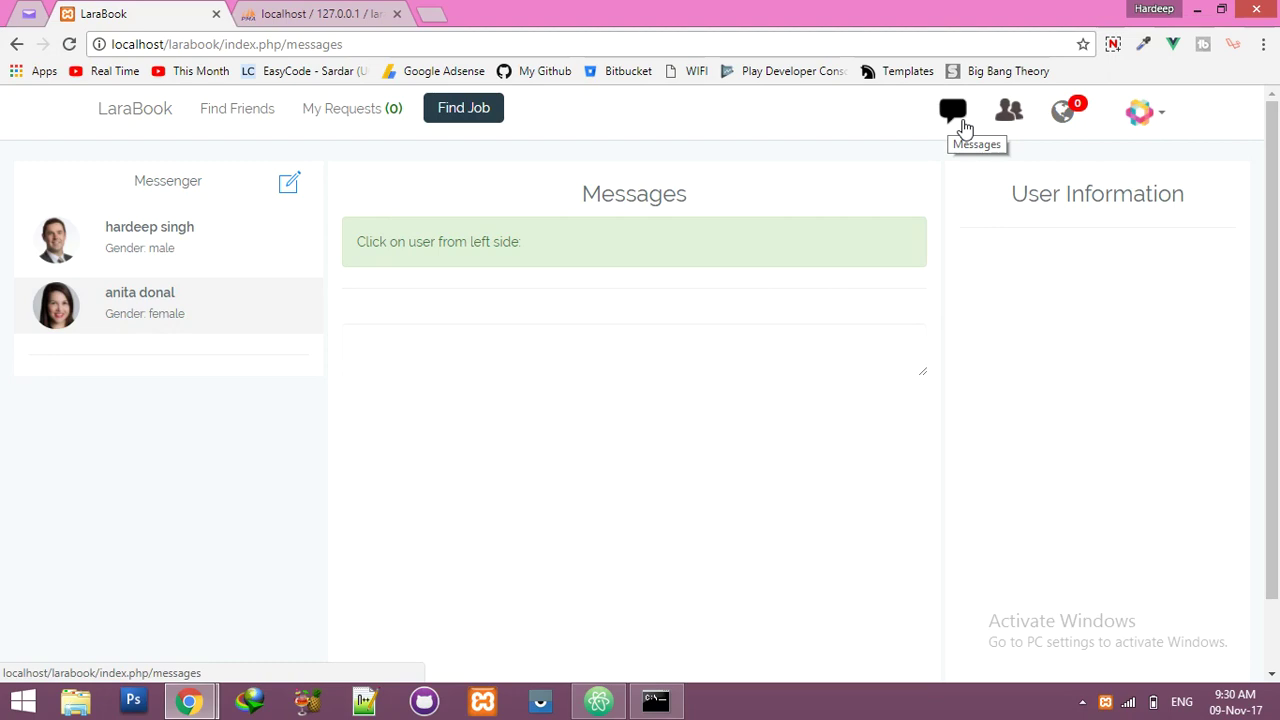
pyautogui.moveTo(952, 110)
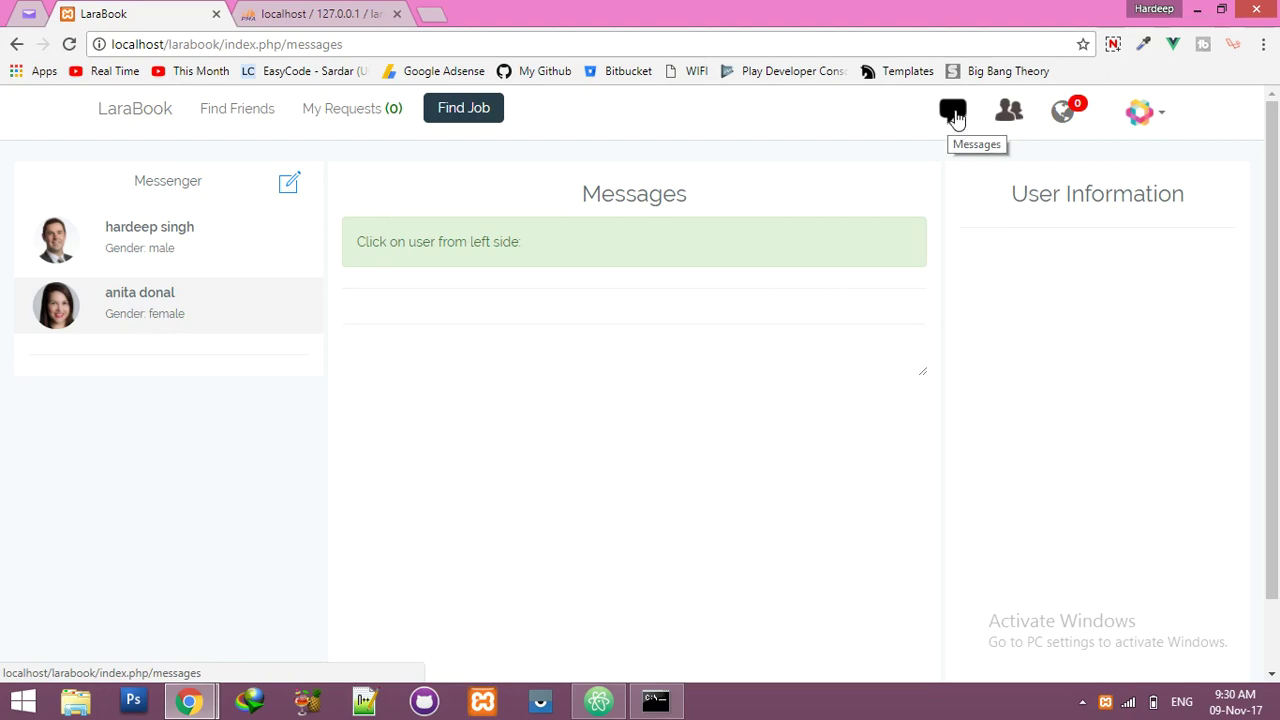
pyautogui.click(1062, 111)
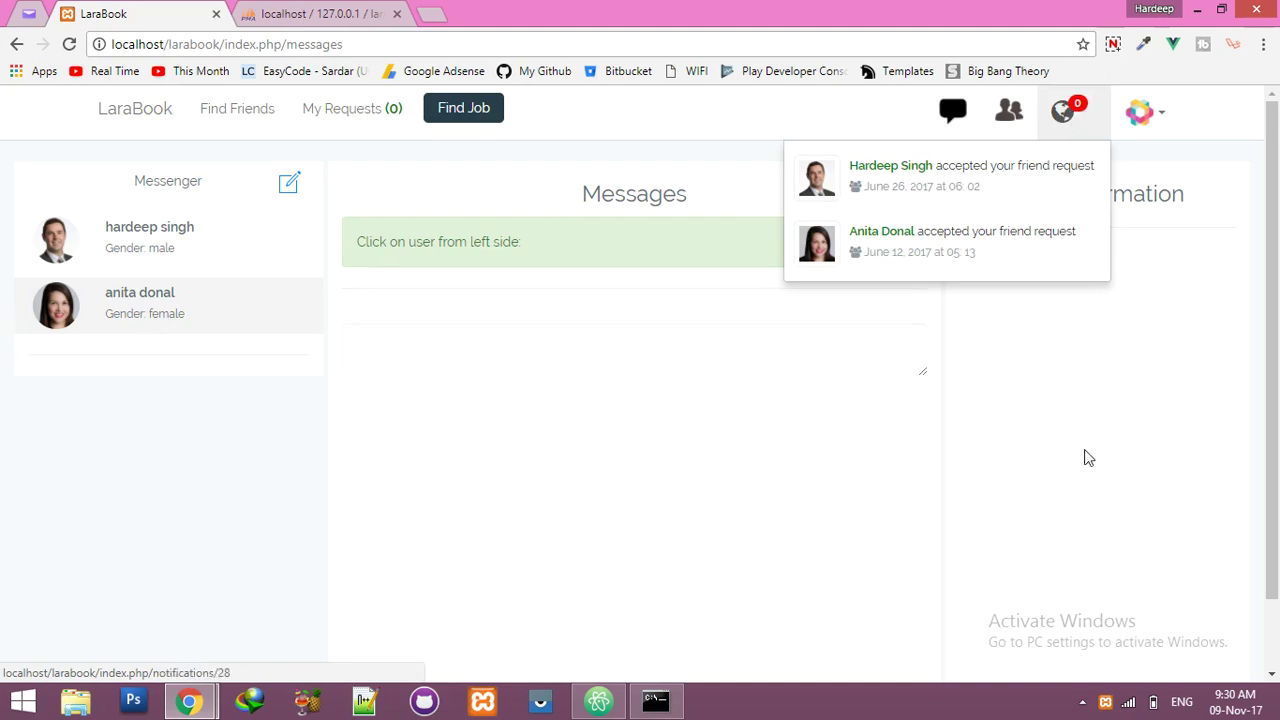
pyautogui.click(614, 506)
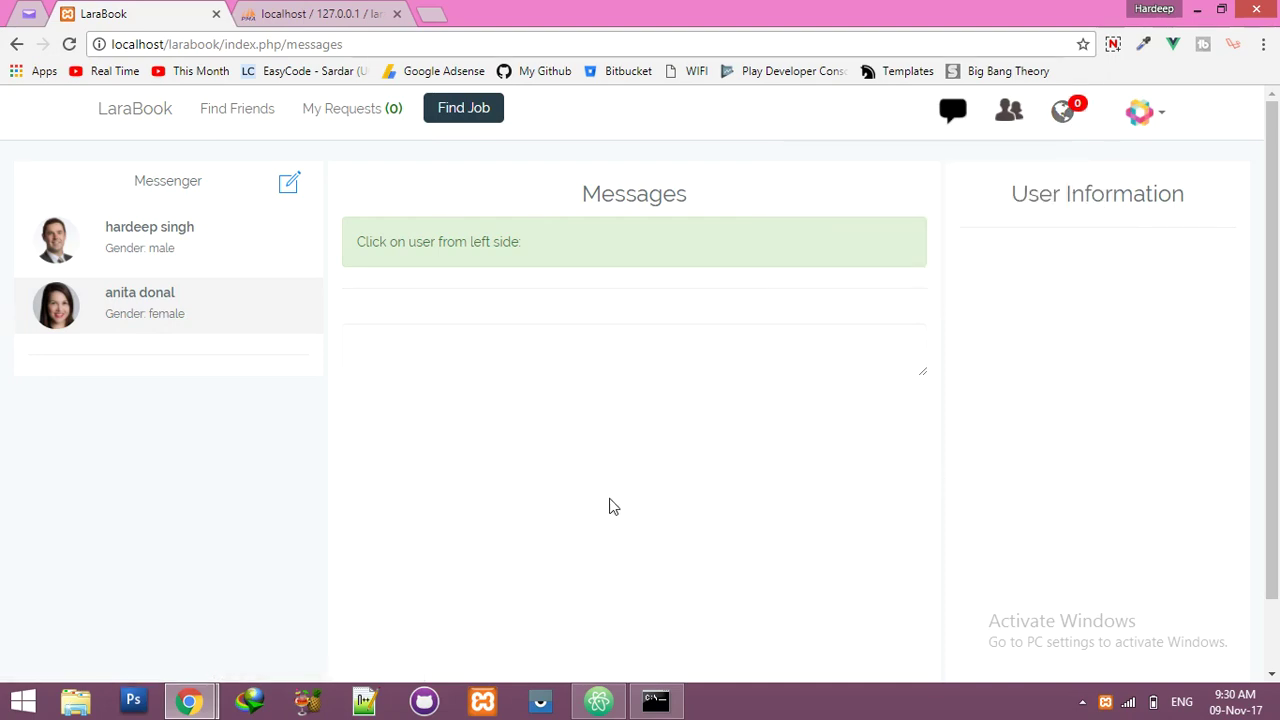
pyautogui.moveTo(592, 534)
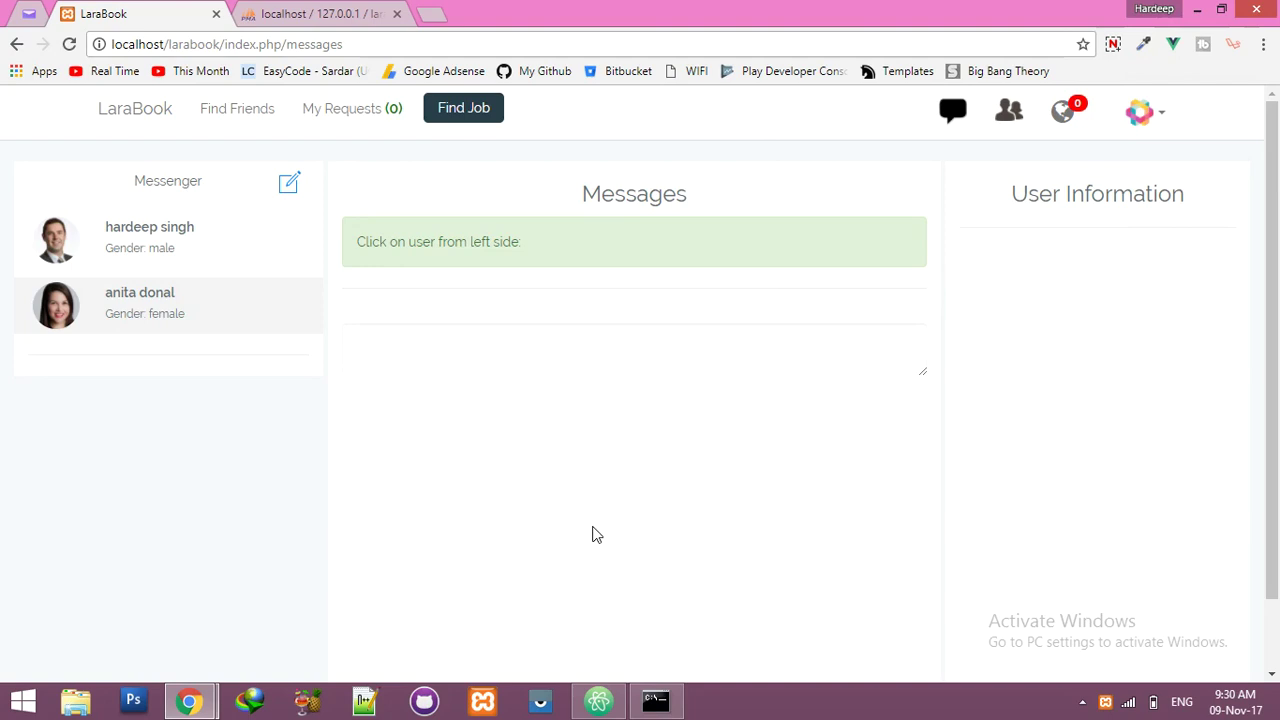